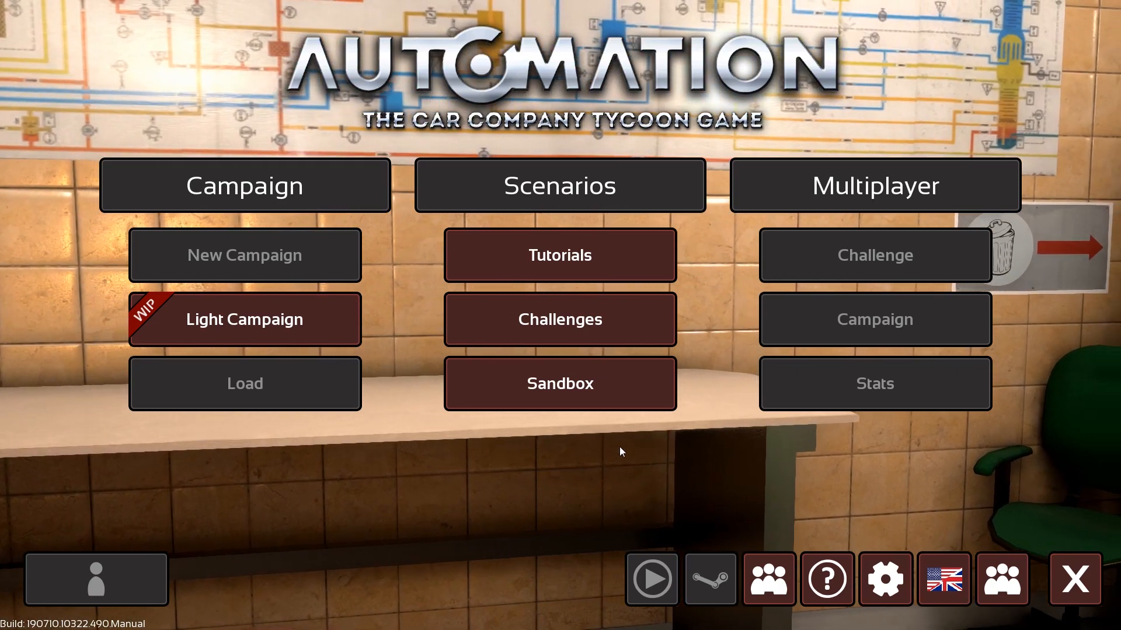
mouse_move(626, 420)
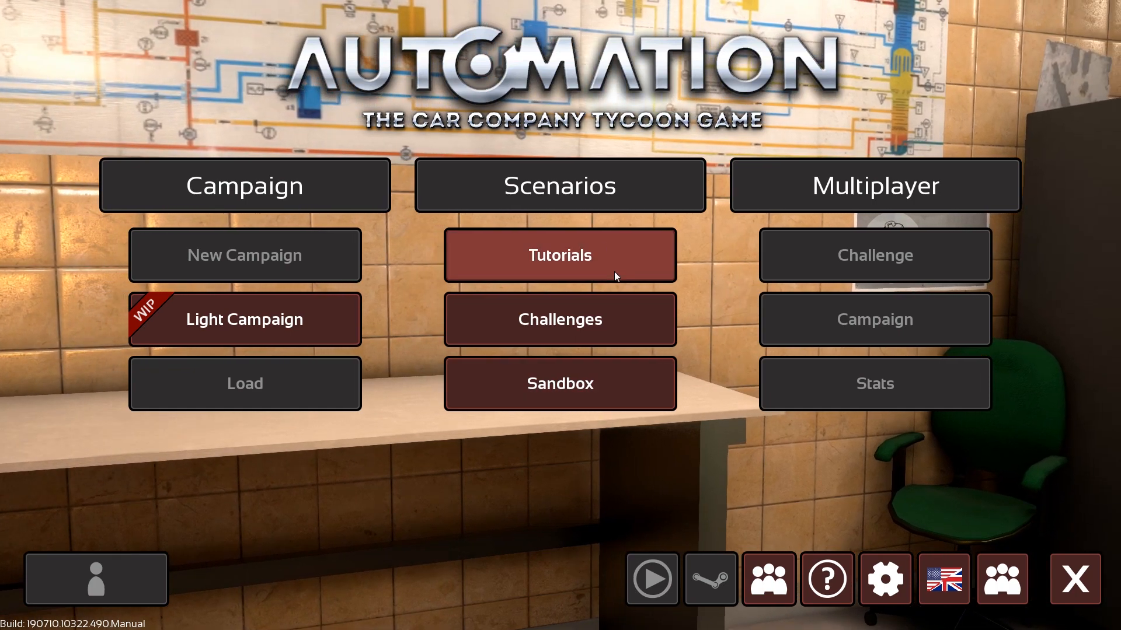
mouse_move(451, 492)
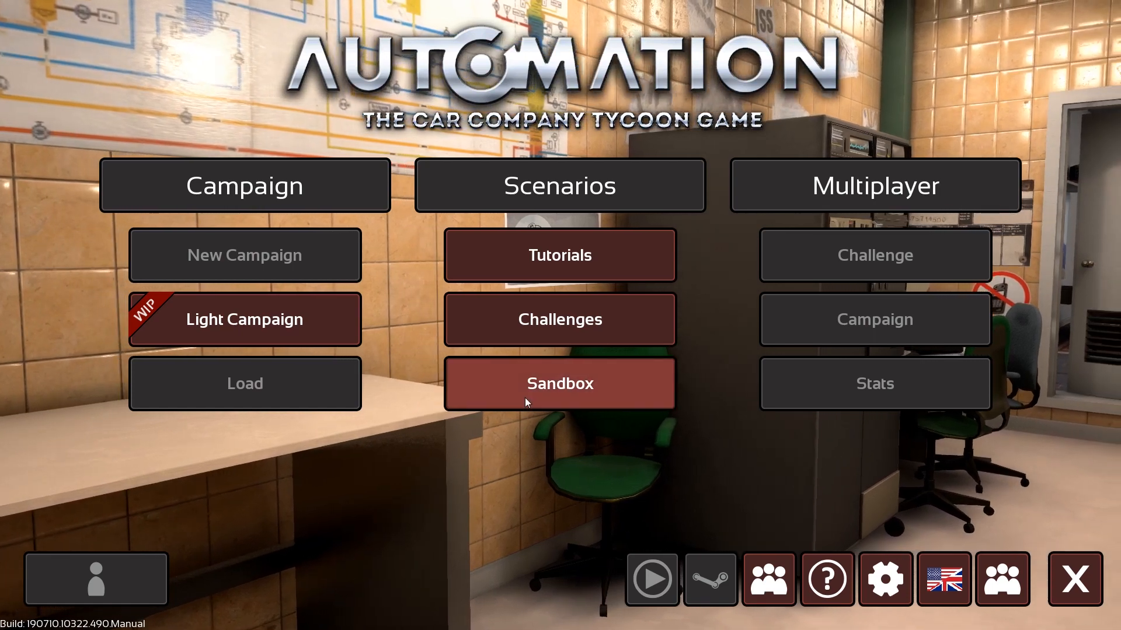
- Start a Sandbox game so the Car Manager lists the existing car families
click(559, 383)
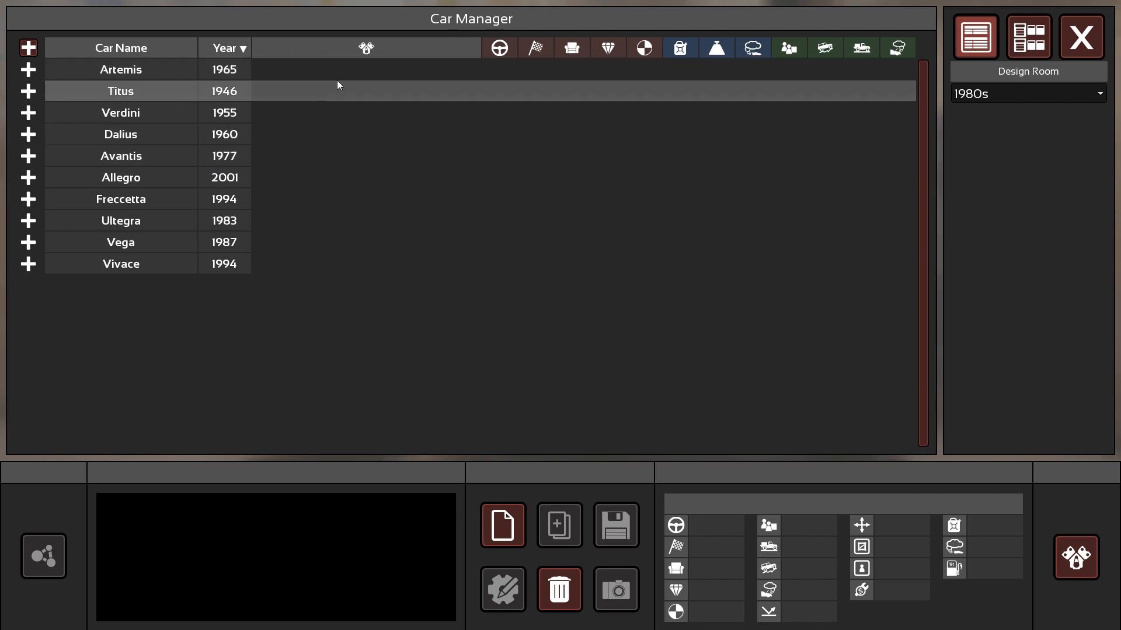
- Expand all car families in the Car Manager and look through the model list
click(28, 48)
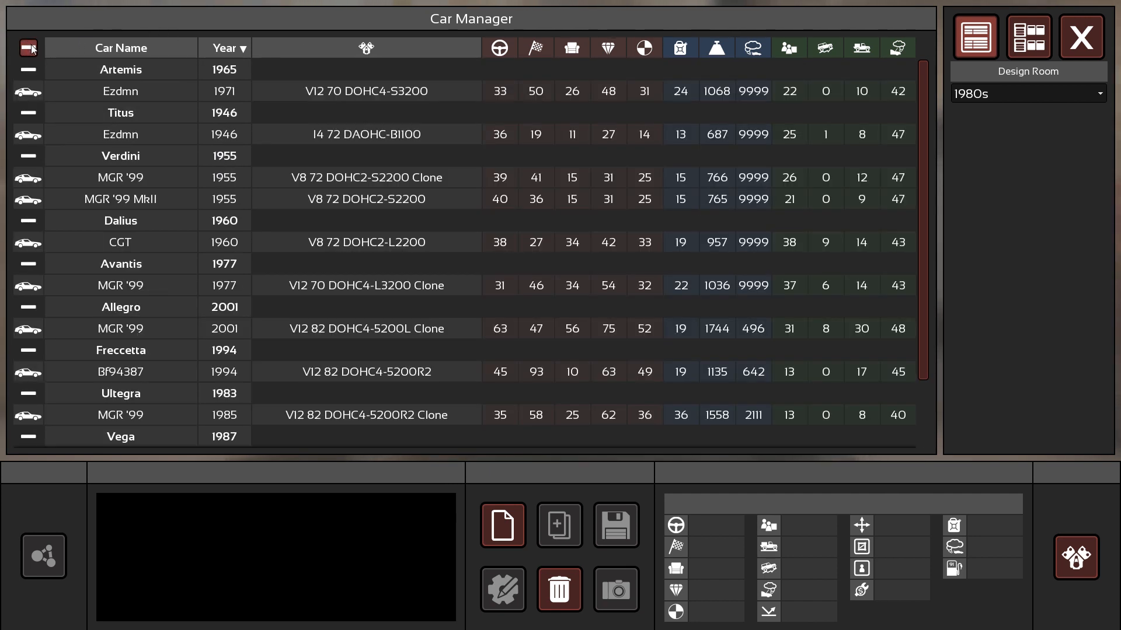
scroll(down, 3)
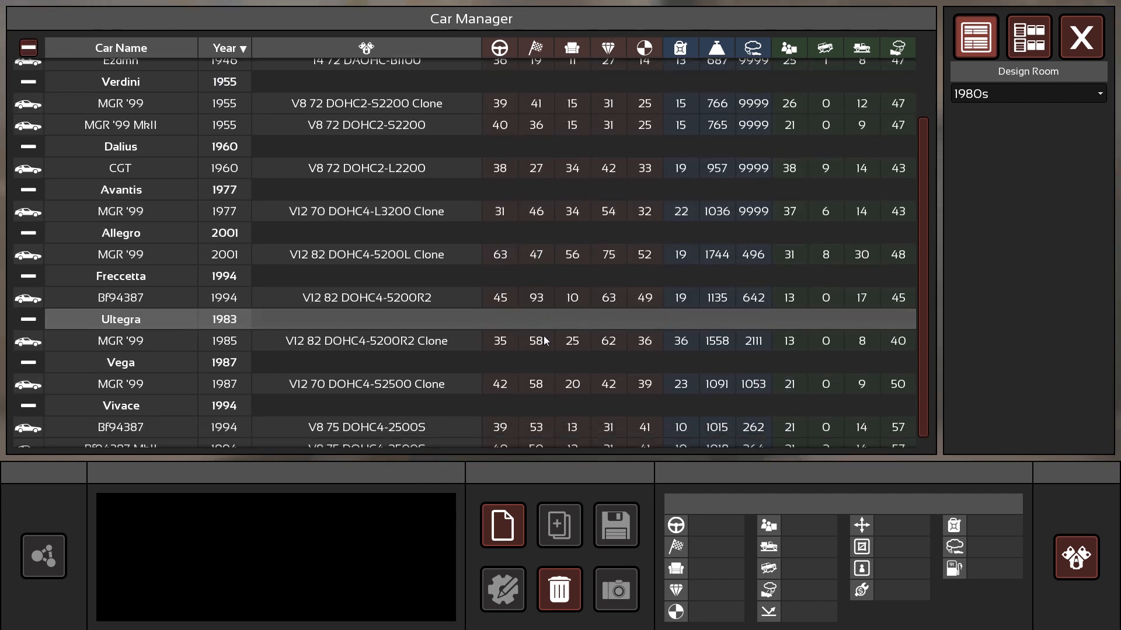
scroll(up, 3)
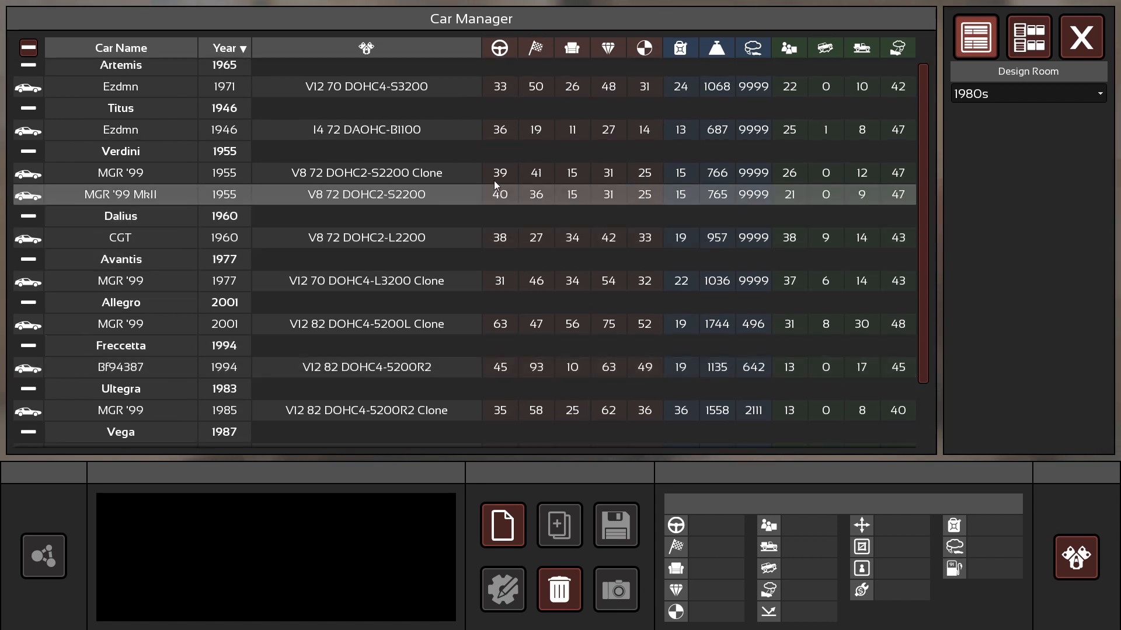
- Preview several models — 1955 MGR '99, 1971 Ezdmn, 1946 Ezdmn — ending on the 1977 MGR '99
click(120, 387)
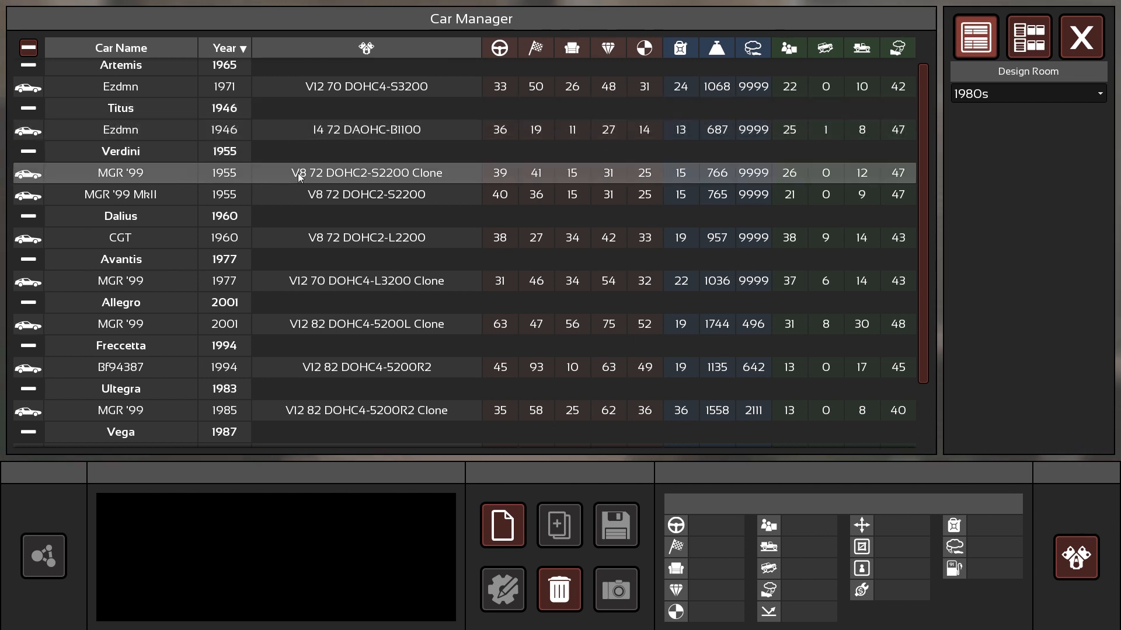
mouse_move(468, 179)
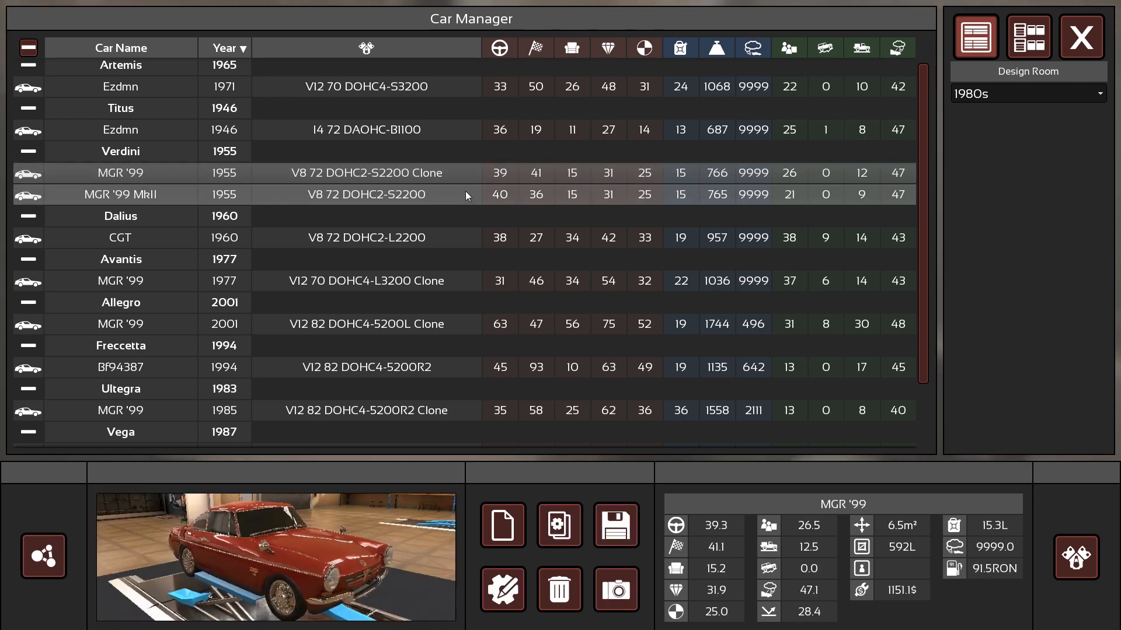
click(120, 85)
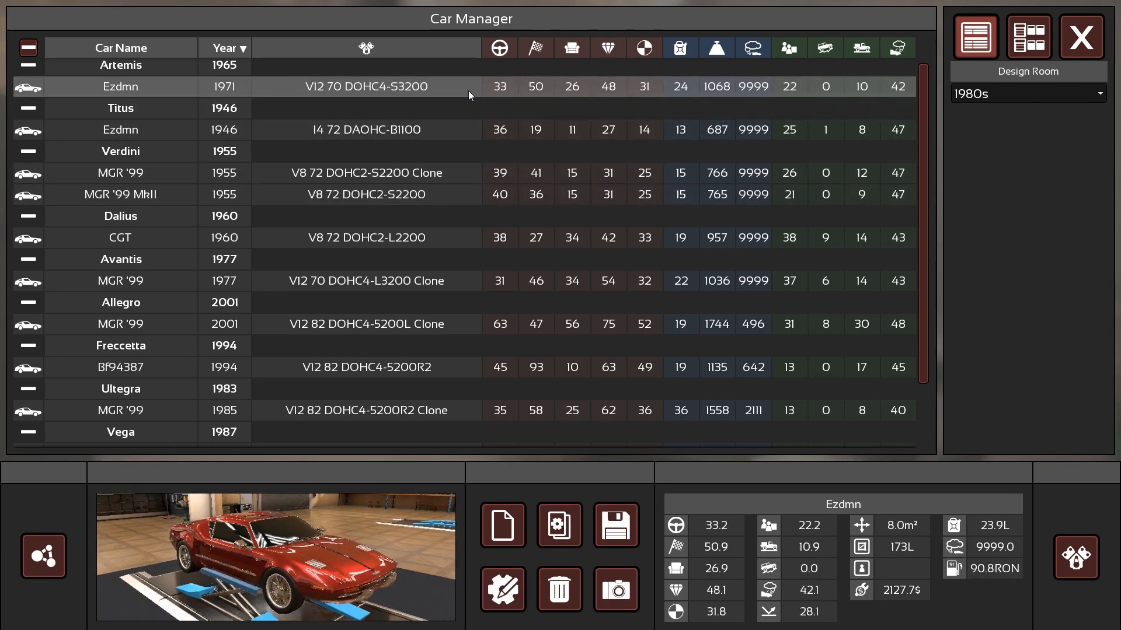
mouse_move(535, 48)
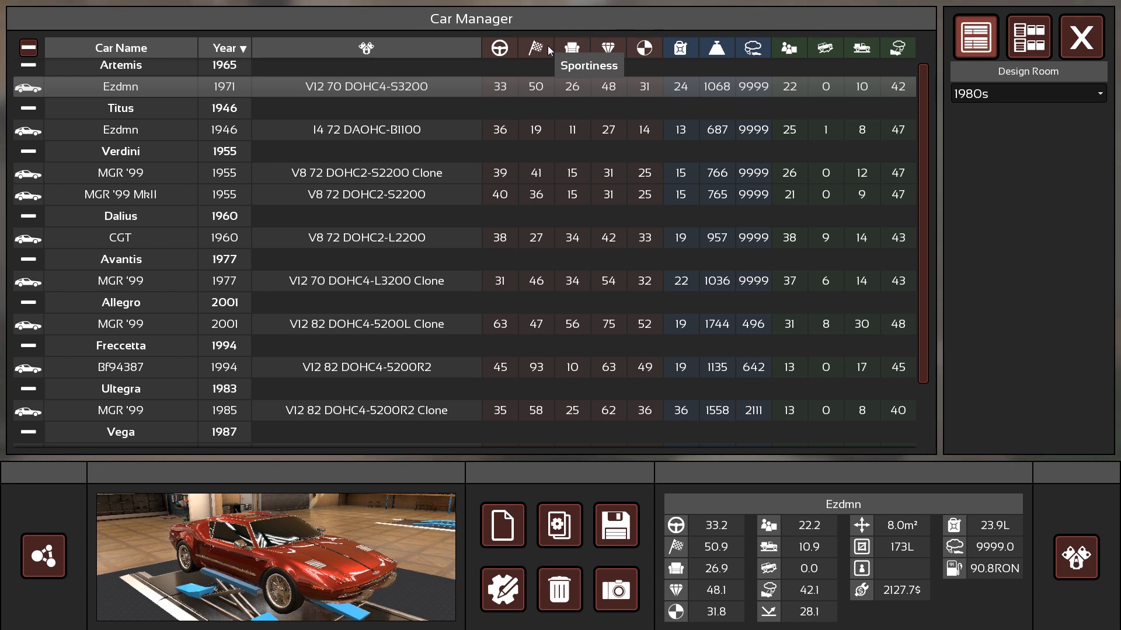
mouse_move(532, 119)
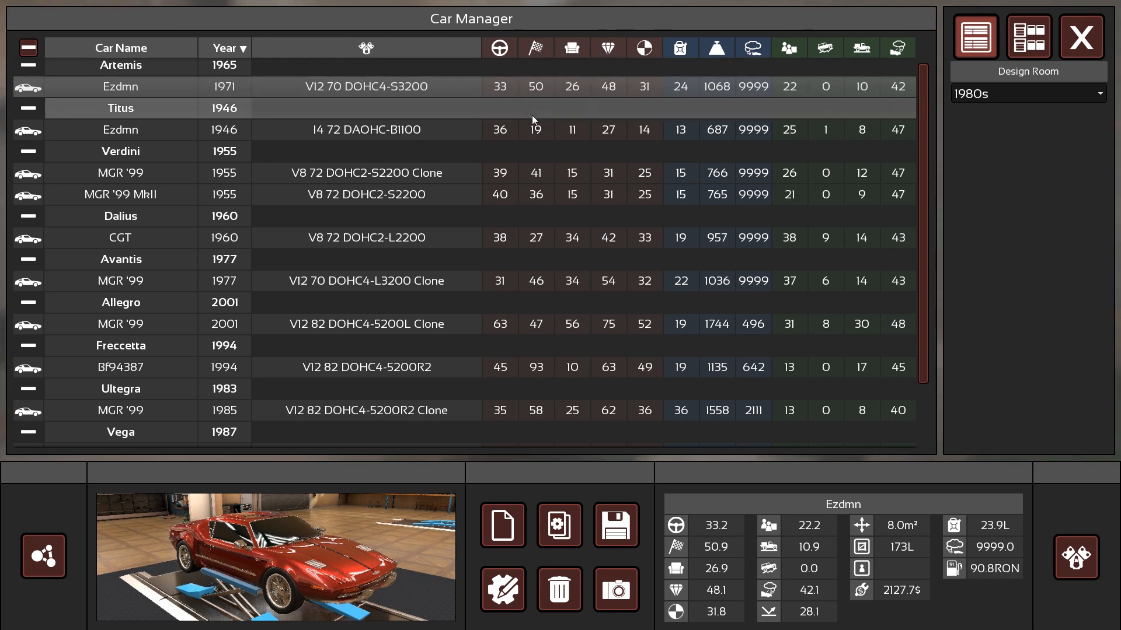
mouse_move(499, 48)
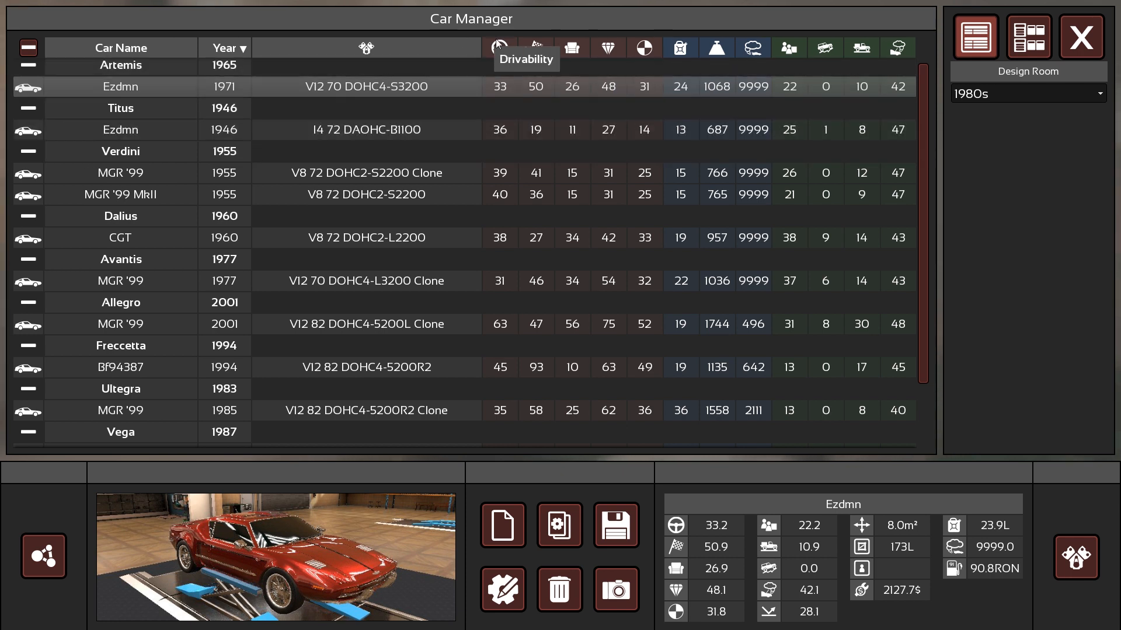
click(121, 195)
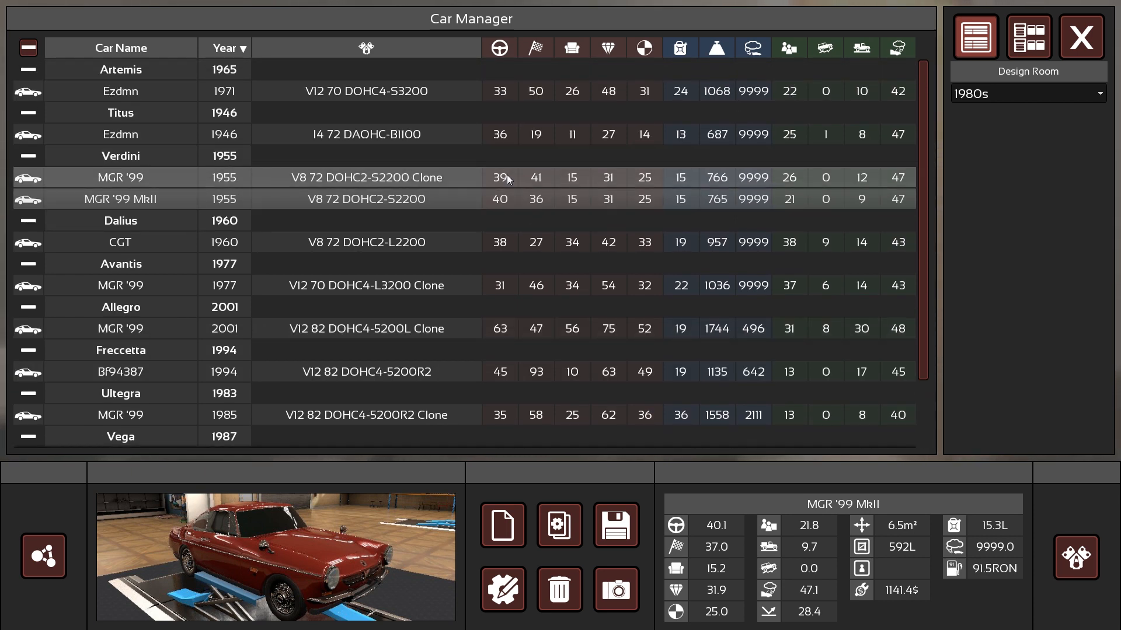
click(120, 177)
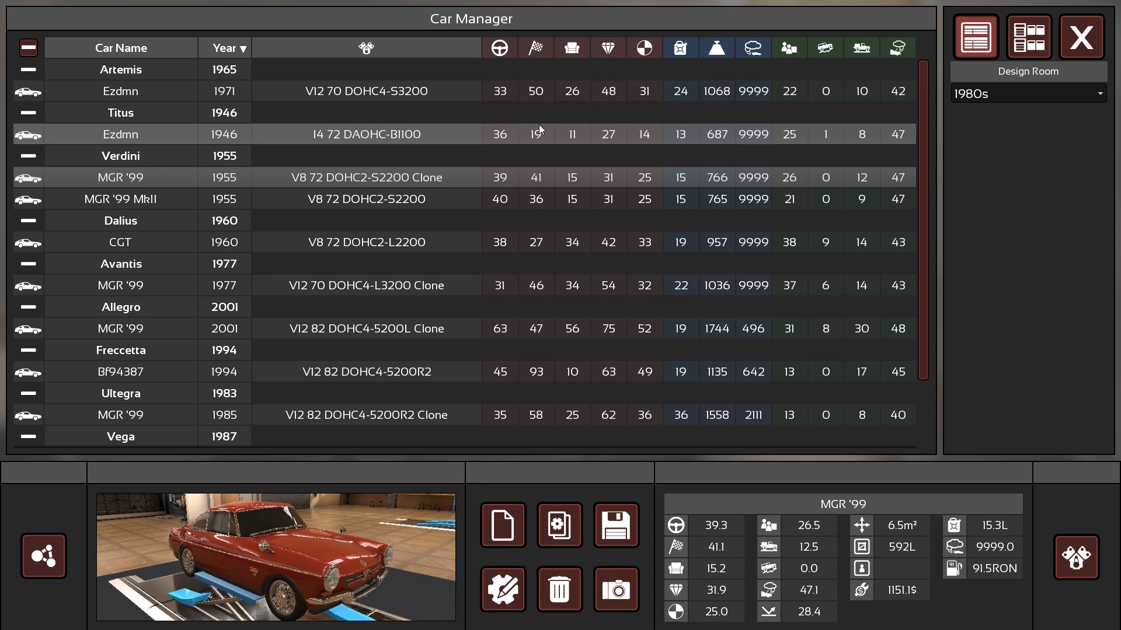
mouse_move(555, 140)
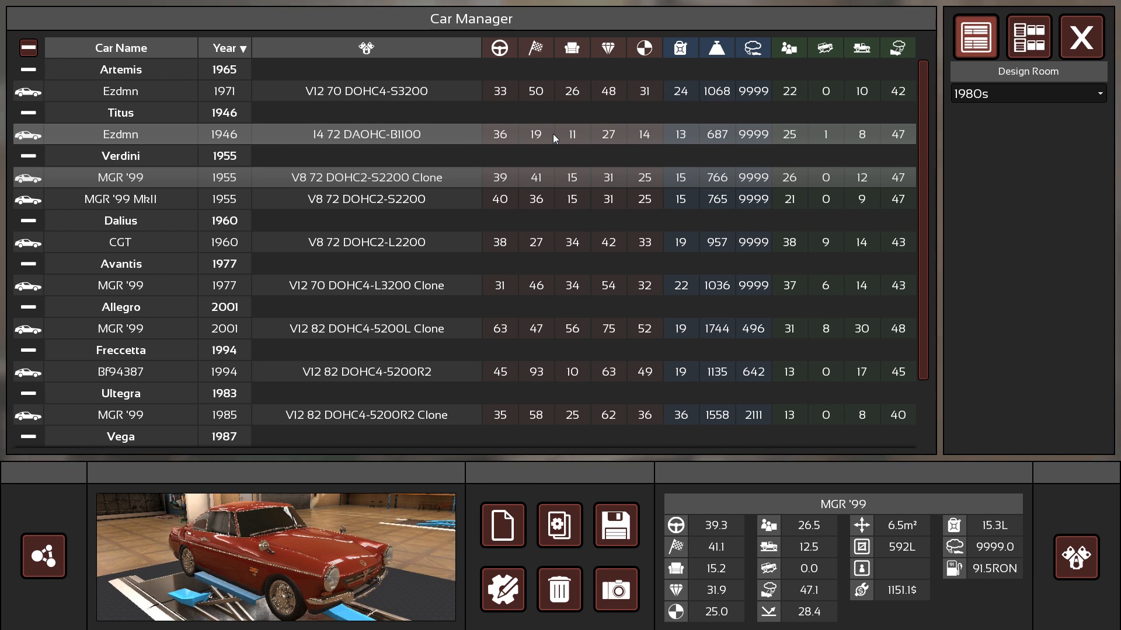
click(365, 91)
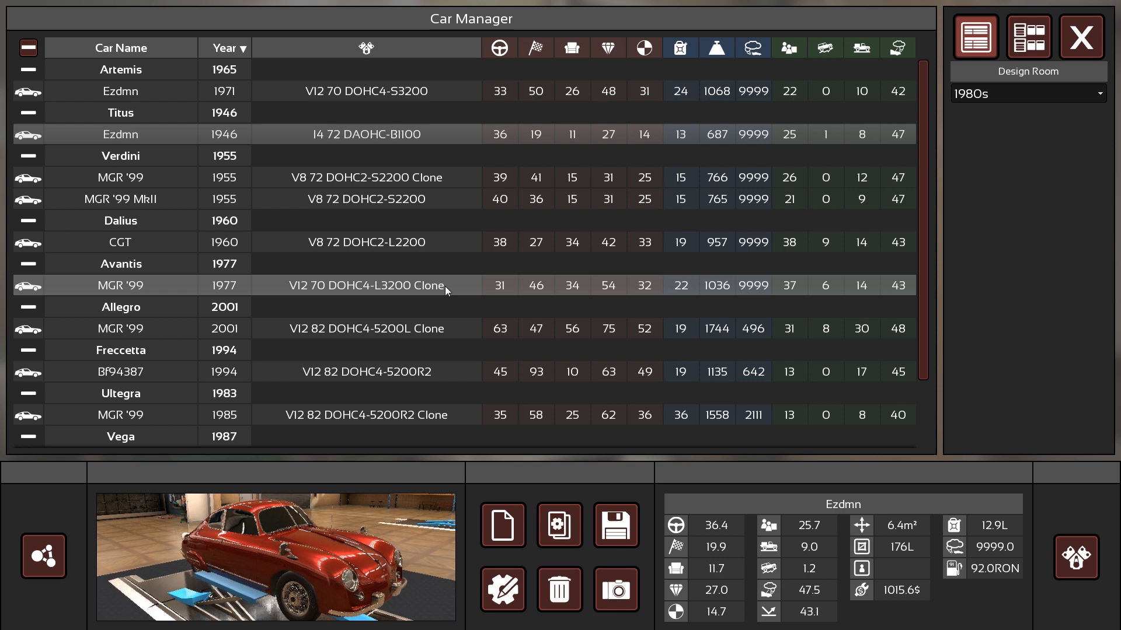
click(364, 328)
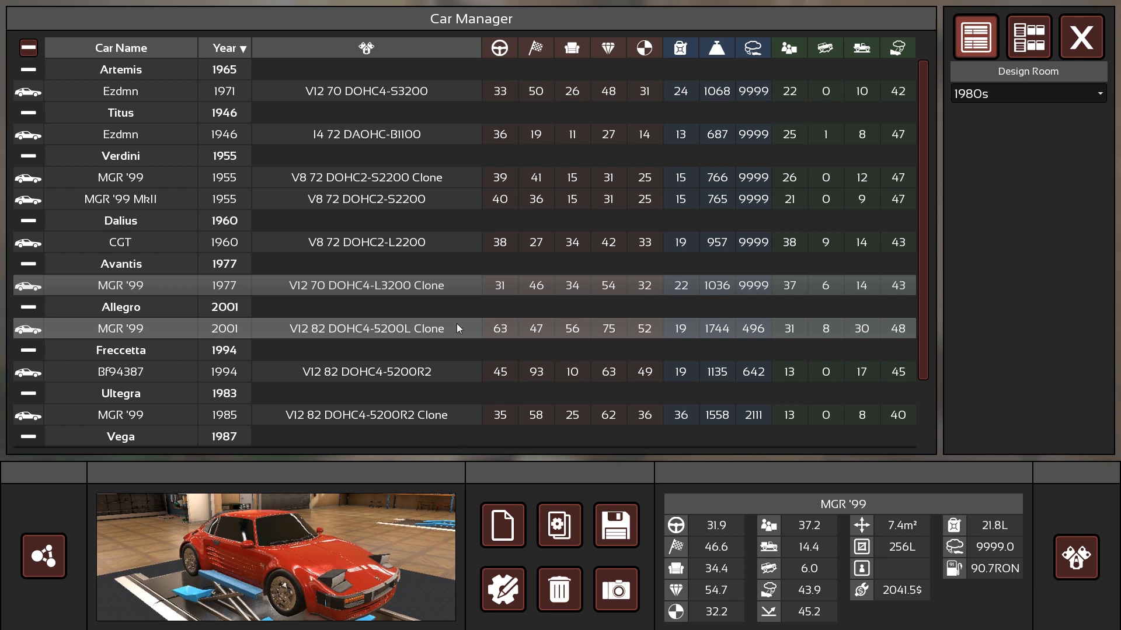
mouse_move(757, 516)
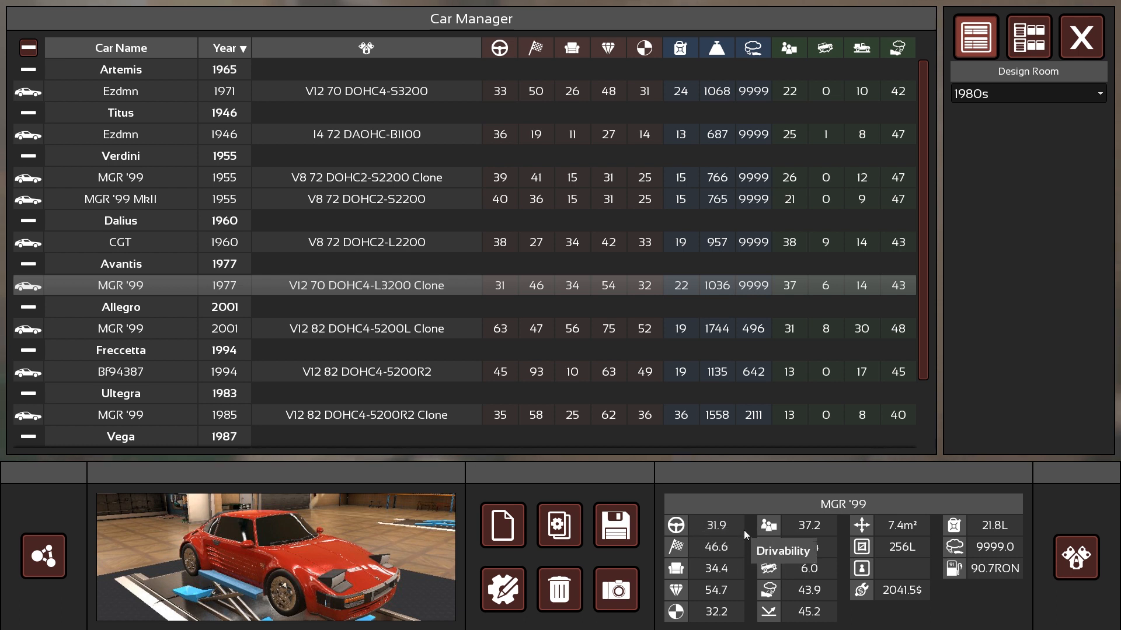
mouse_move(711, 496)
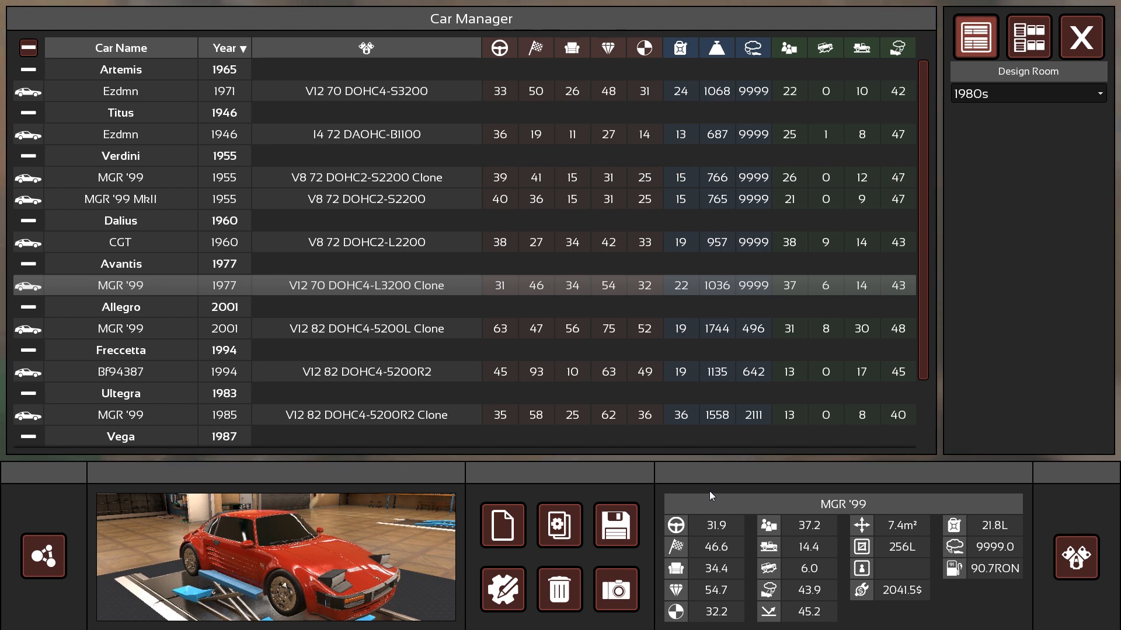
mouse_move(743, 470)
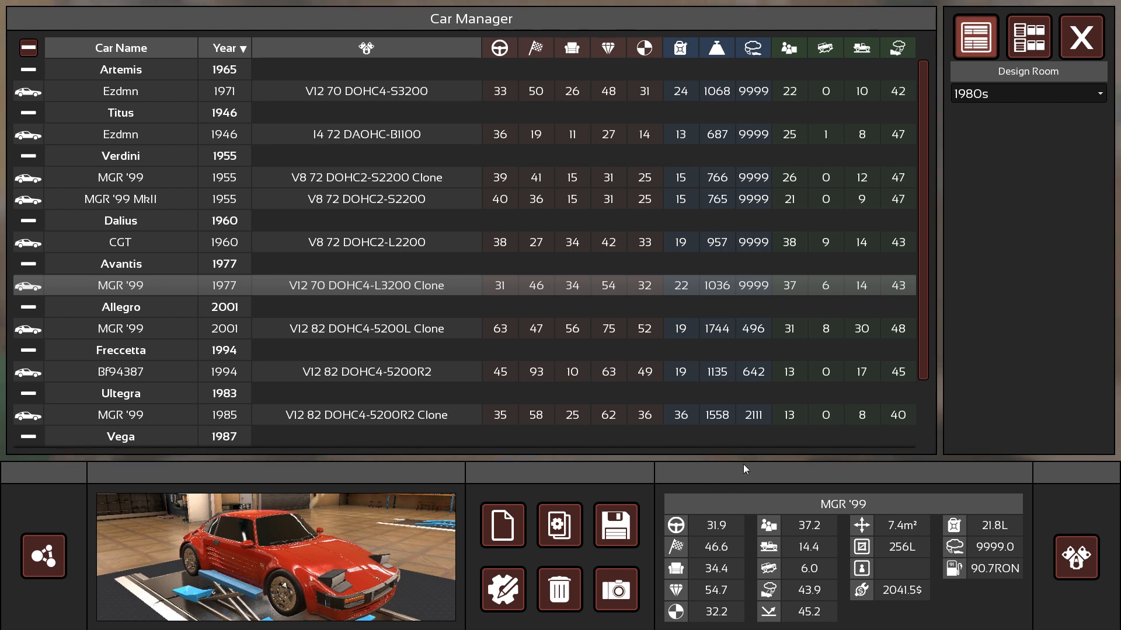
mouse_move(732, 530)
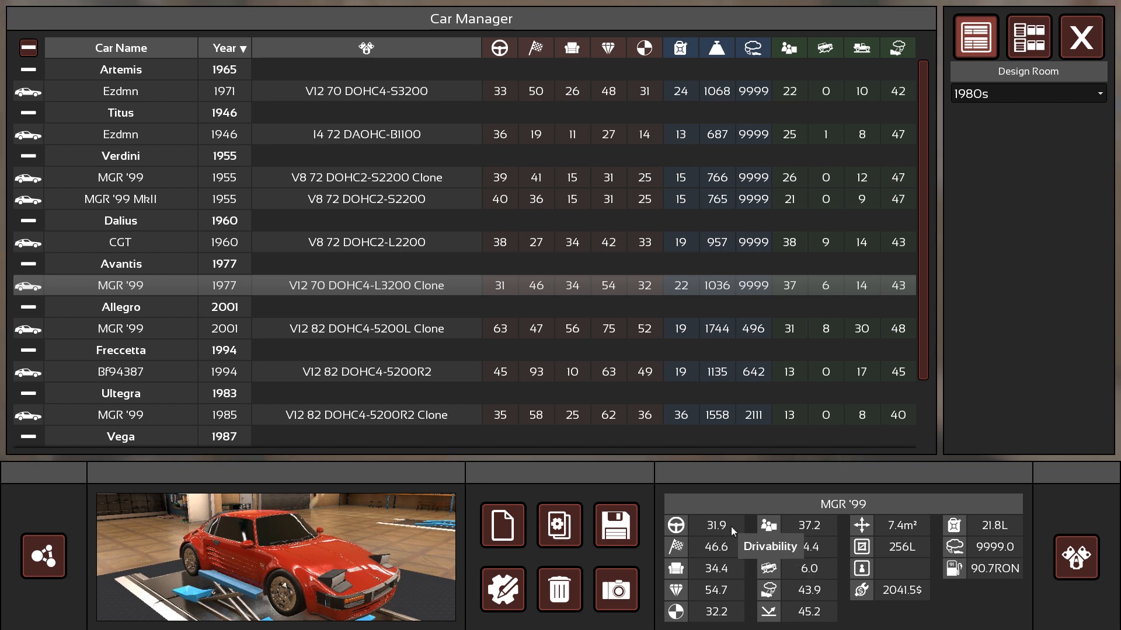
mouse_move(763, 505)
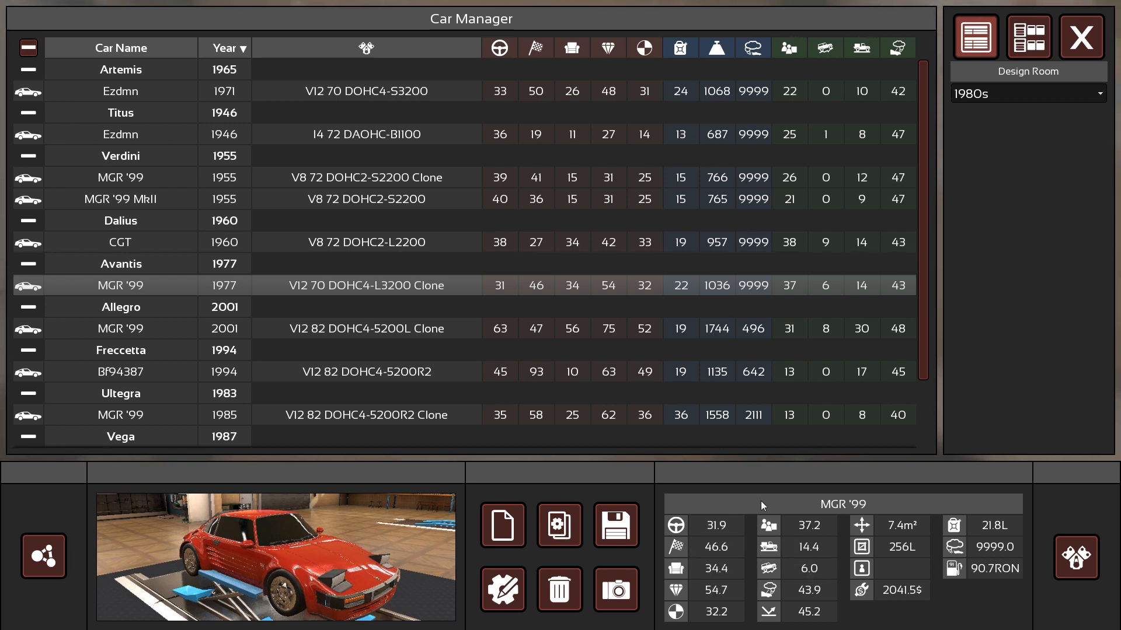
mouse_move(674, 525)
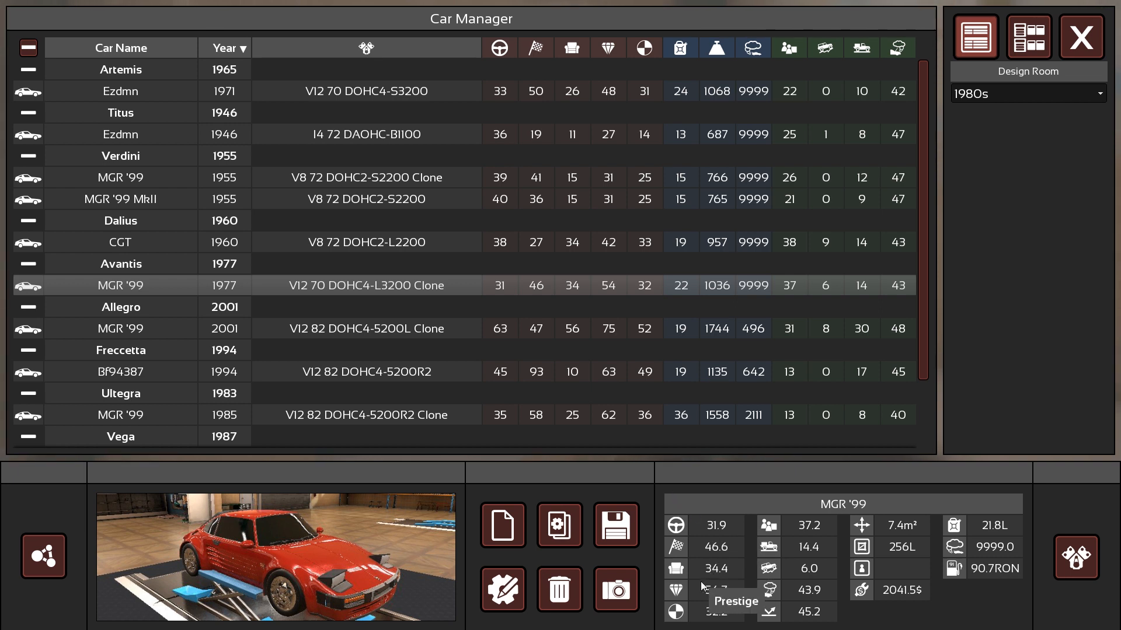
mouse_move(982, 528)
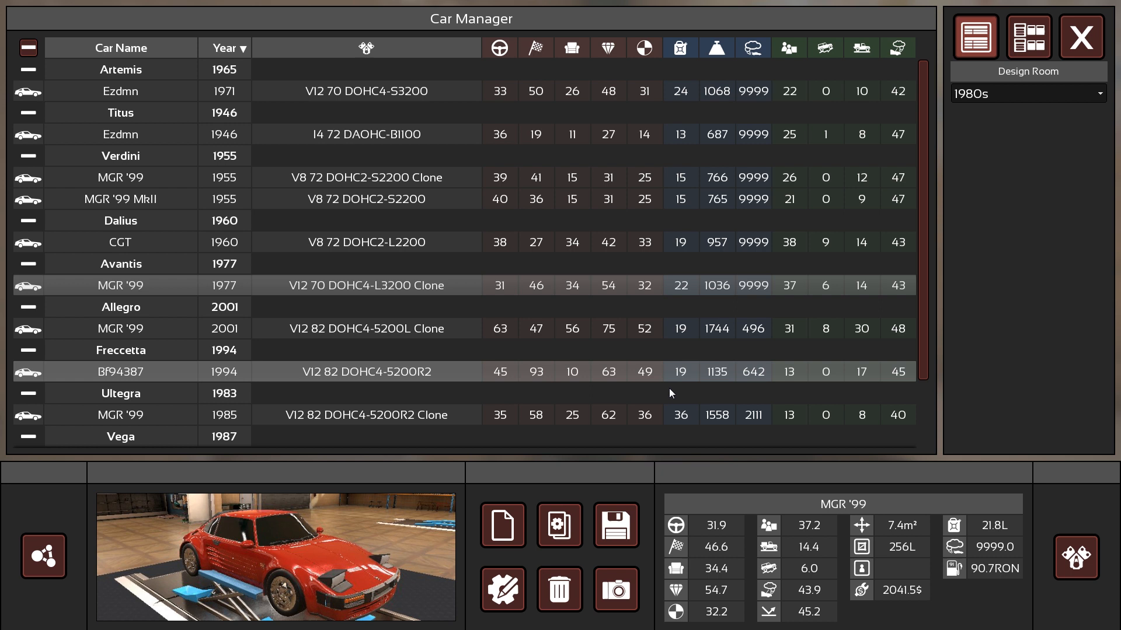
- Switch the Car Manager's design room era from 1980s to 2010s
click(1026, 93)
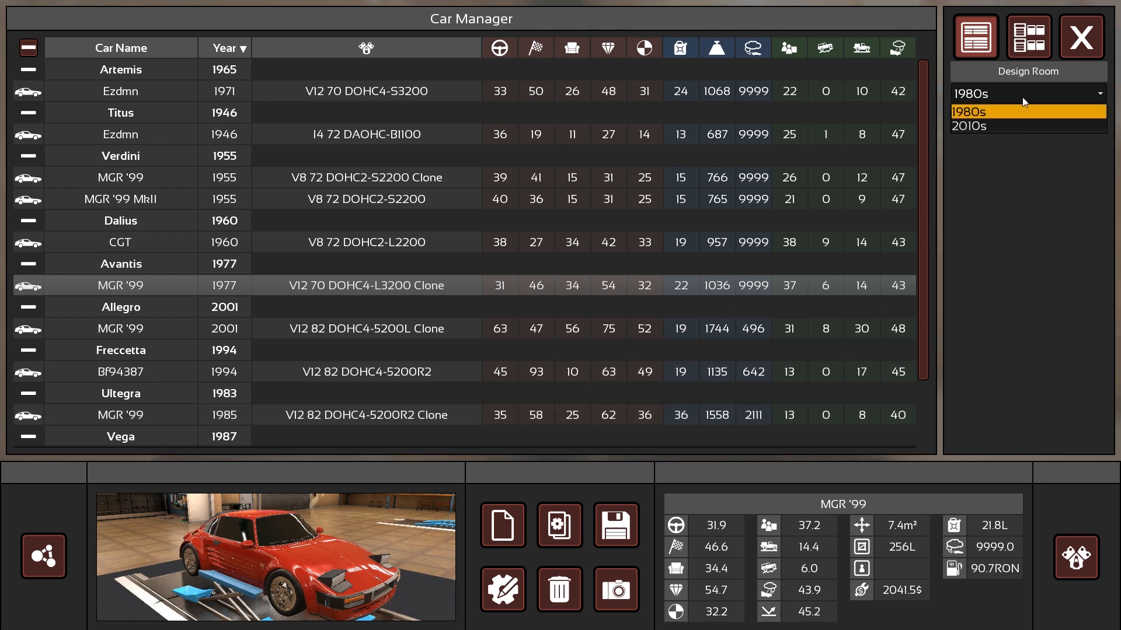
click(969, 126)
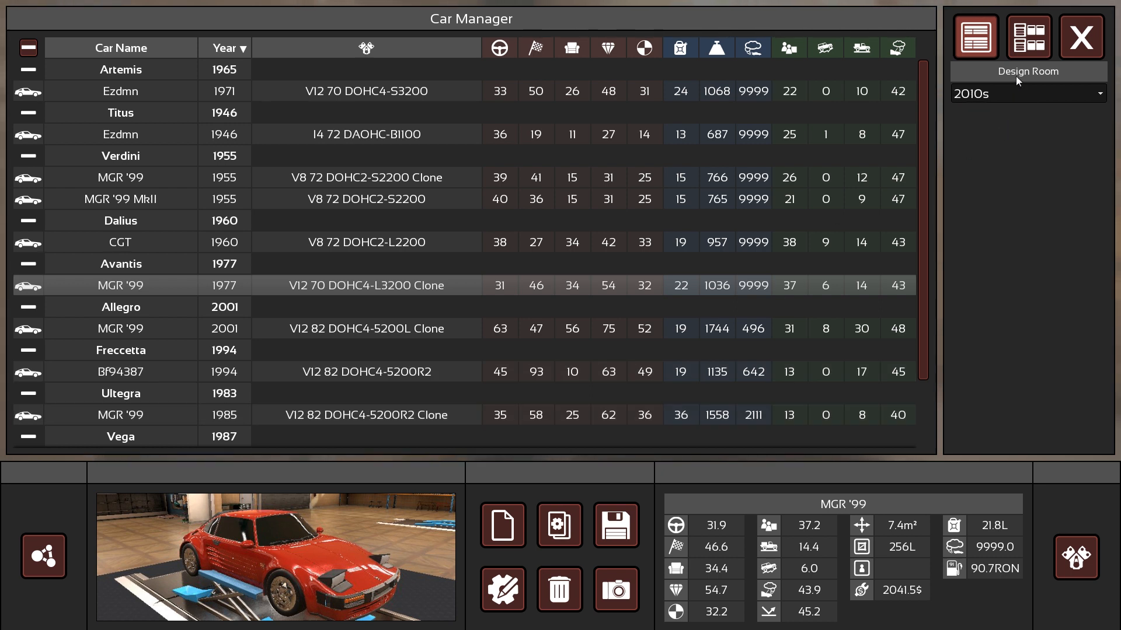
mouse_move(1016, 95)
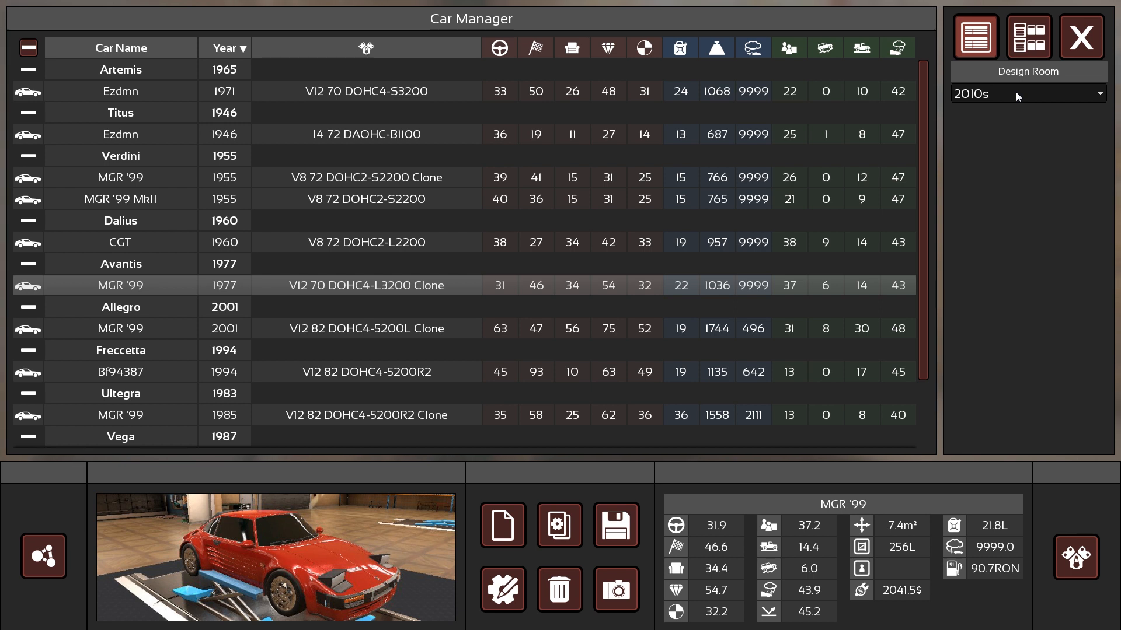
mouse_move(1014, 114)
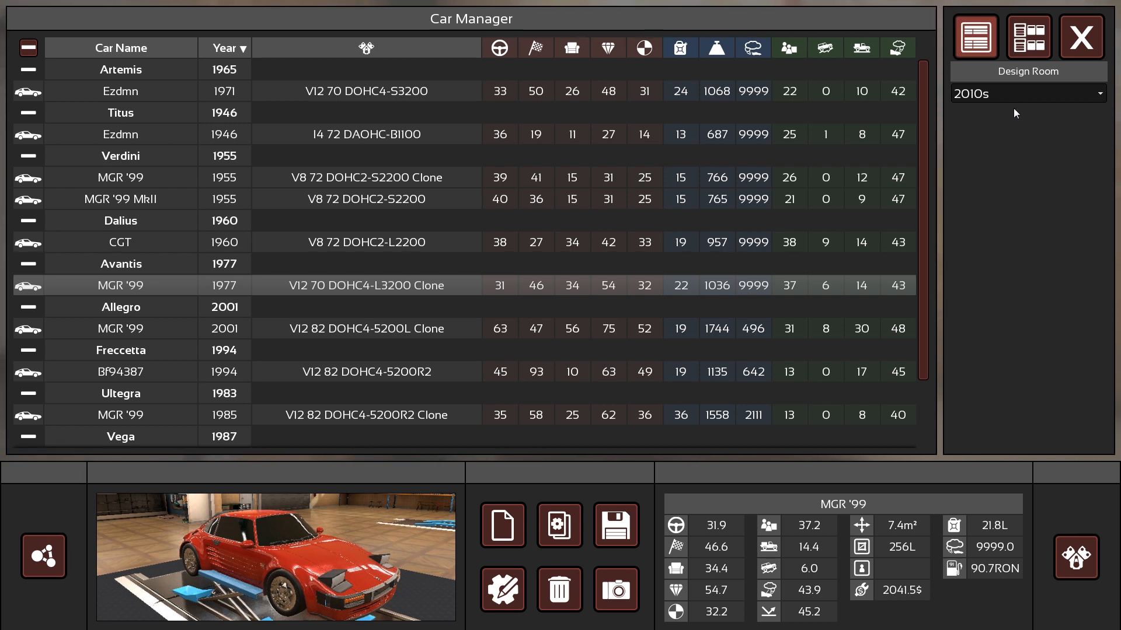
mouse_move(349, 282)
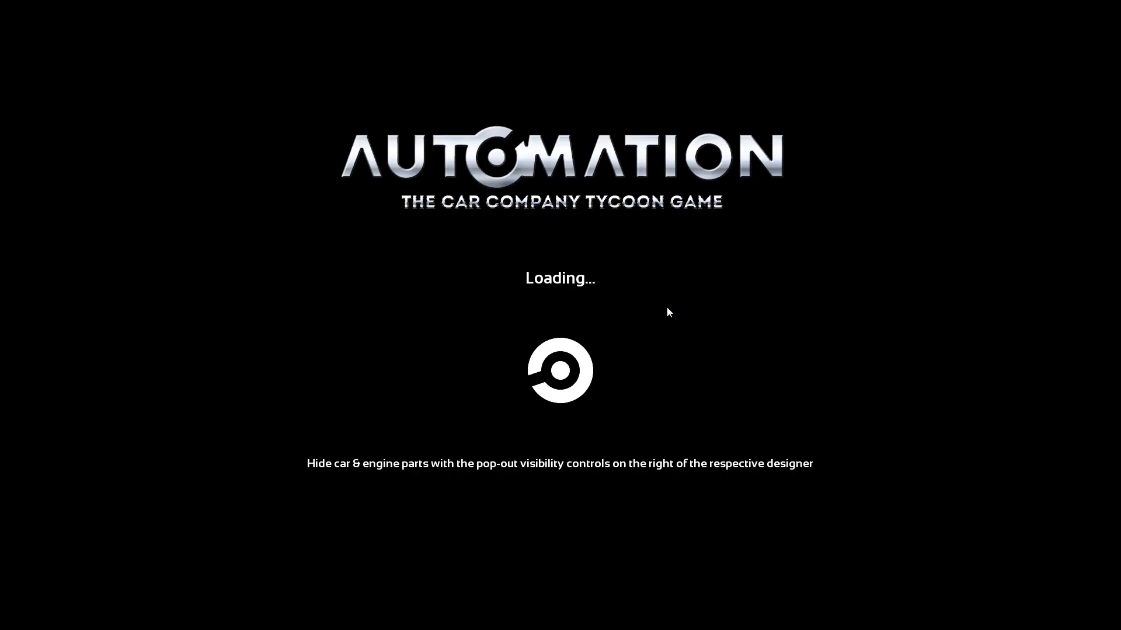
mouse_move(657, 341)
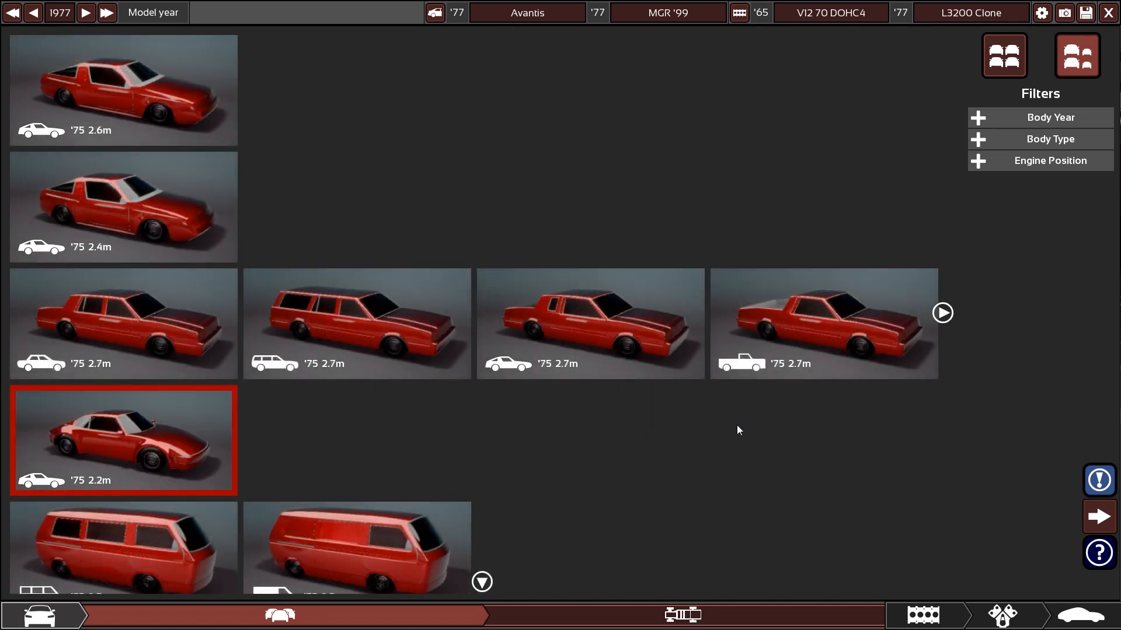
mouse_move(707, 432)
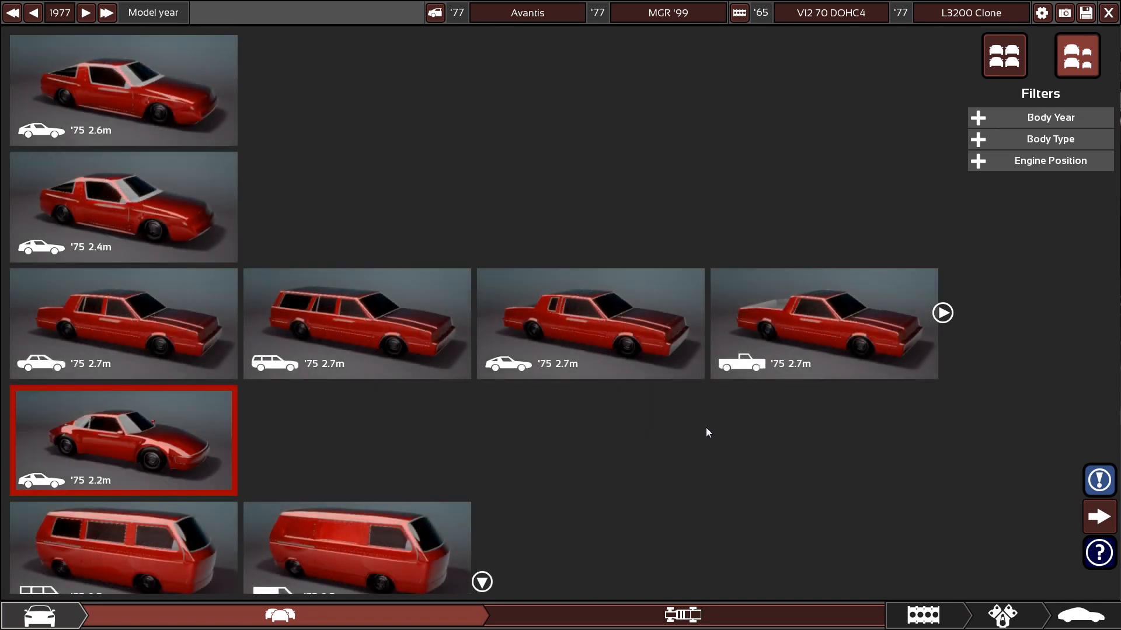
mouse_move(512, 415)
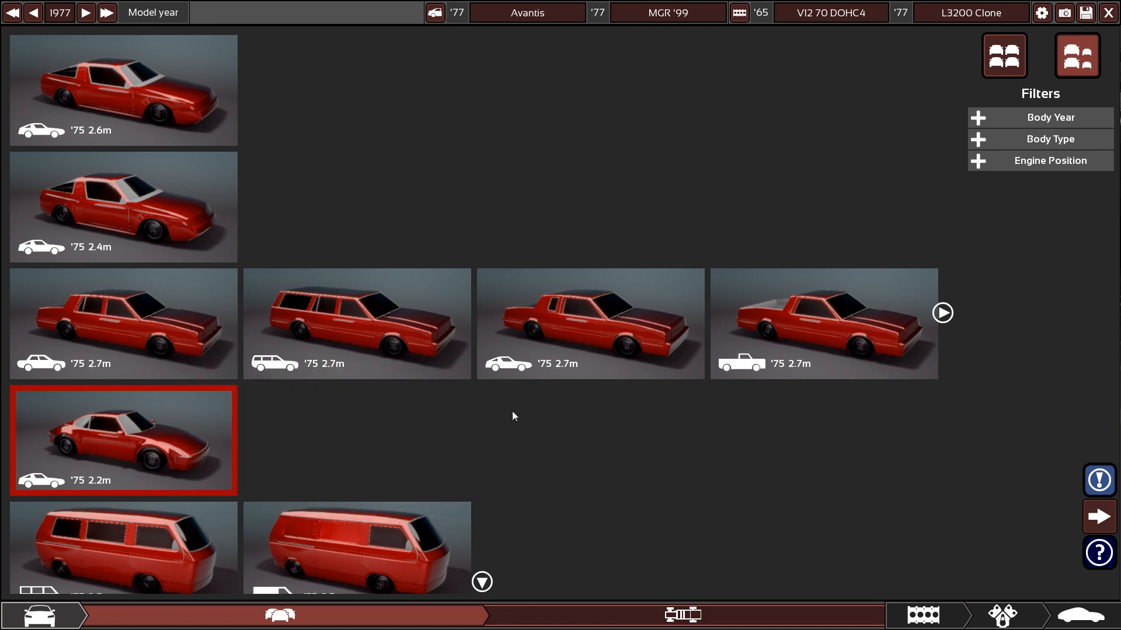
mouse_move(598, 313)
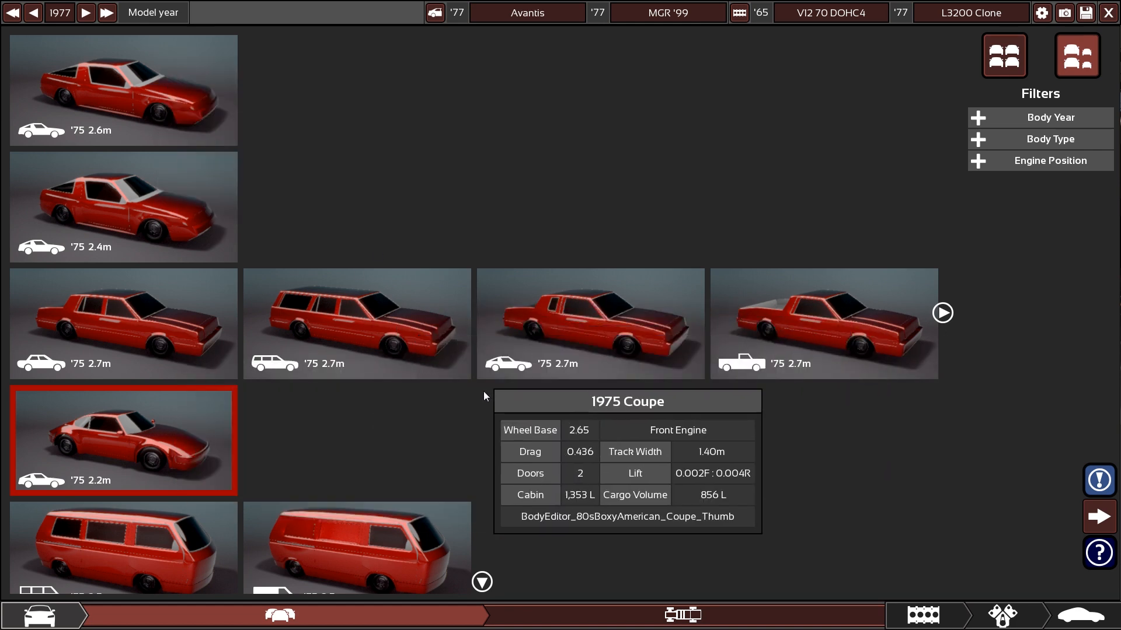
- Browse the body thumbnails through the 1970s pickups and vans under the Last 20 Years filter
scroll(down, 3)
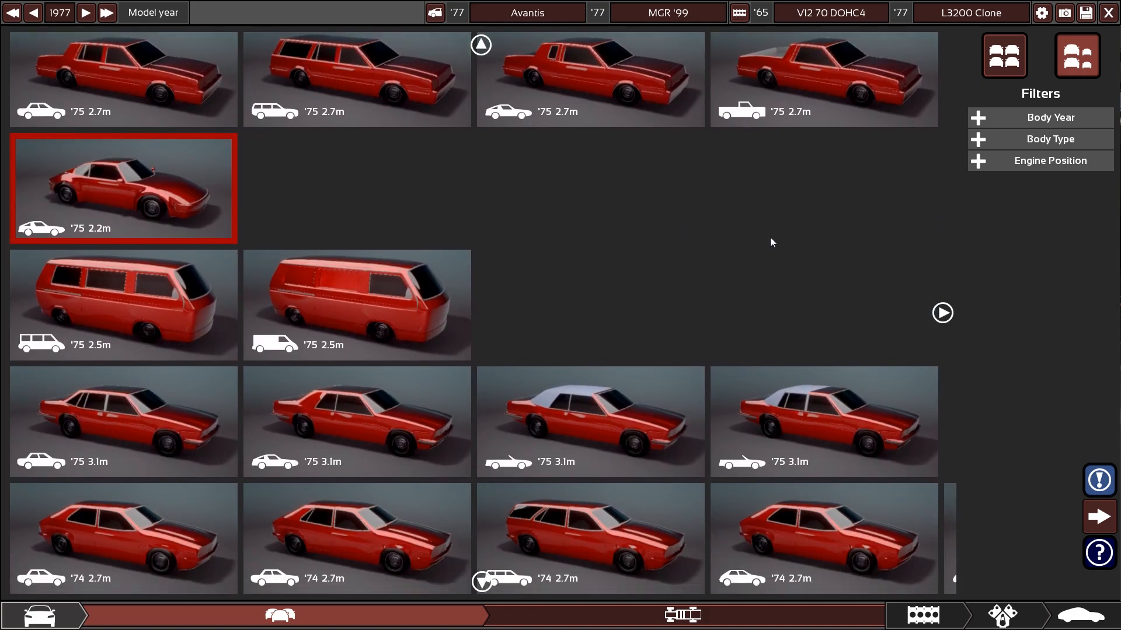
scroll(down, 3)
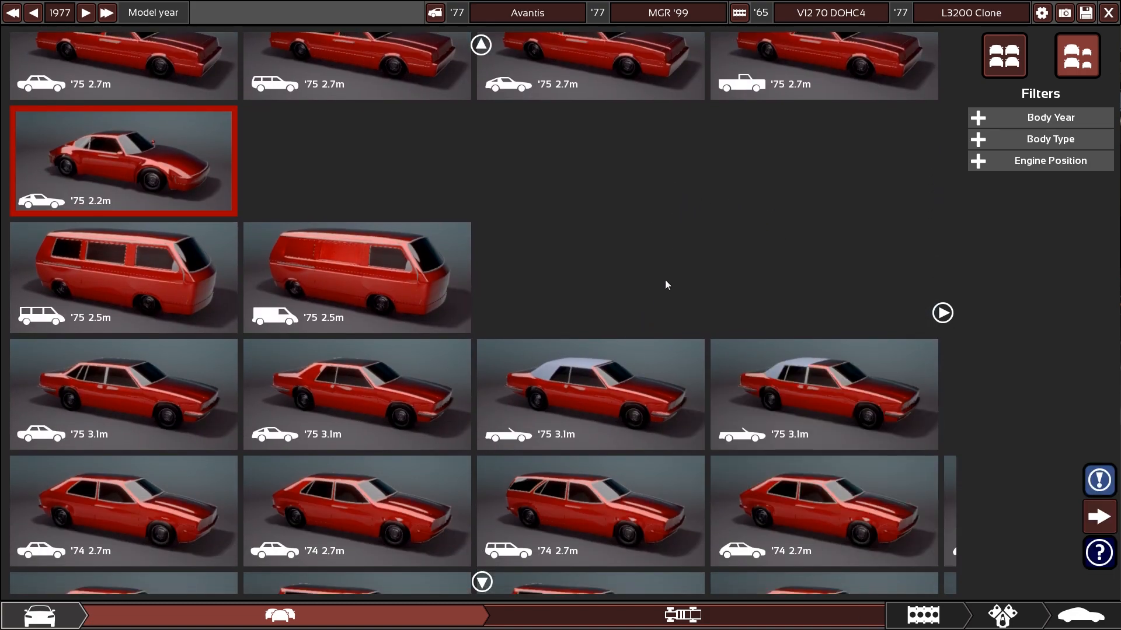
scroll(down, 3)
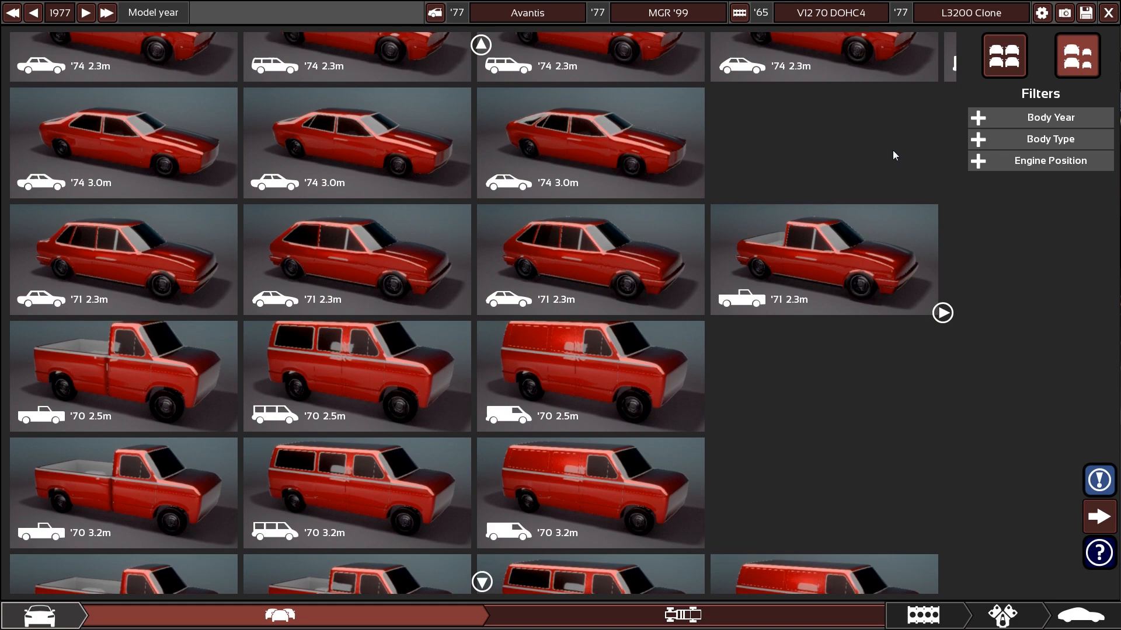
scroll(down, 3)
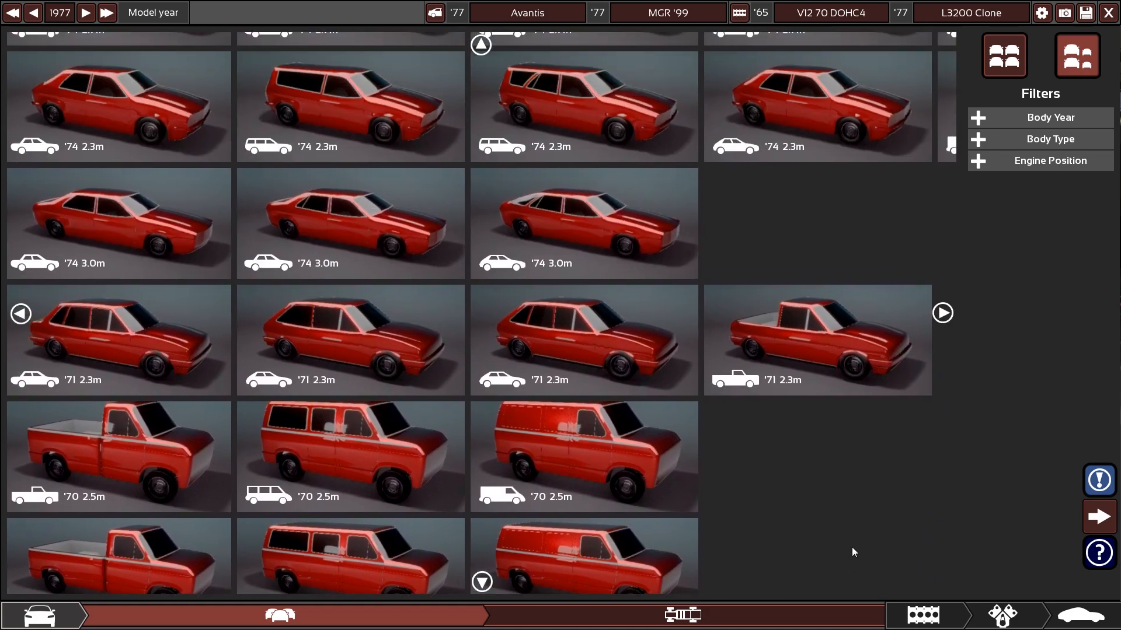
scroll(down, 3)
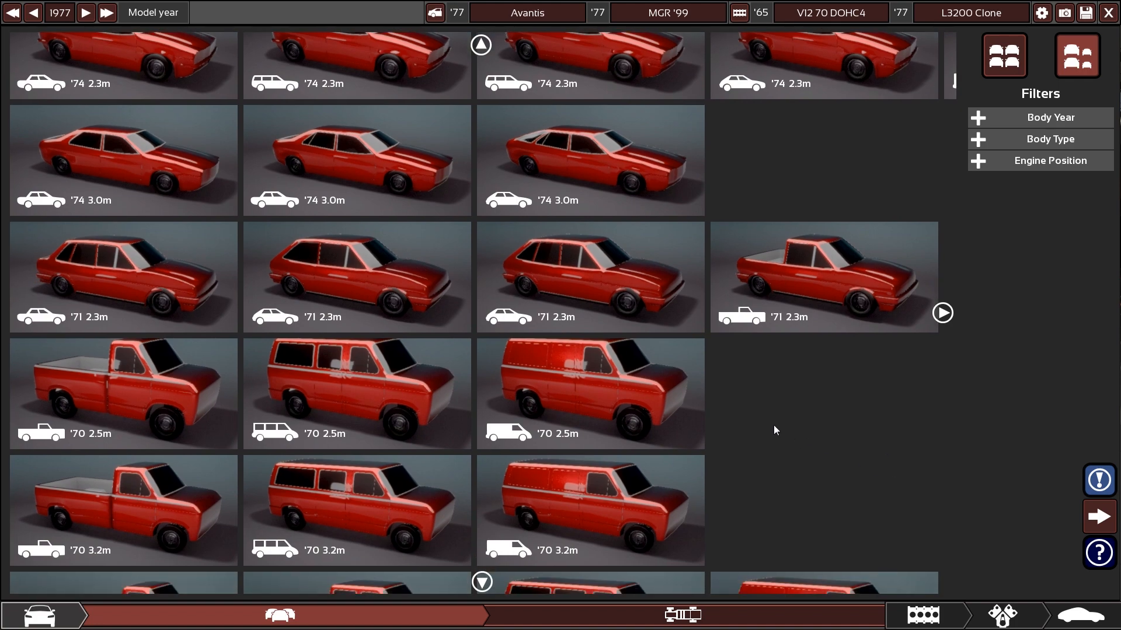
scroll(down, 3)
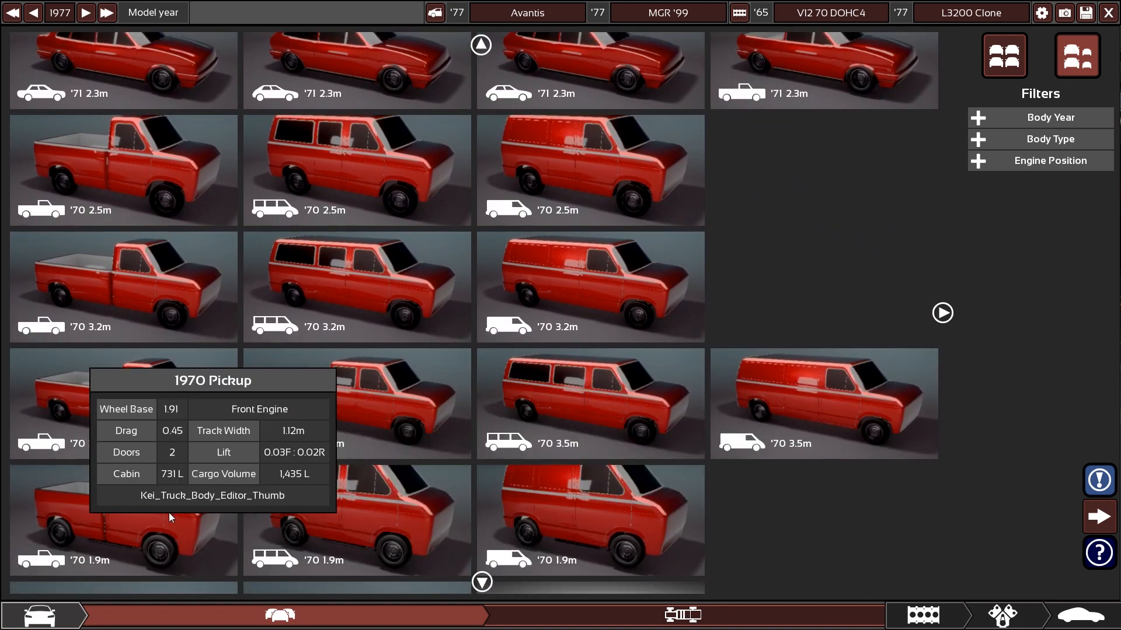
scroll(up, 3)
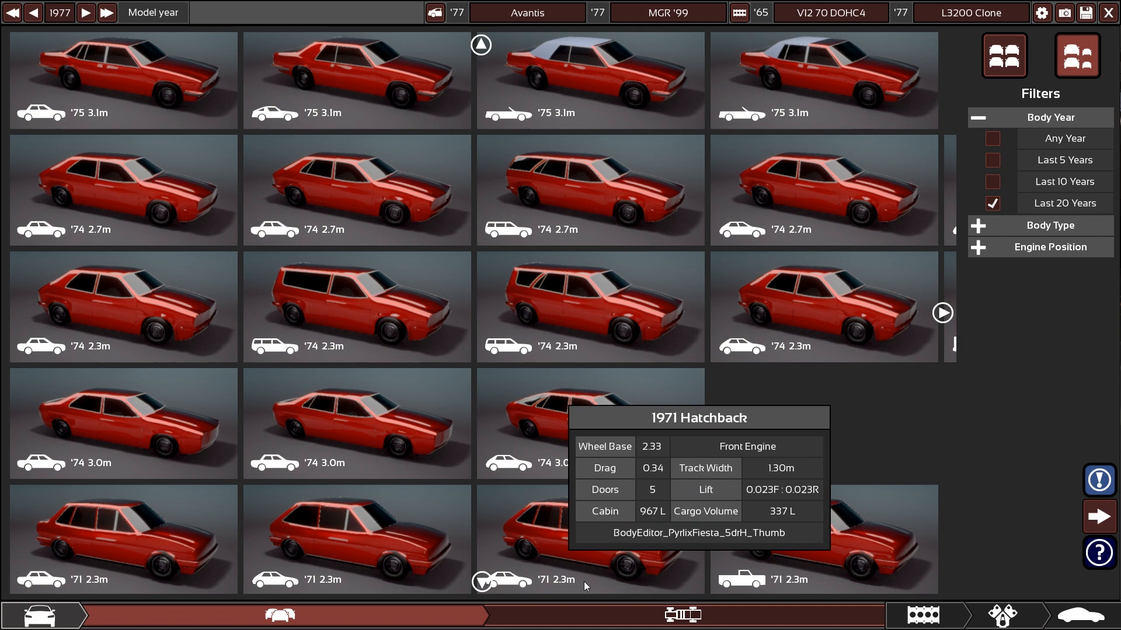
click(590, 539)
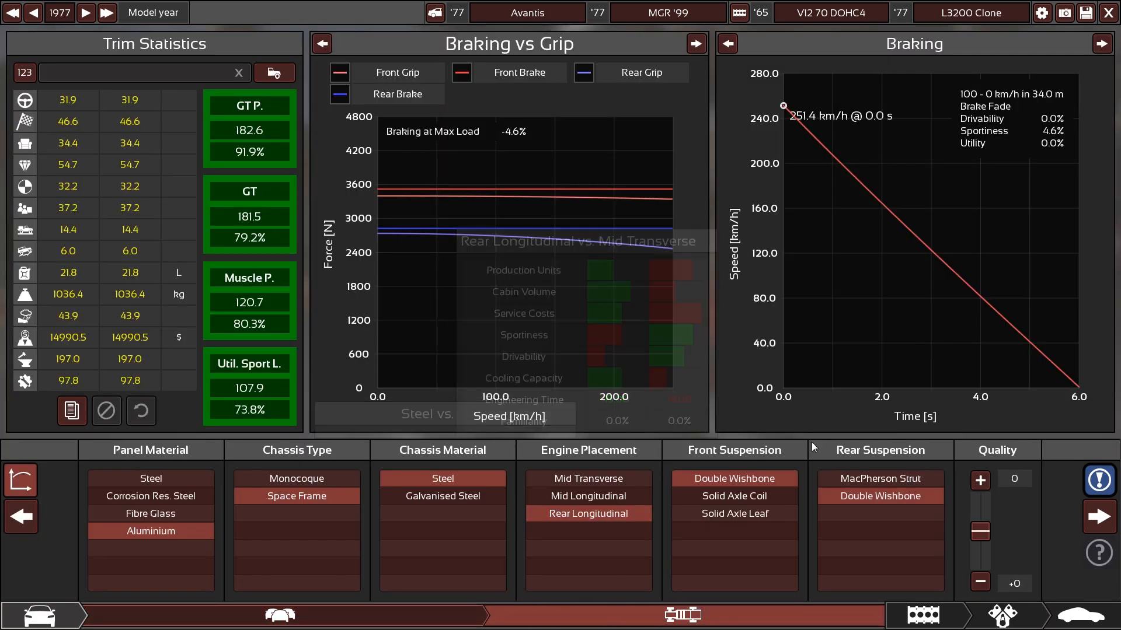
mouse_move(397, 434)
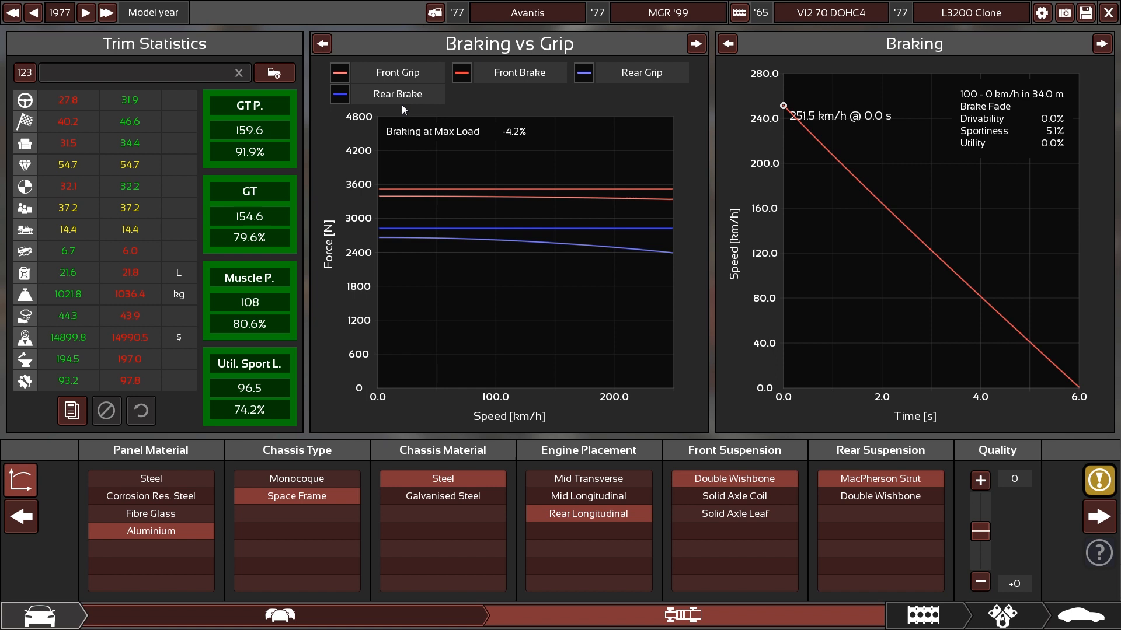
mouse_move(85, 97)
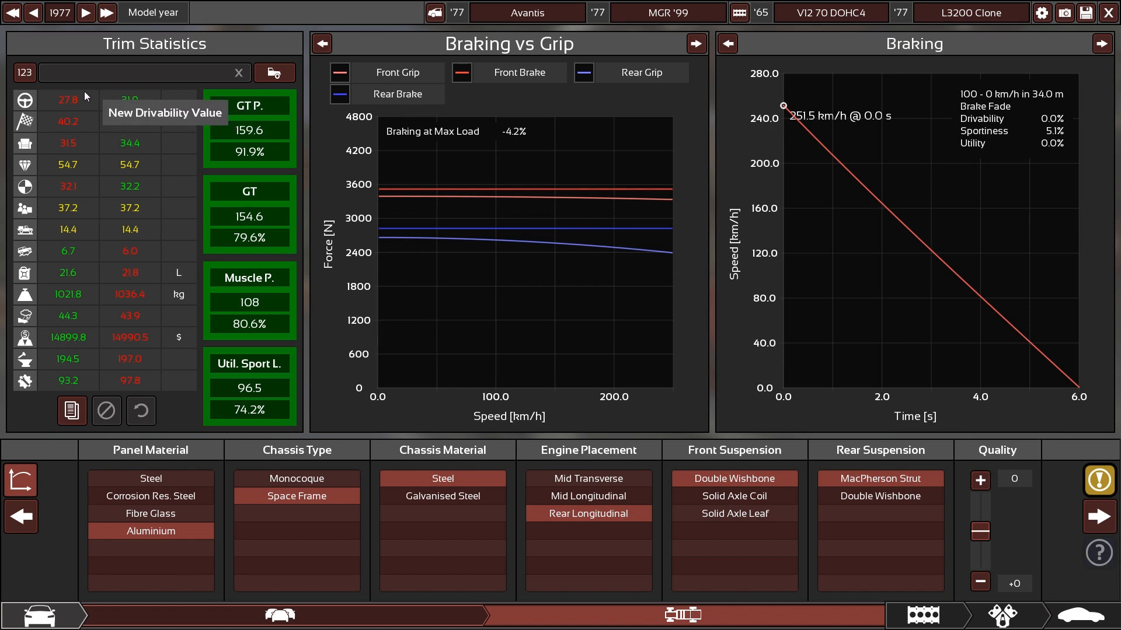
mouse_move(24, 355)
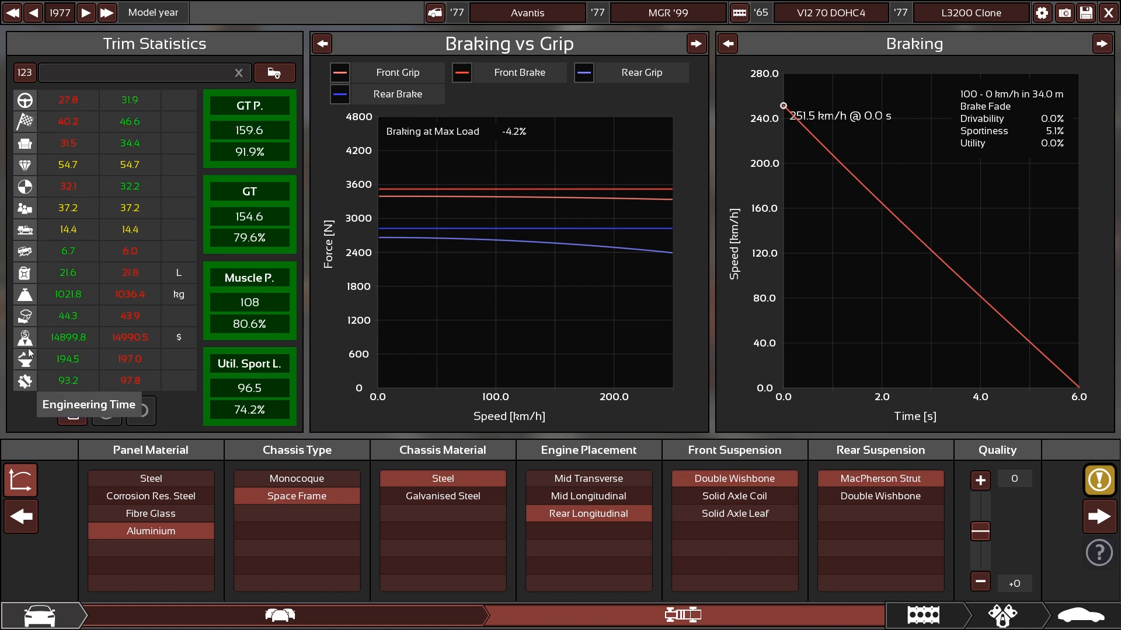
mouse_move(25, 101)
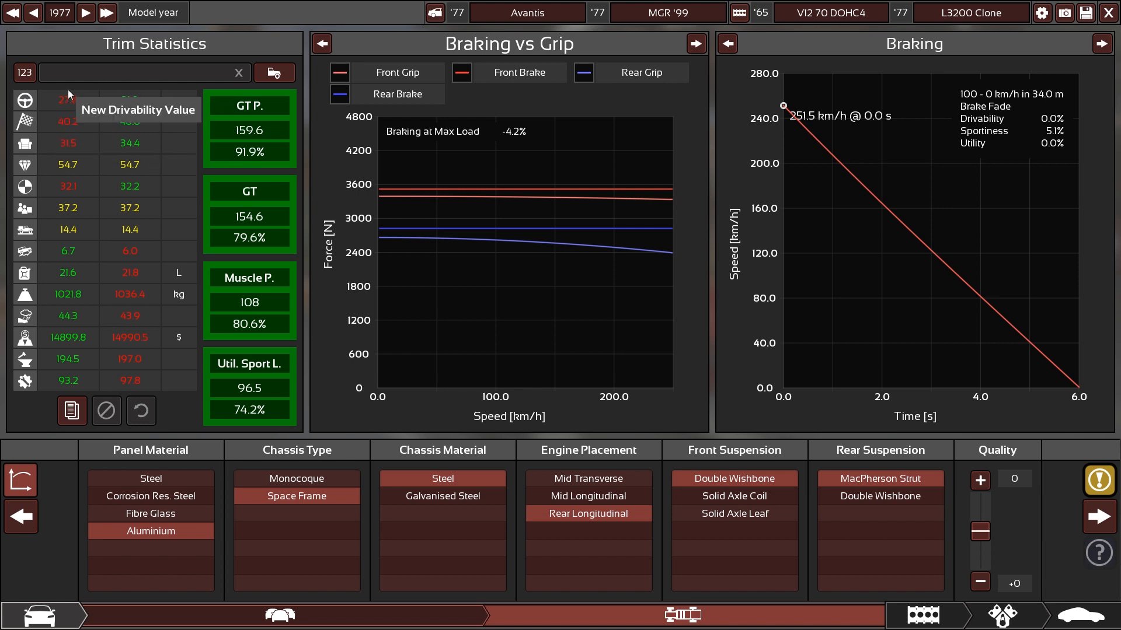
mouse_move(132, 125)
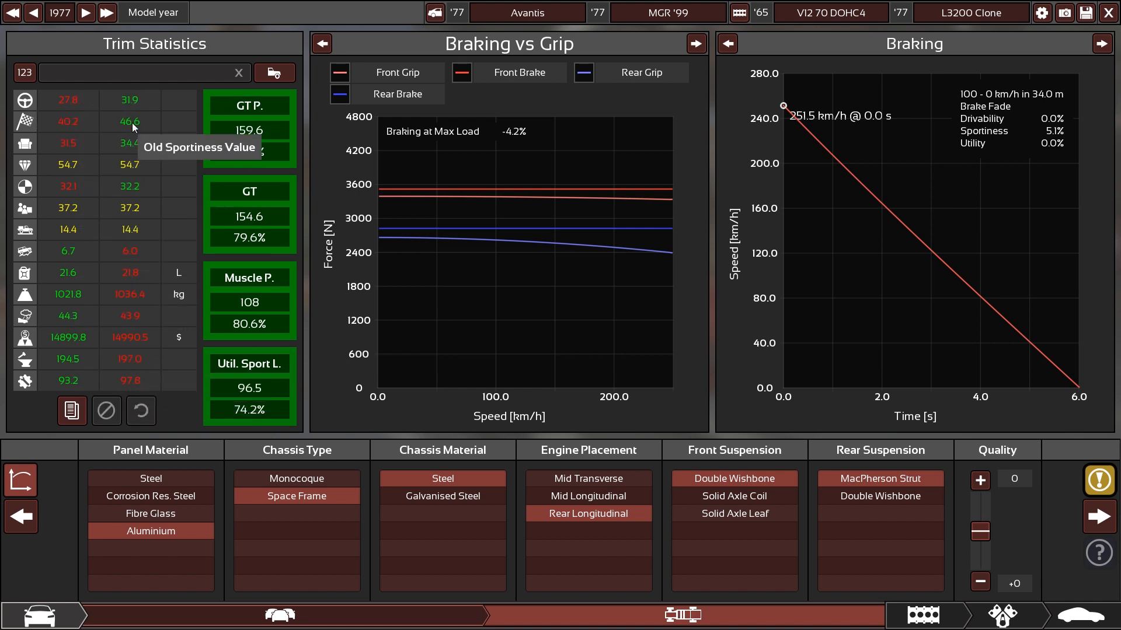
mouse_move(63, 259)
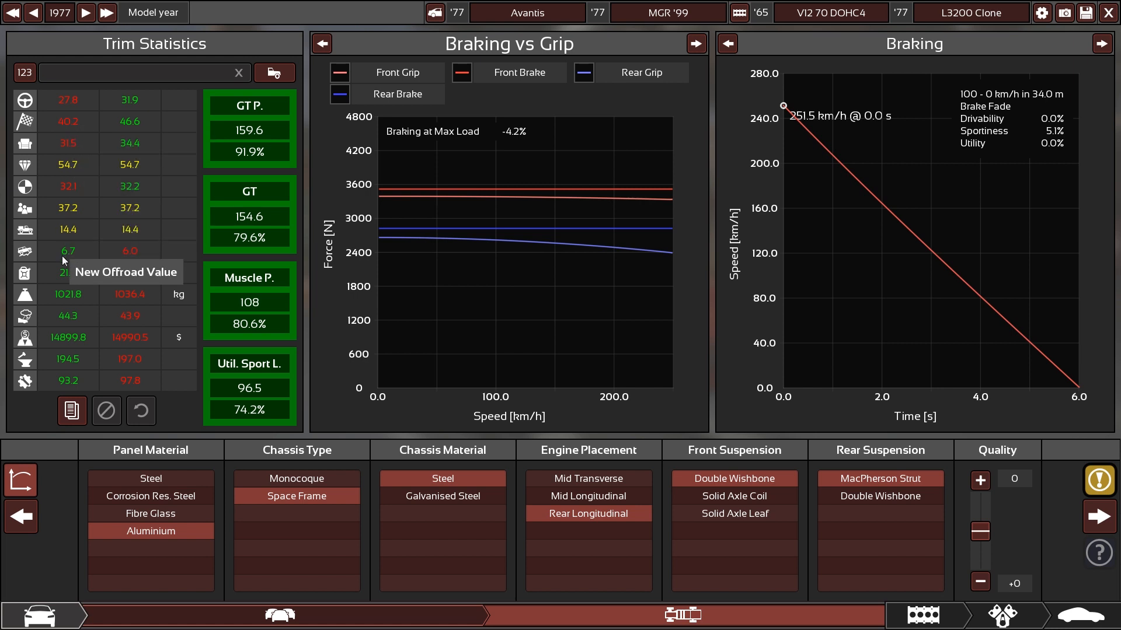
mouse_move(81, 112)
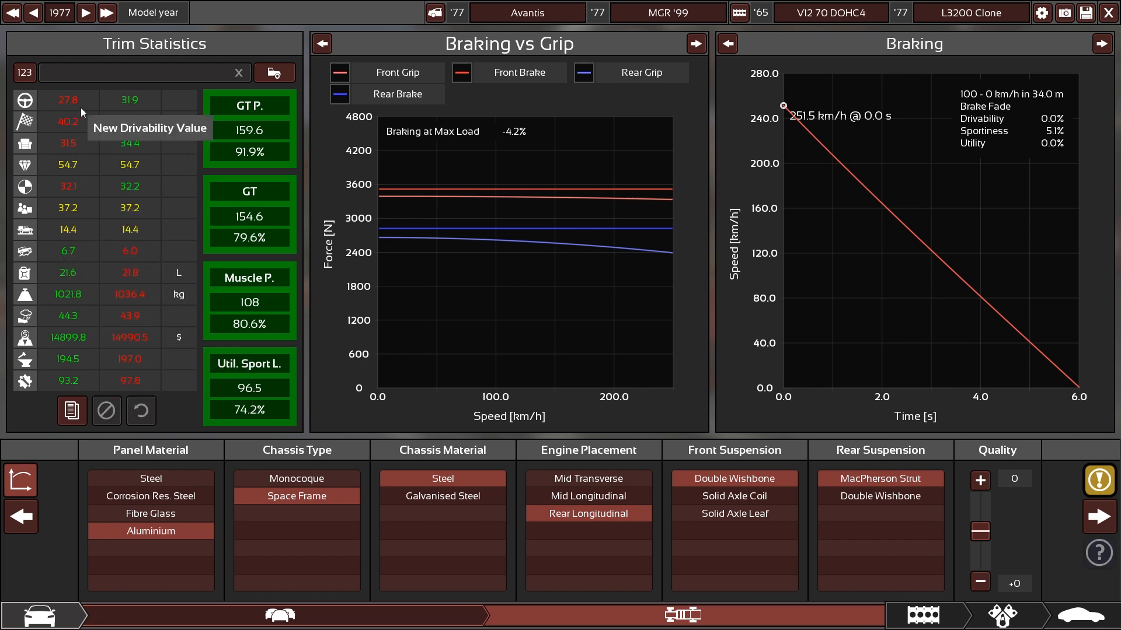
mouse_move(118, 107)
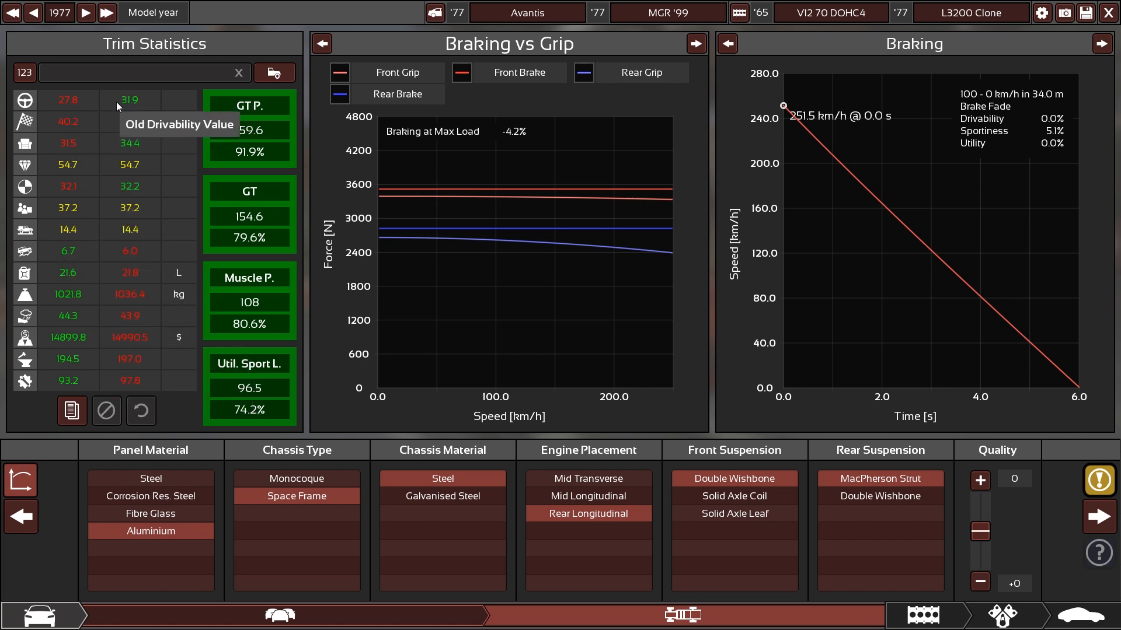
mouse_move(108, 103)
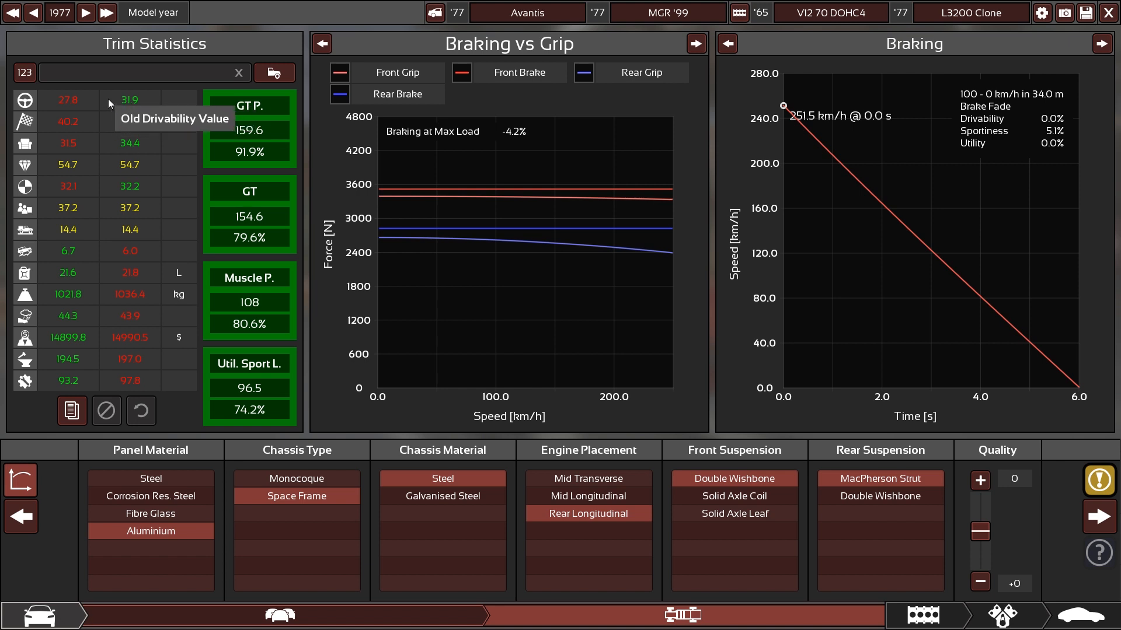
mouse_move(69, 91)
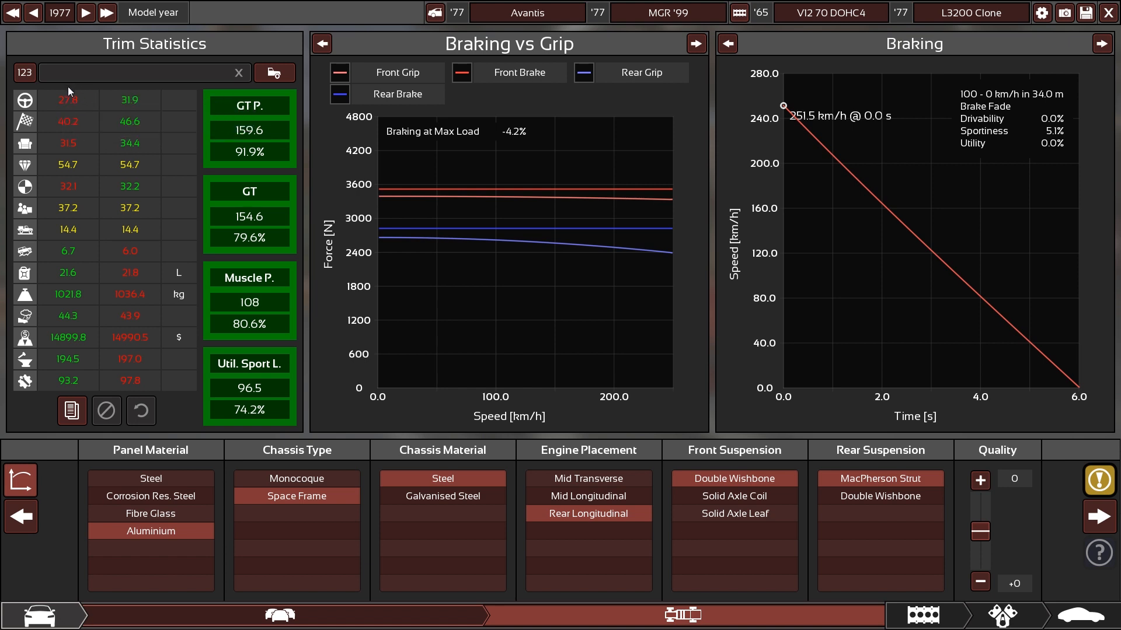
mouse_move(68, 101)
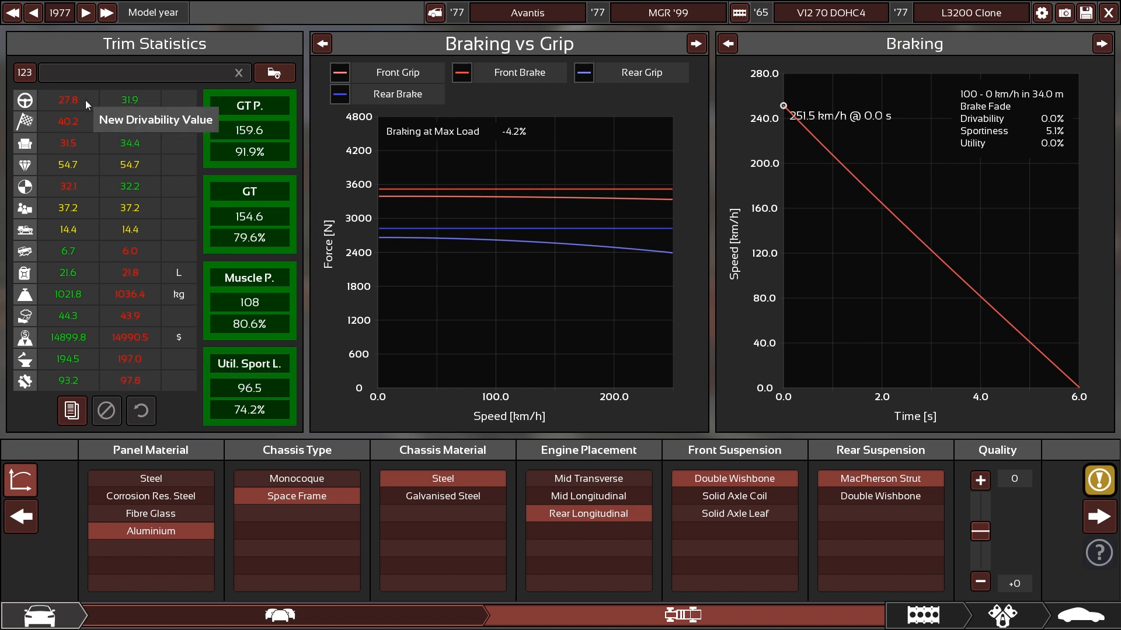
mouse_move(91, 101)
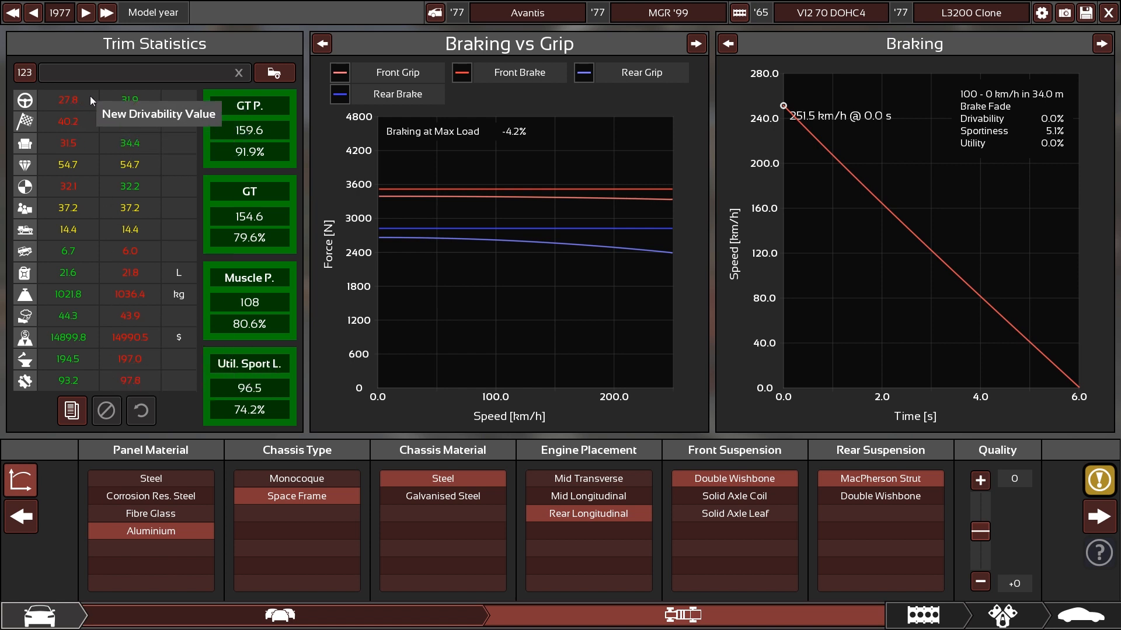
mouse_move(113, 143)
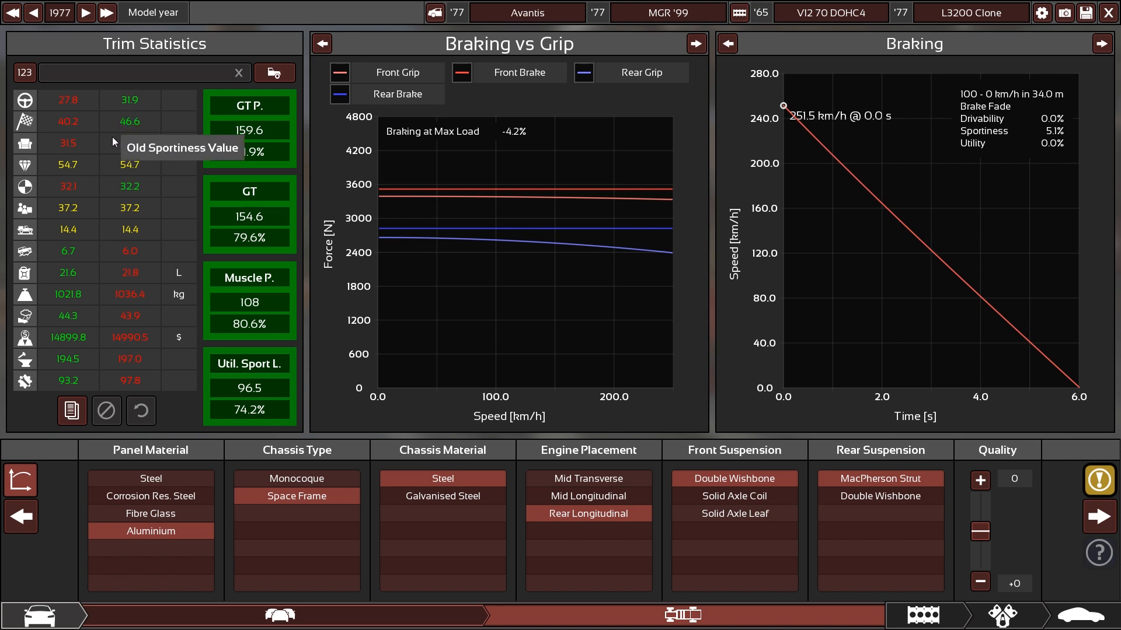
mouse_move(91, 150)
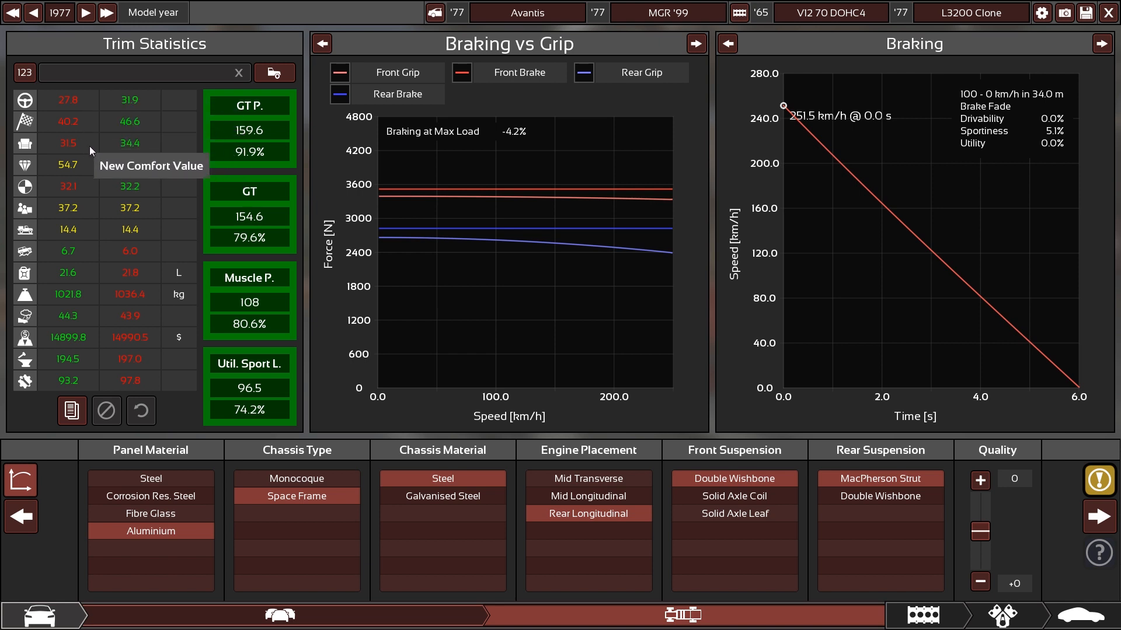
mouse_move(117, 190)
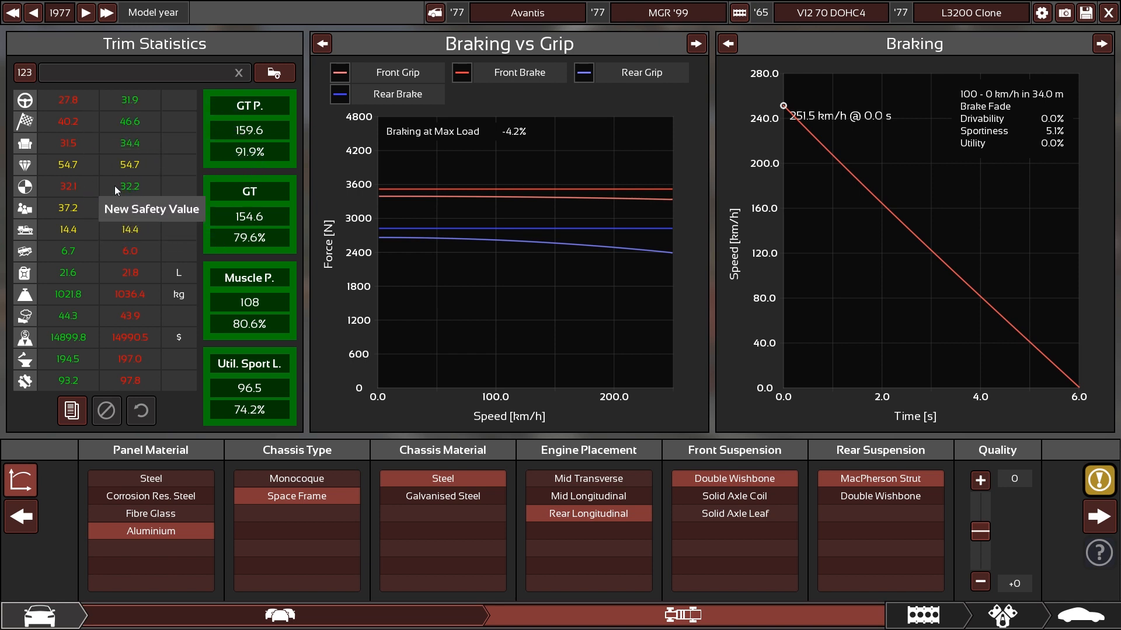
mouse_move(111, 195)
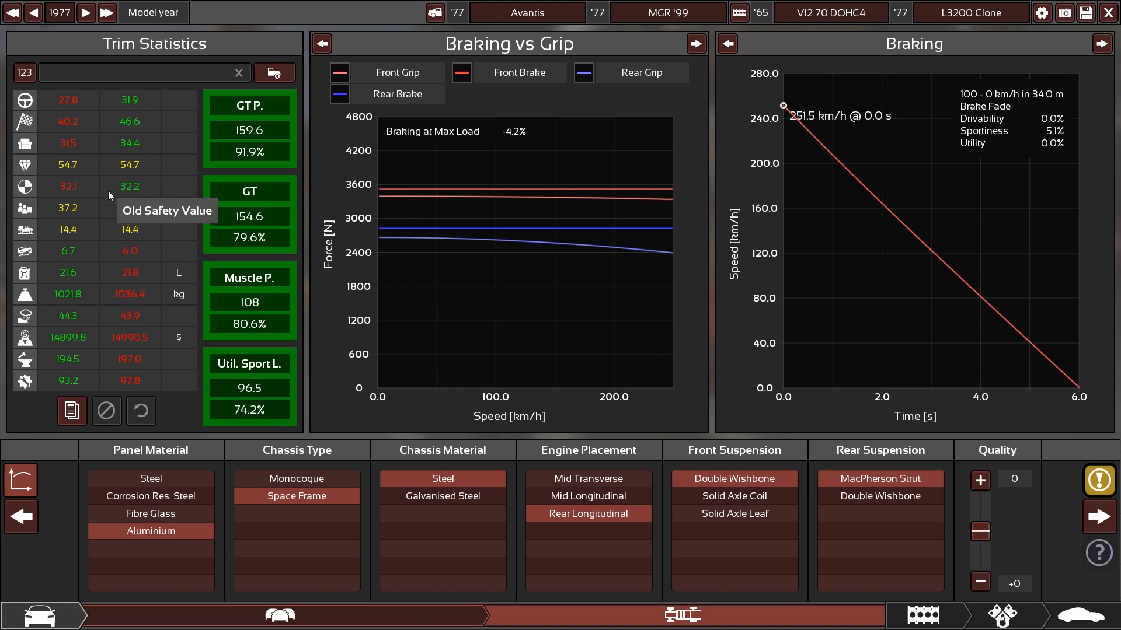
mouse_move(91, 190)
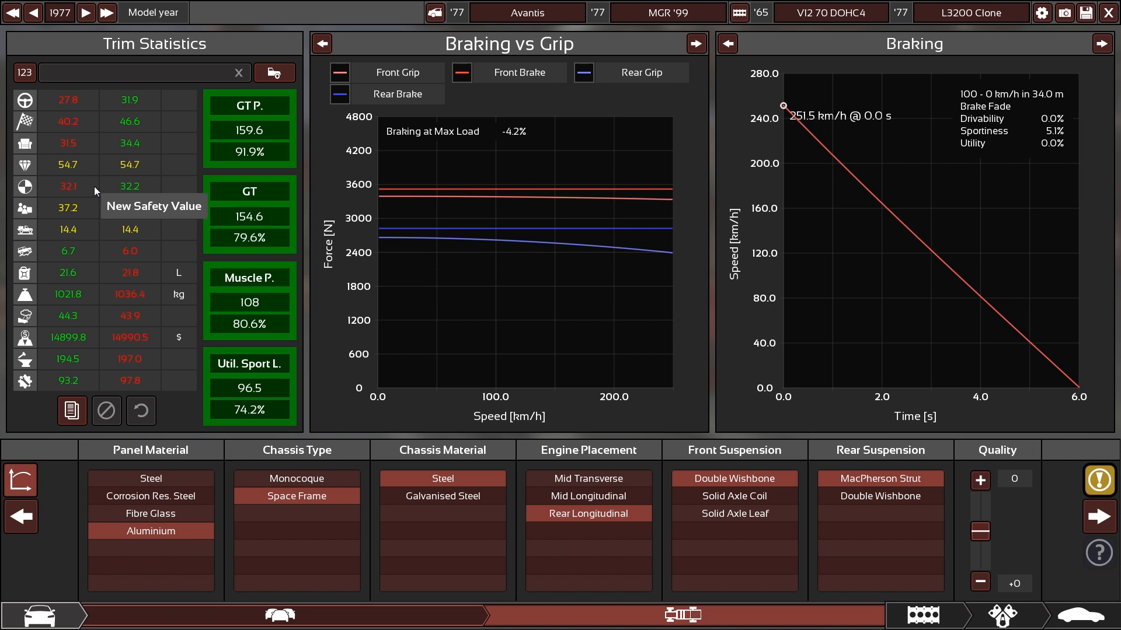
mouse_move(118, 126)
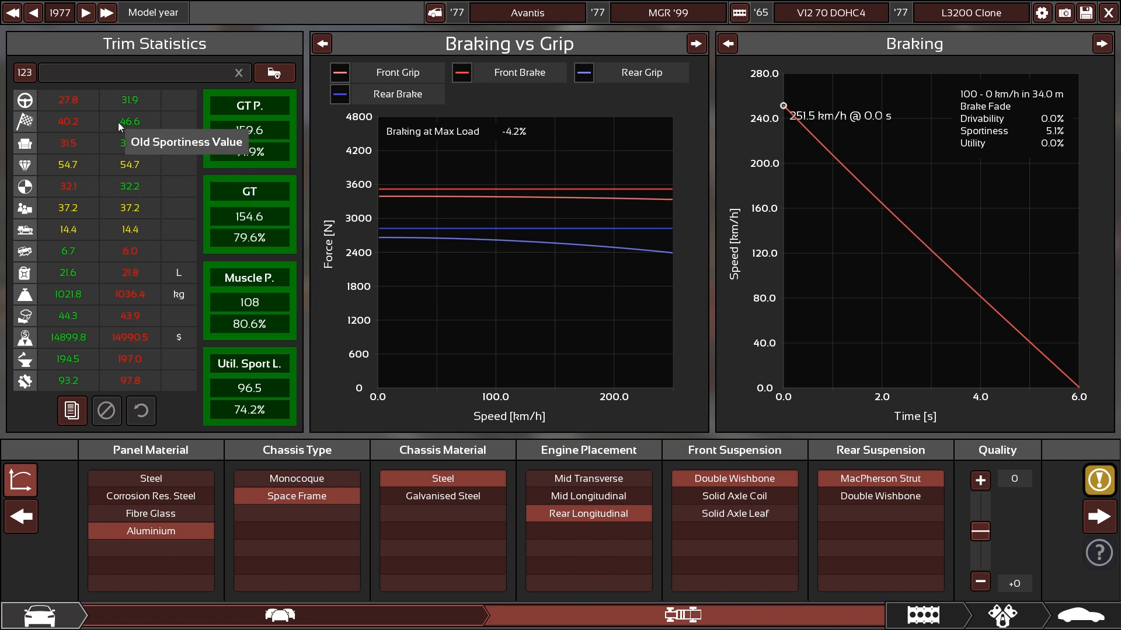
mouse_move(84, 125)
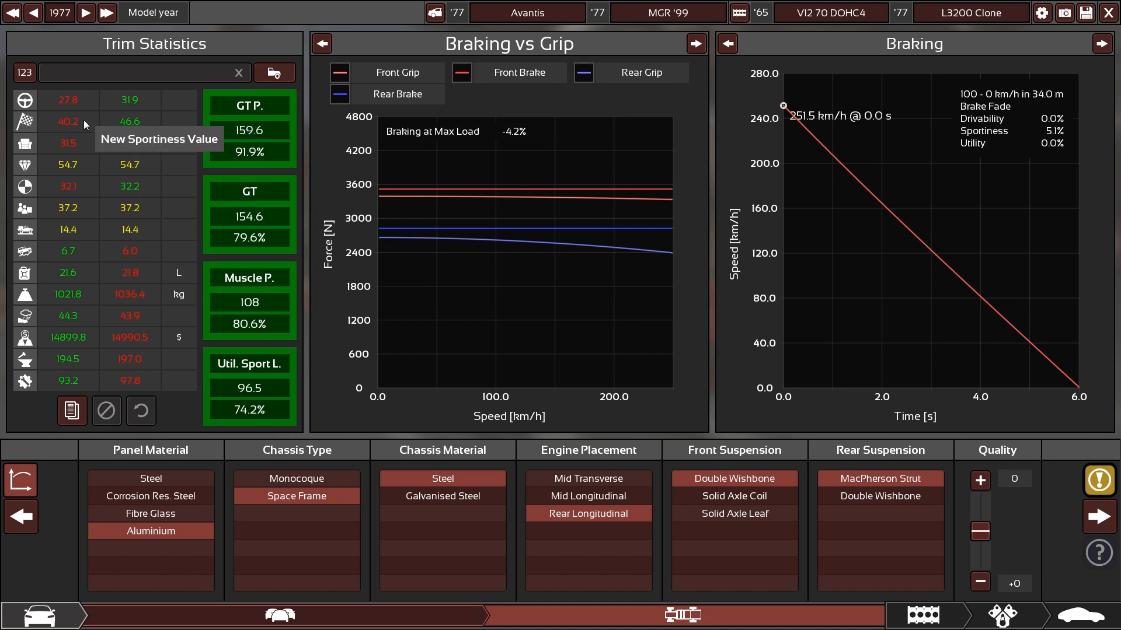
mouse_move(101, 127)
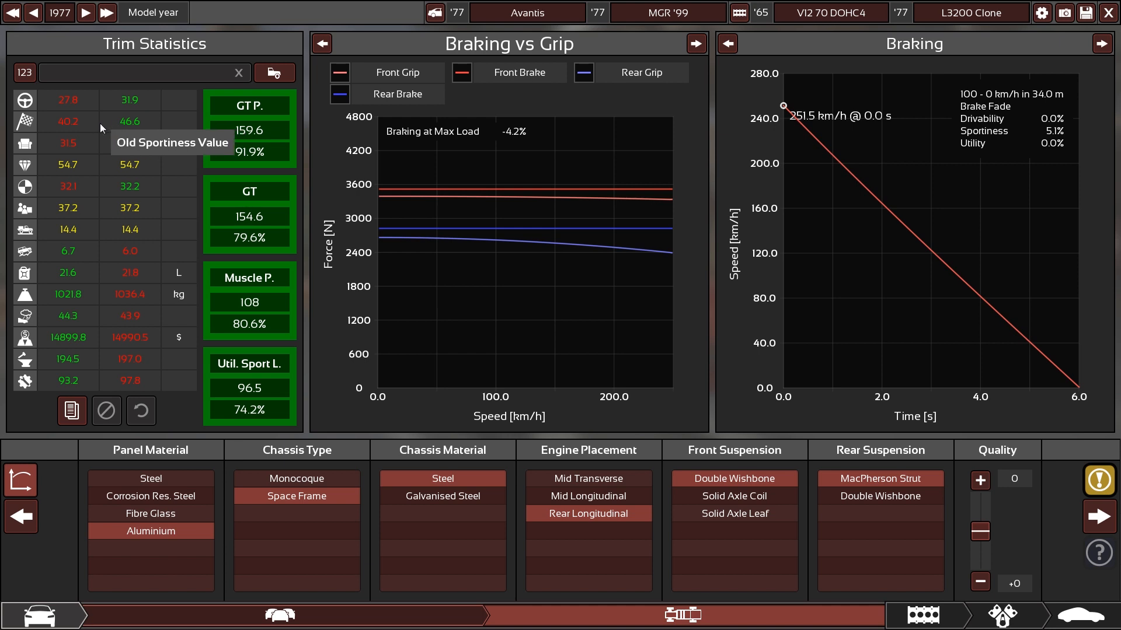
mouse_move(113, 128)
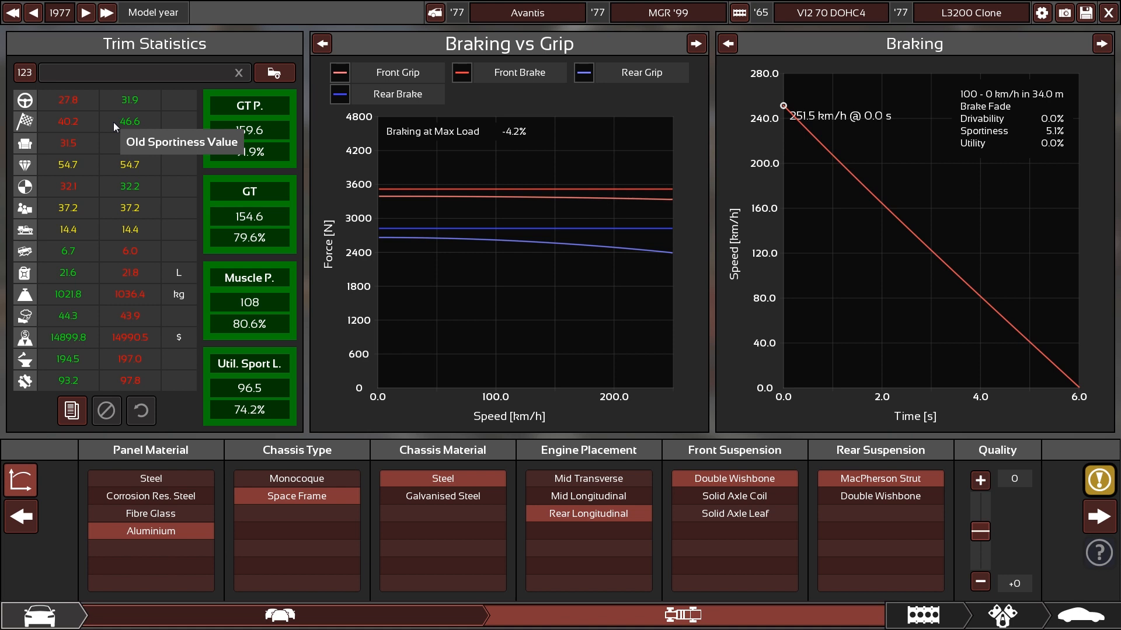
mouse_move(142, 154)
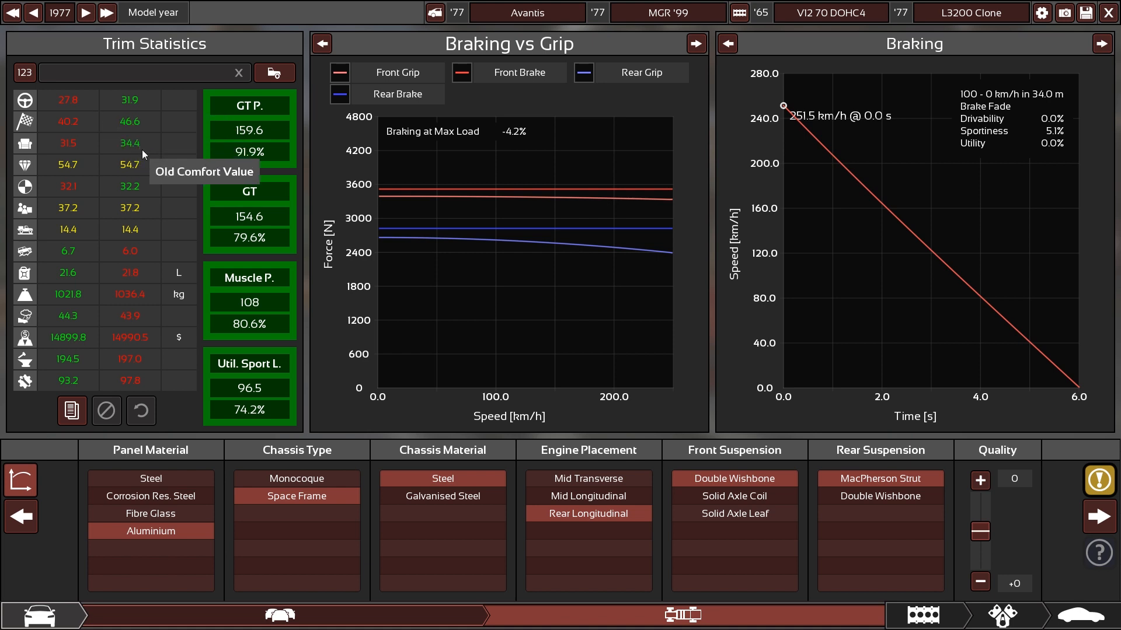
mouse_move(114, 127)
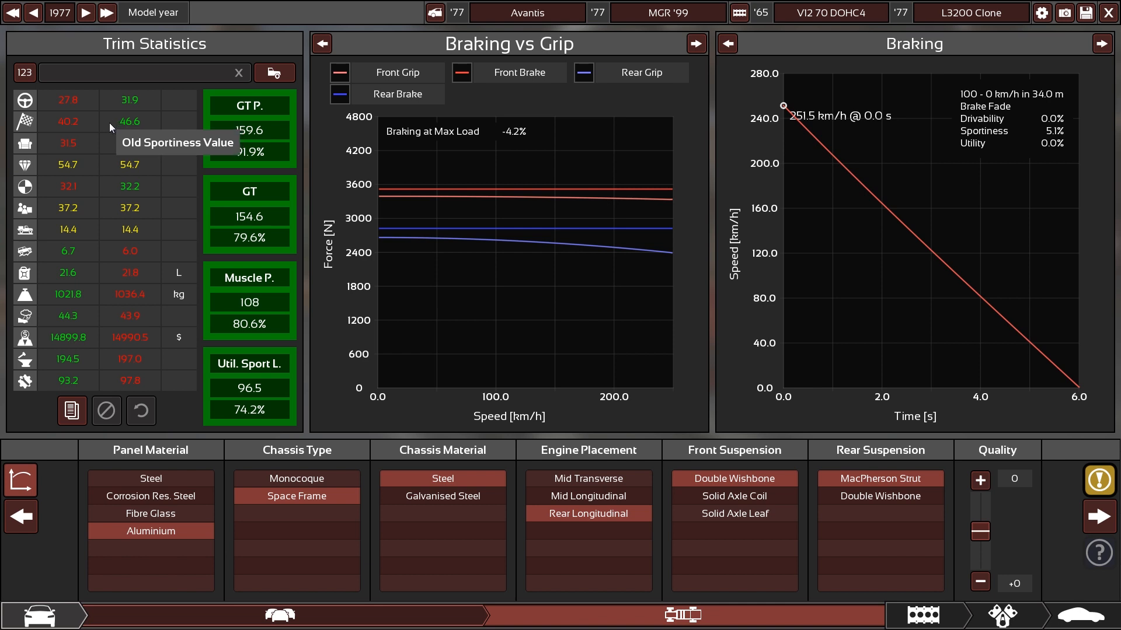
mouse_move(93, 125)
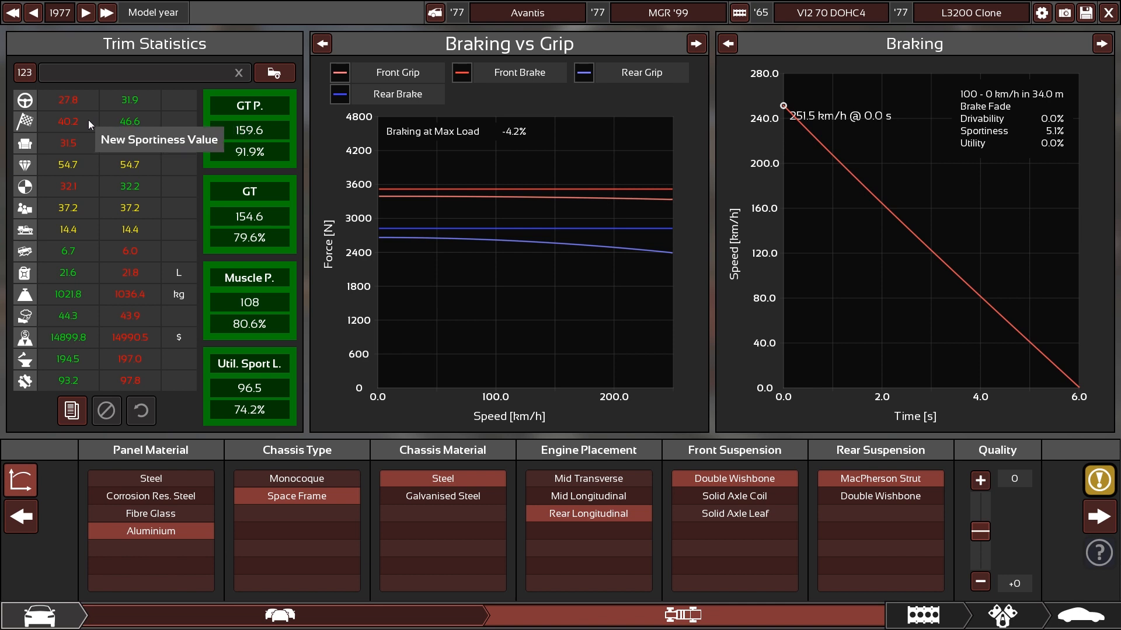
mouse_move(105, 132)
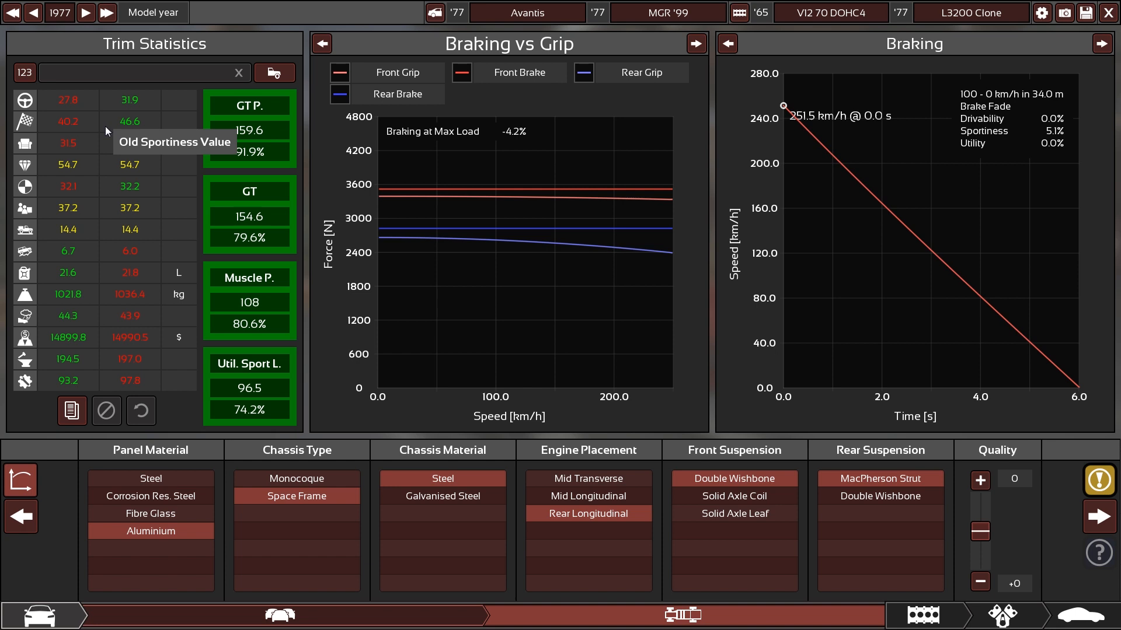
mouse_move(100, 278)
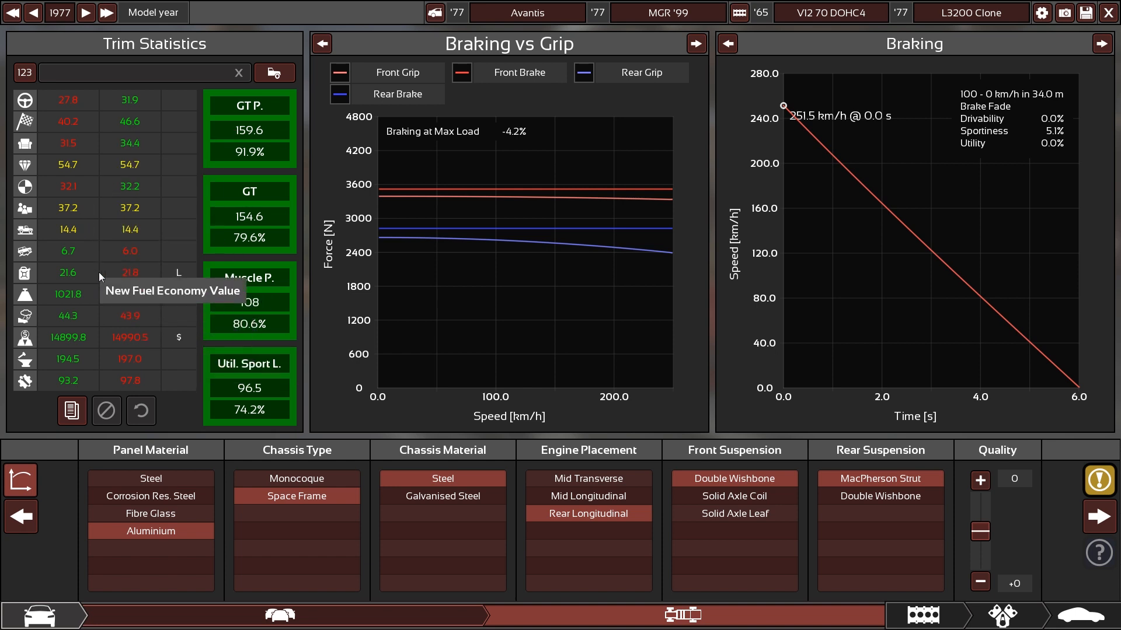
mouse_move(128, 272)
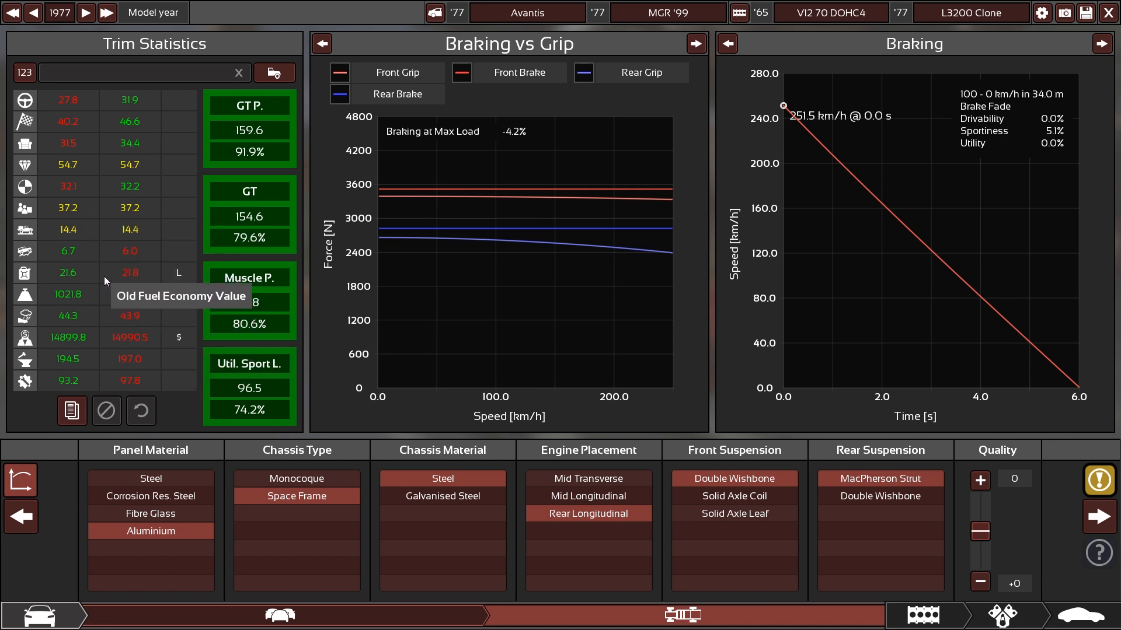
mouse_move(80, 277)
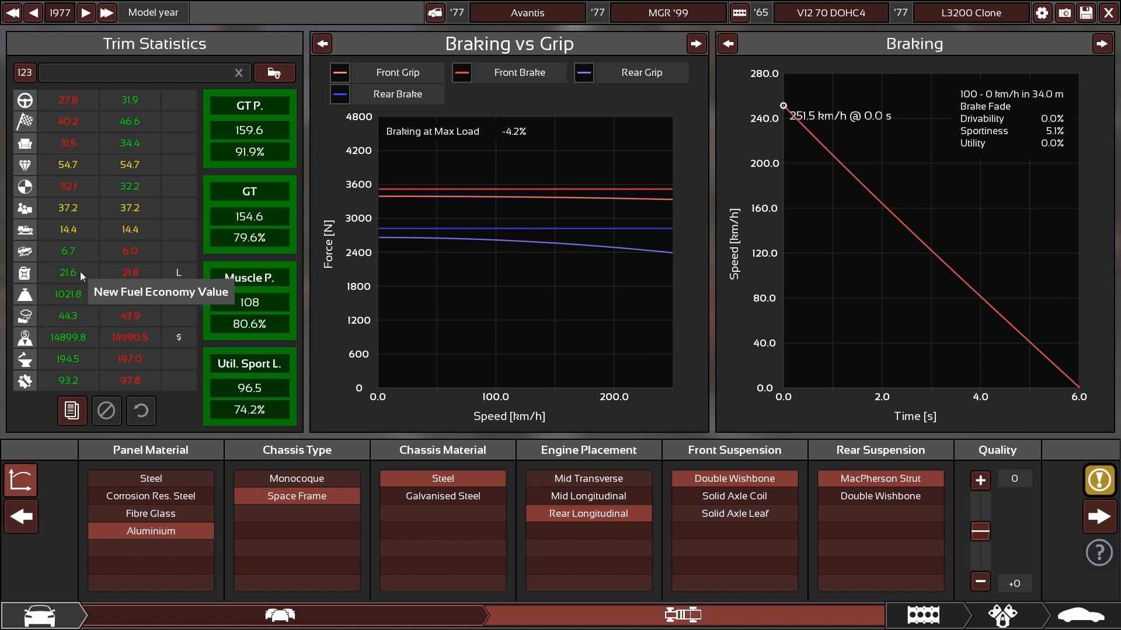
mouse_move(107, 287)
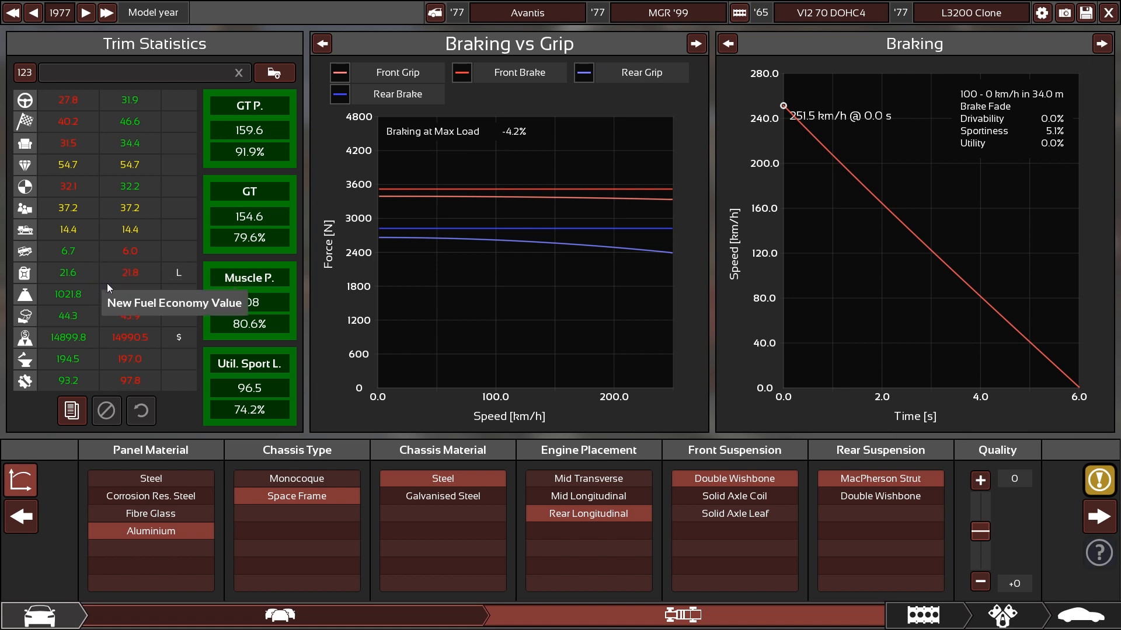
mouse_move(110, 278)
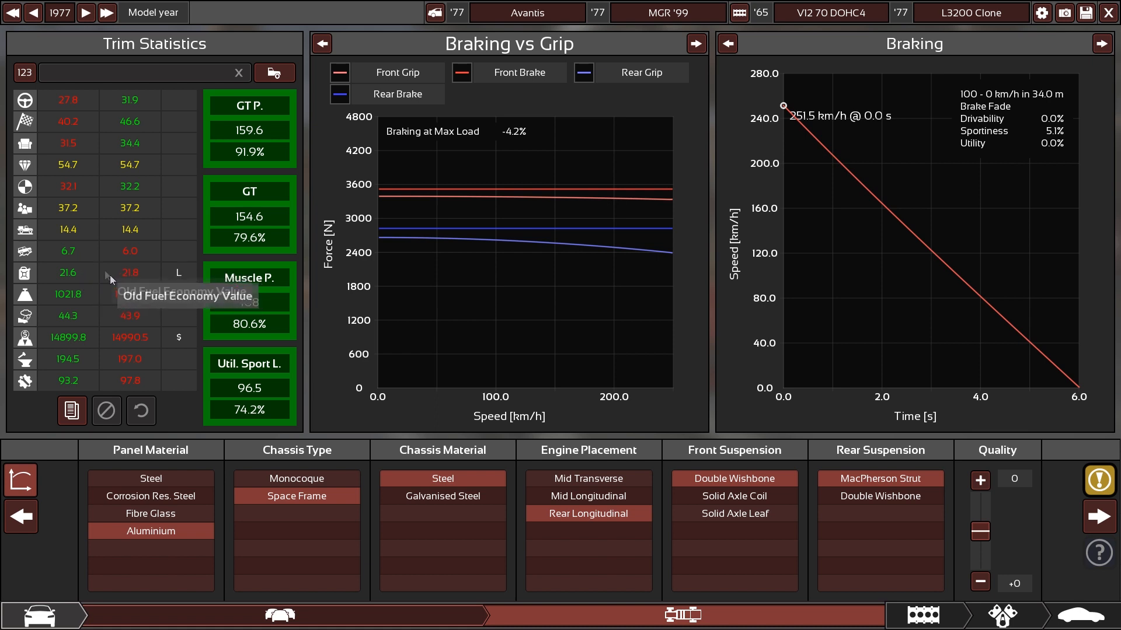
mouse_move(84, 279)
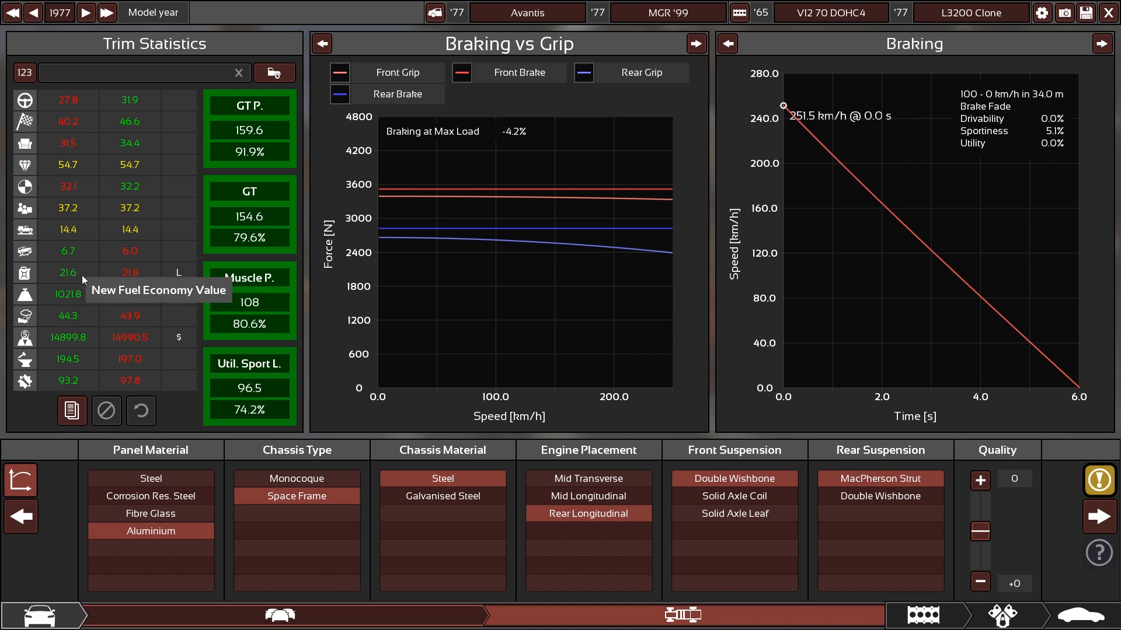
mouse_move(187, 269)
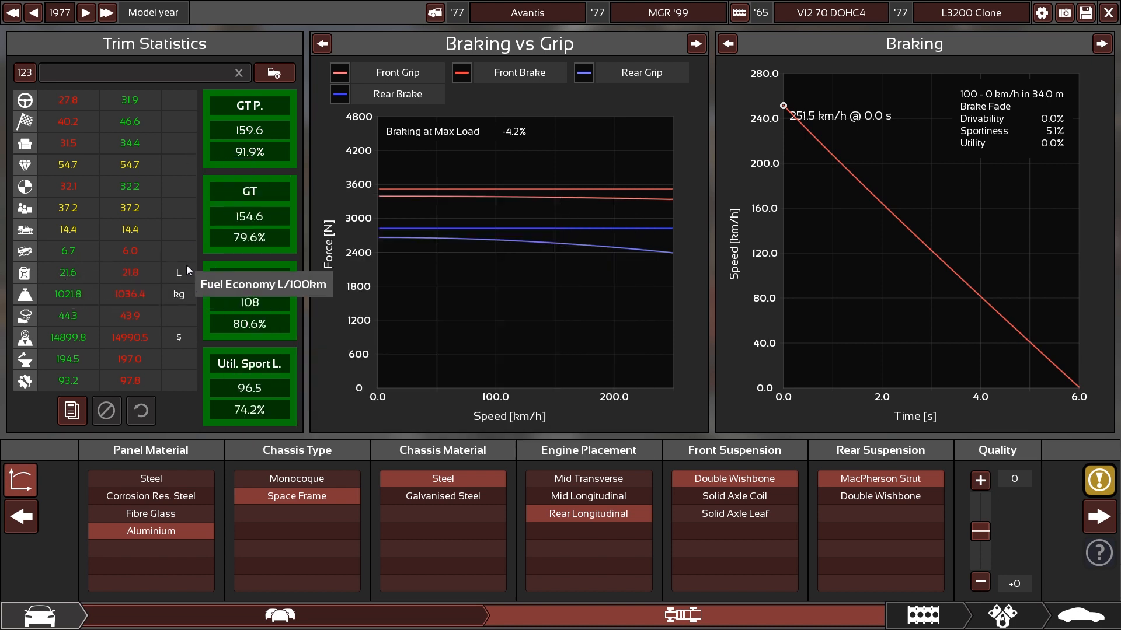
mouse_move(145, 343)
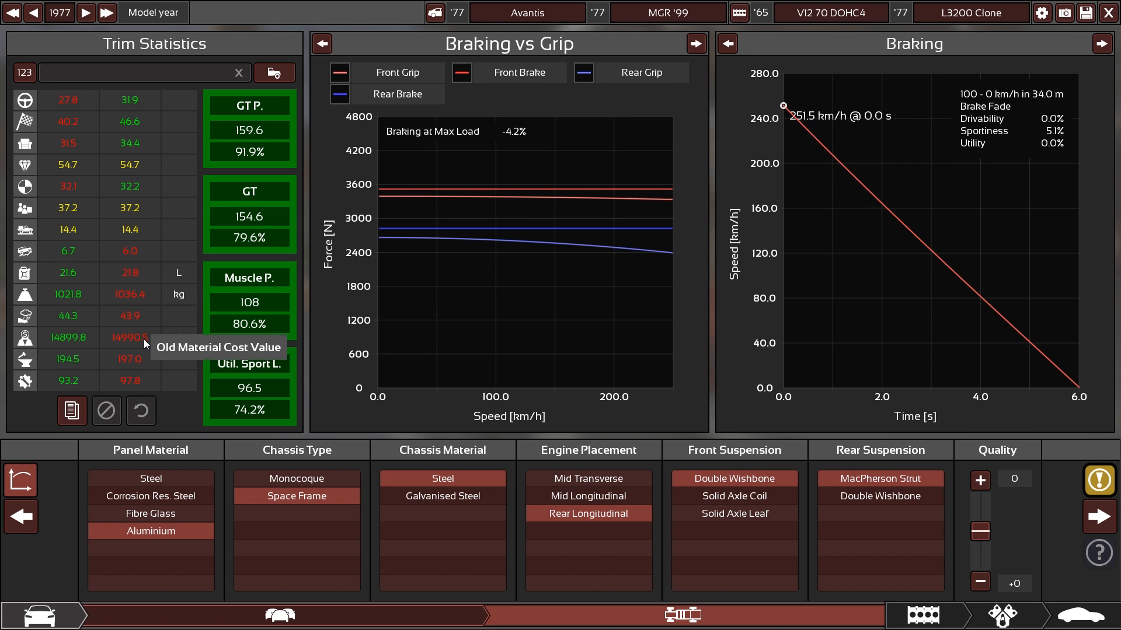
mouse_move(165, 279)
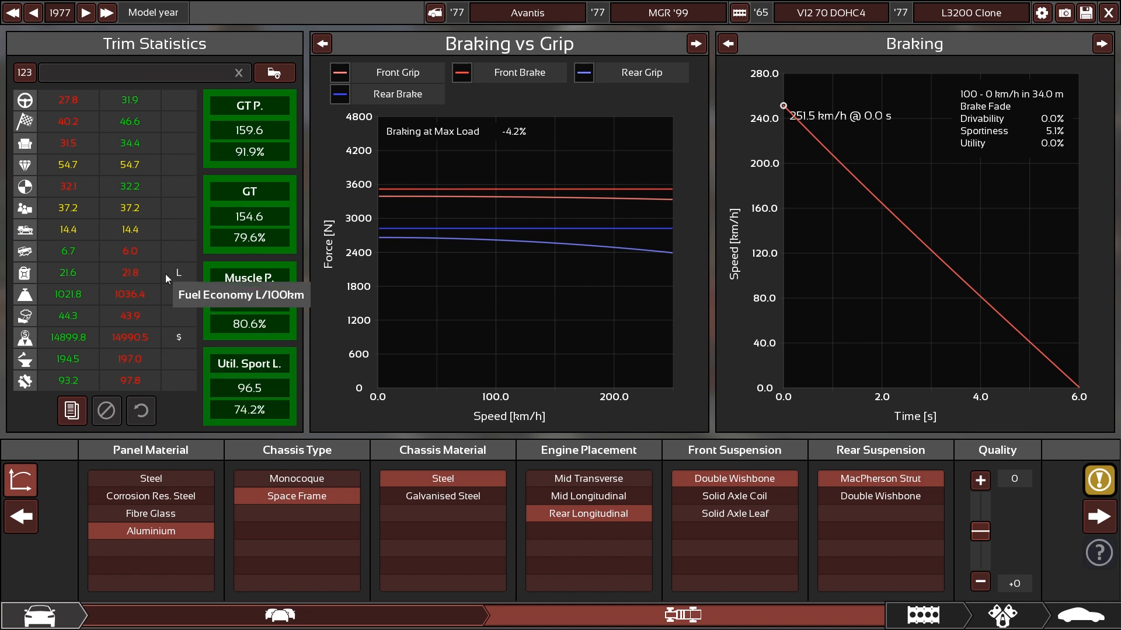
mouse_move(130, 274)
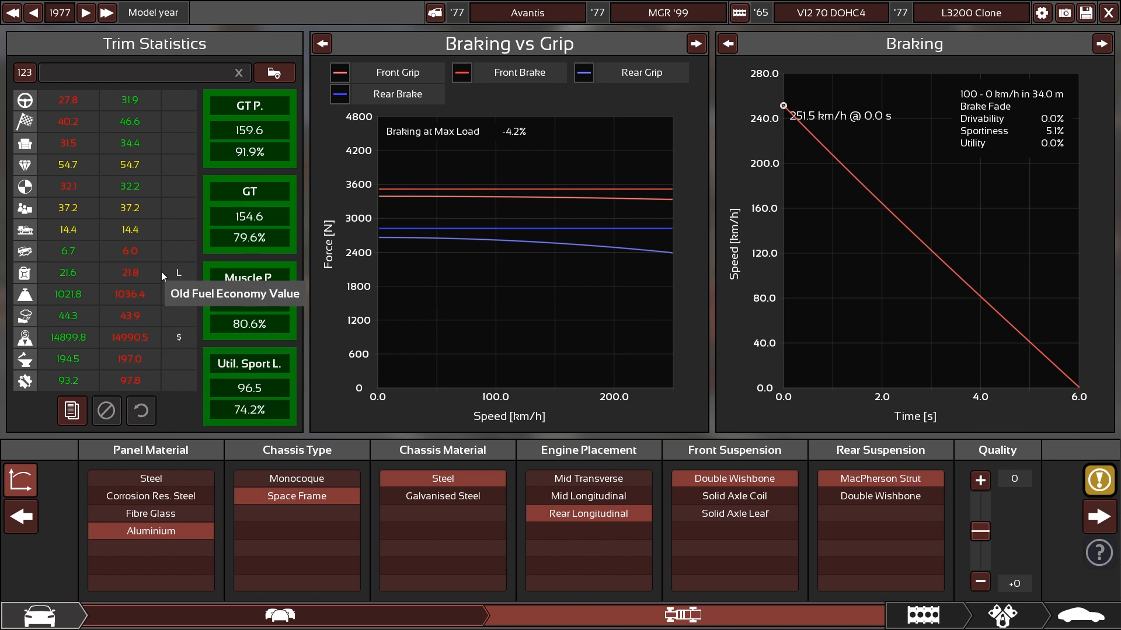
mouse_move(120, 286)
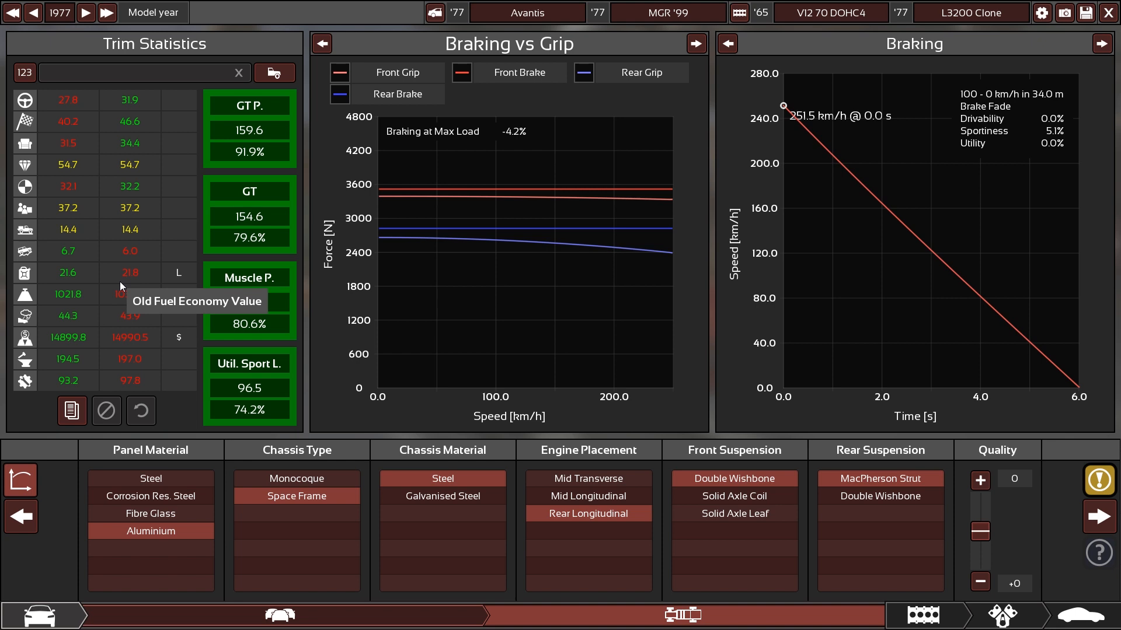
mouse_move(148, 282)
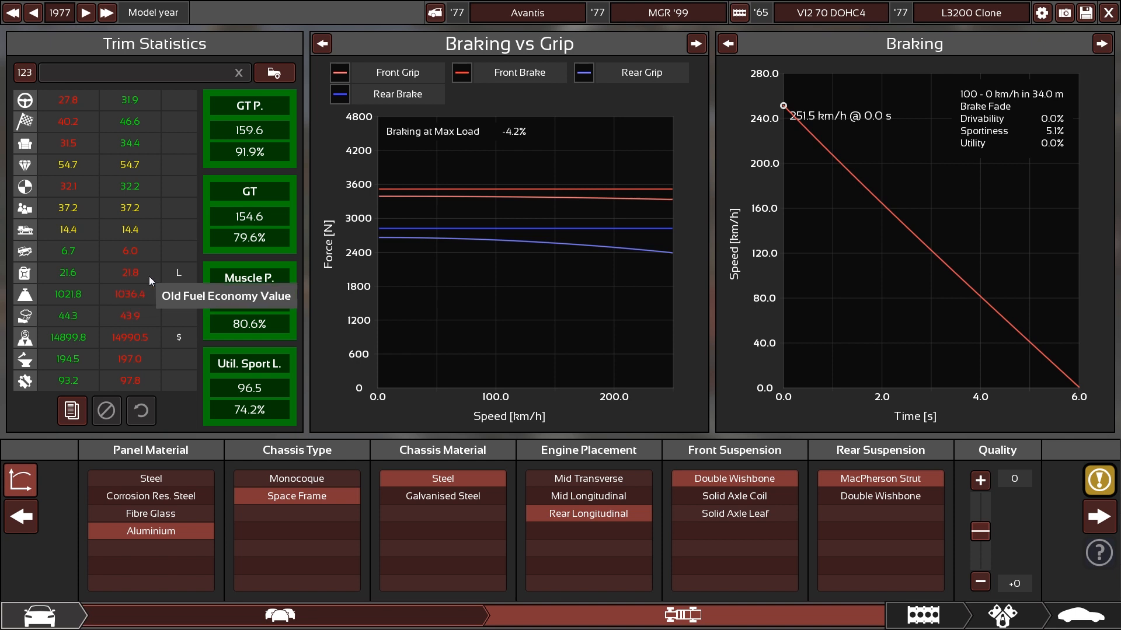
mouse_move(713, 113)
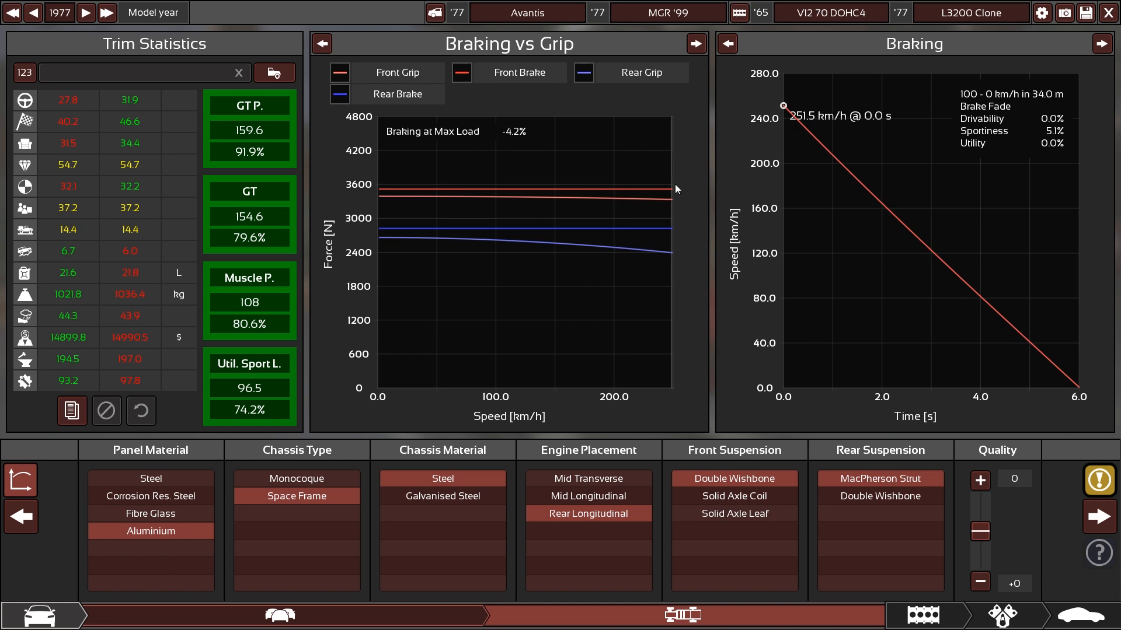
mouse_move(351, 365)
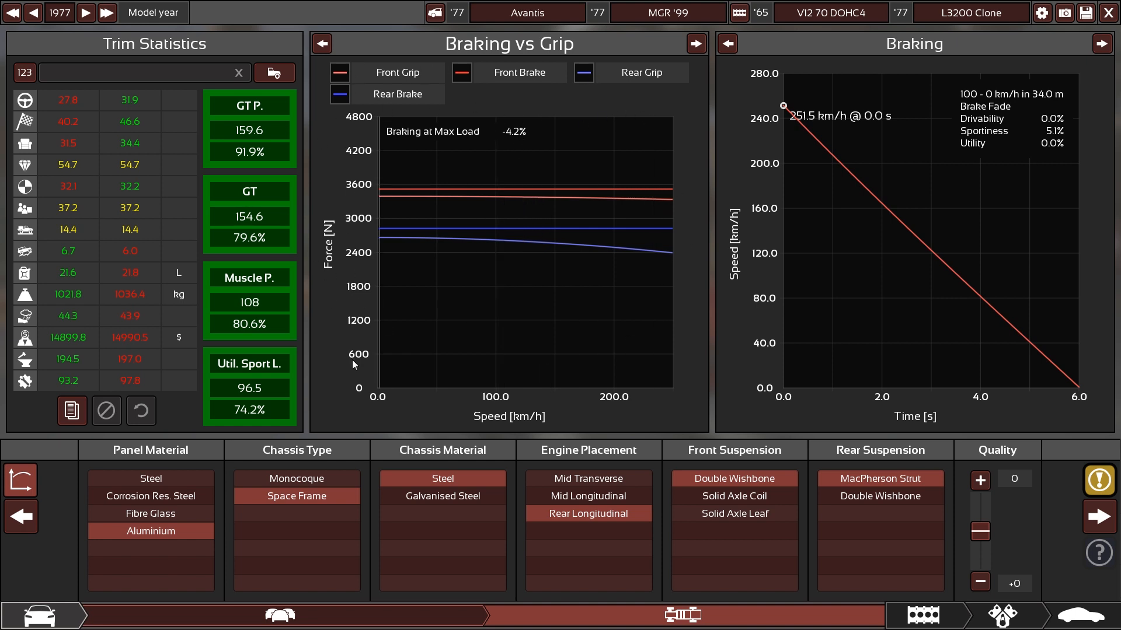
mouse_move(532, 416)
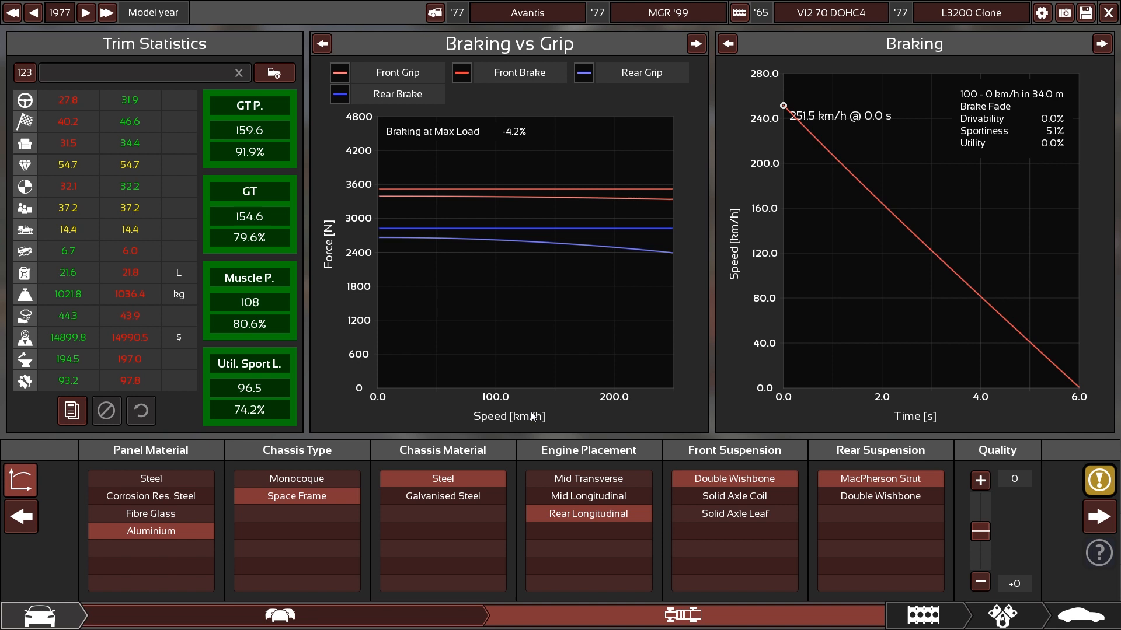
mouse_move(332, 270)
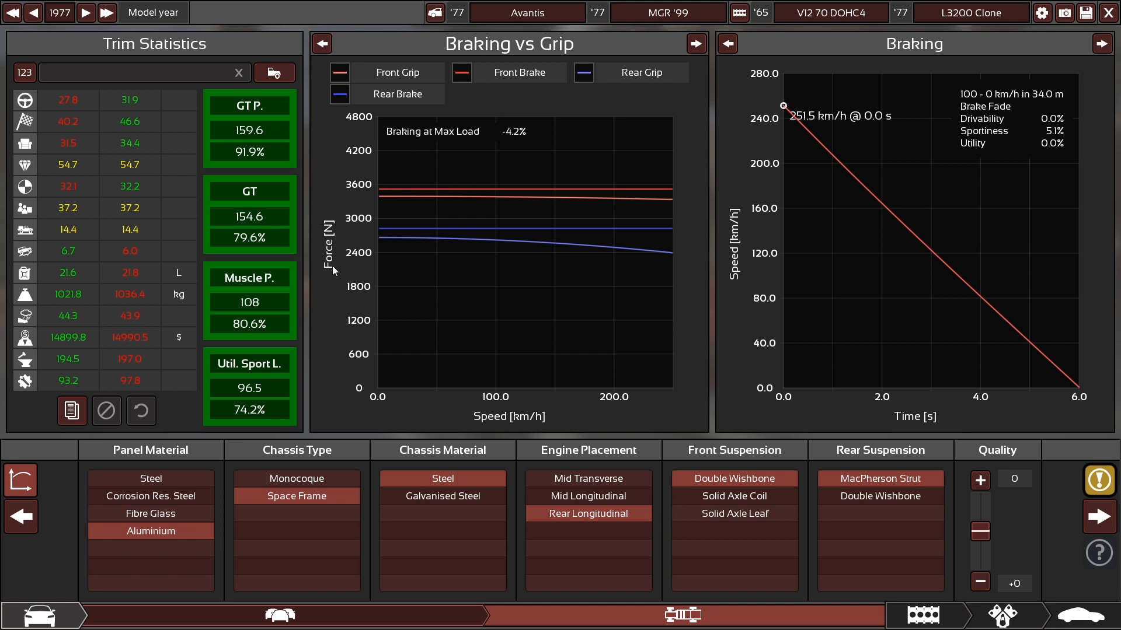
mouse_move(451, 93)
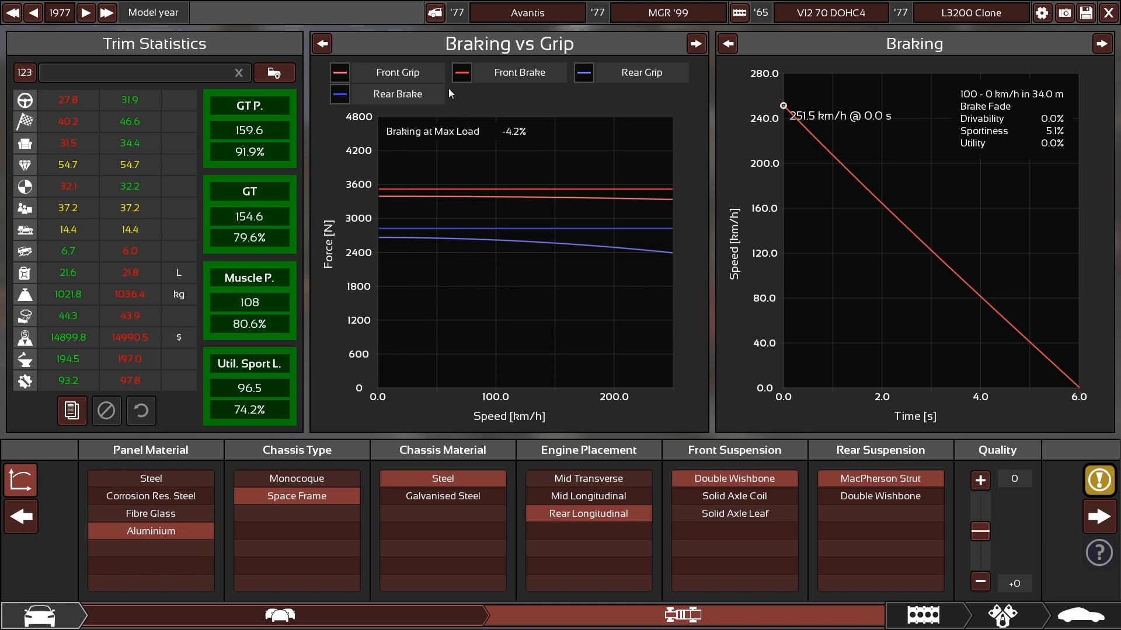
mouse_move(412, 106)
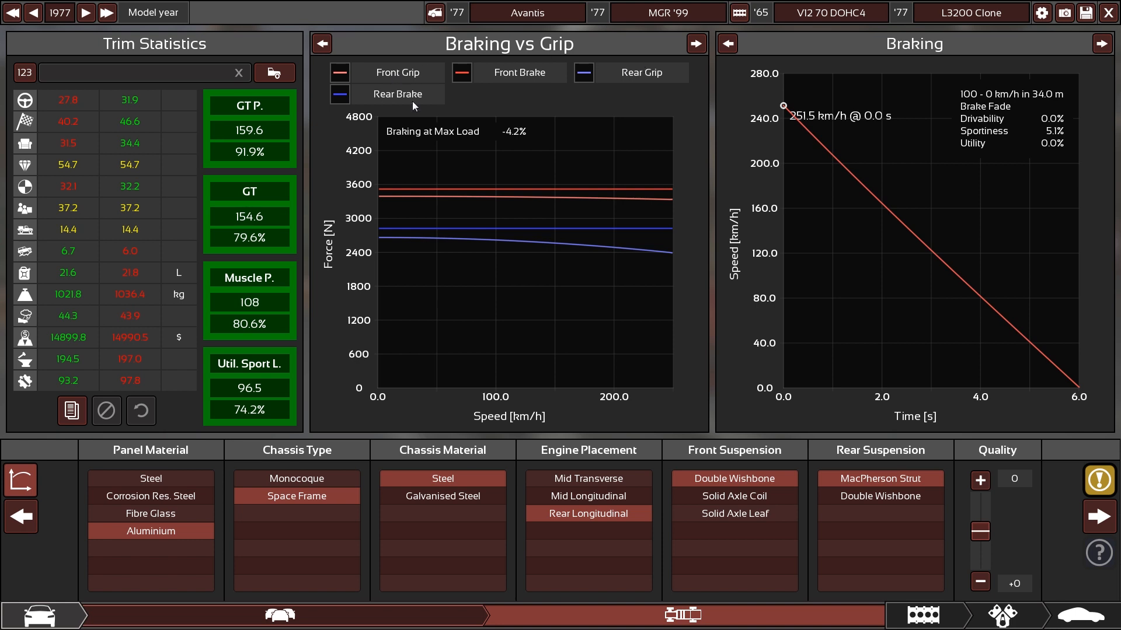
mouse_move(571, 114)
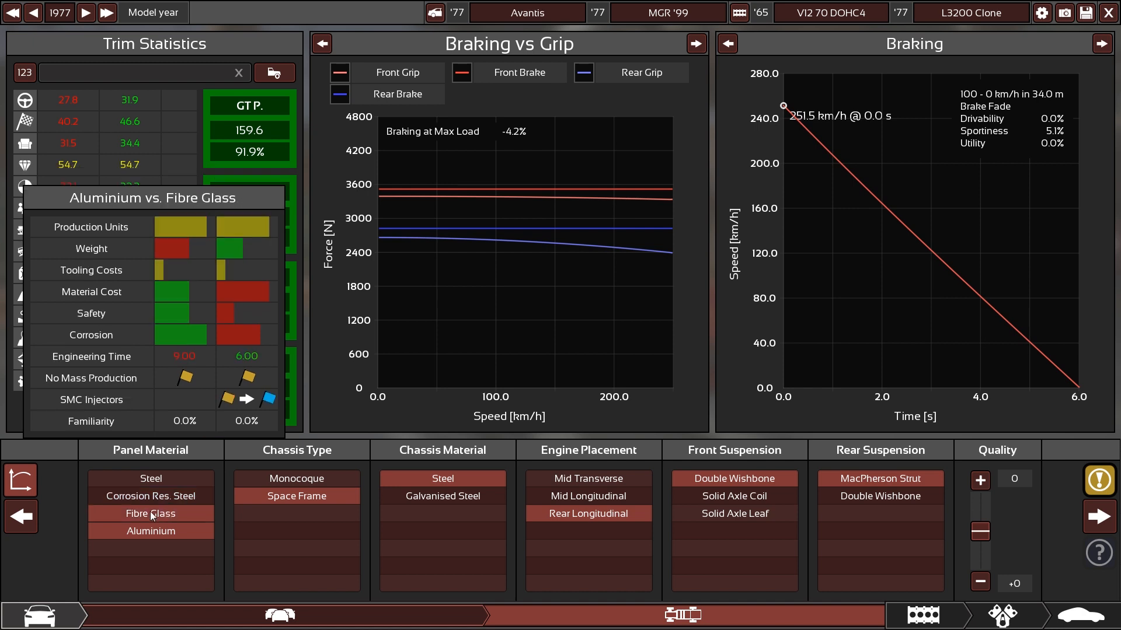
click(151, 530)
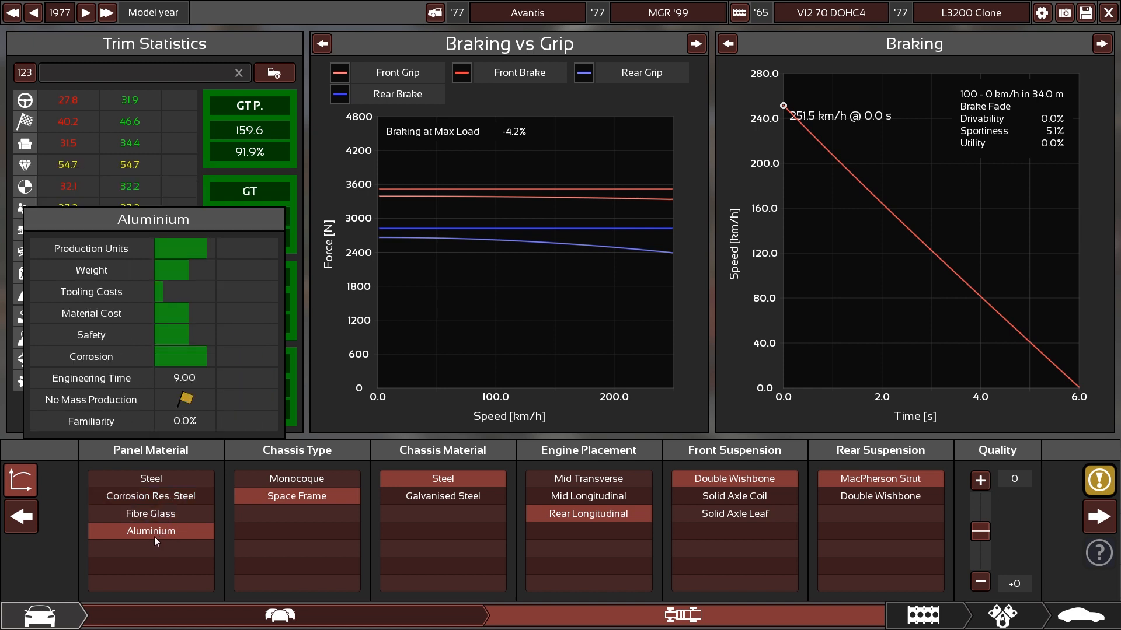
mouse_move(164, 539)
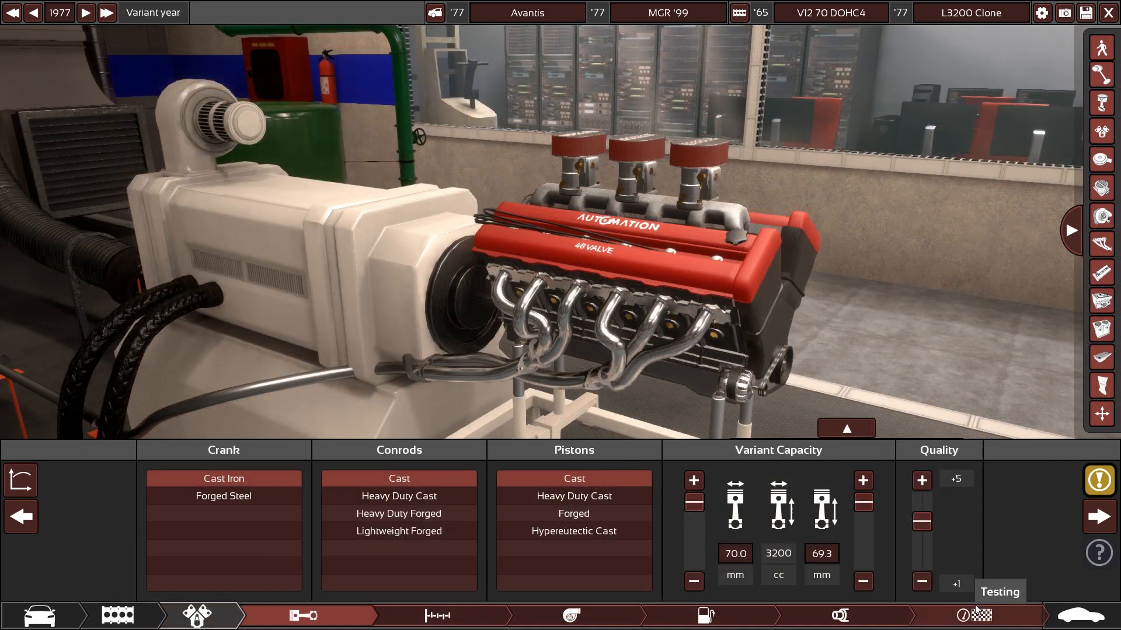
mouse_move(962, 400)
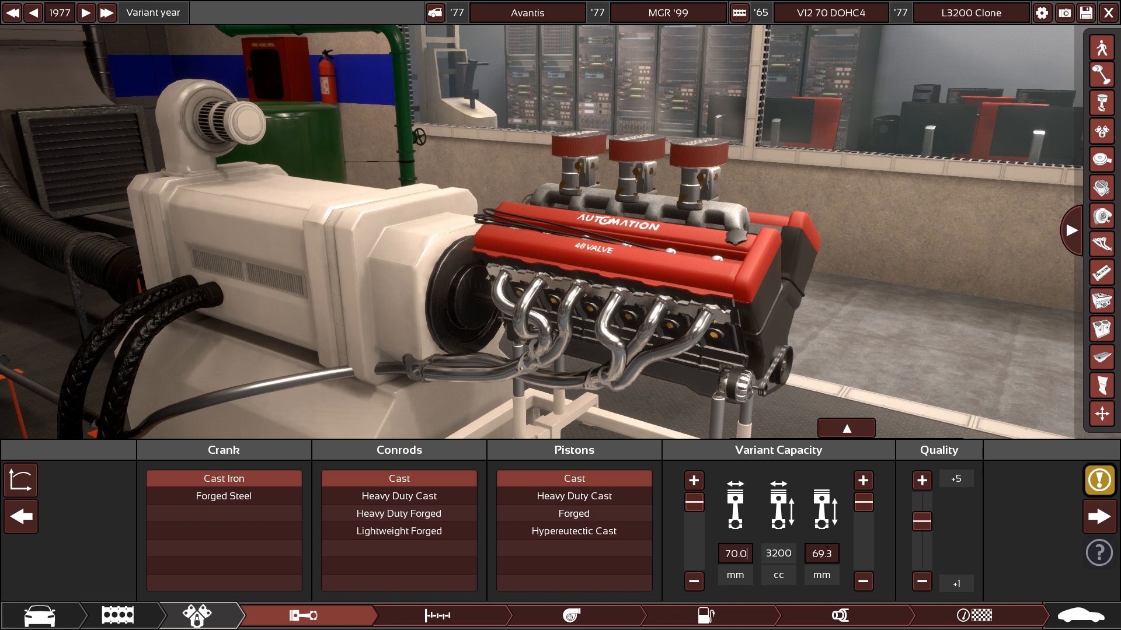
mouse_move(807, 511)
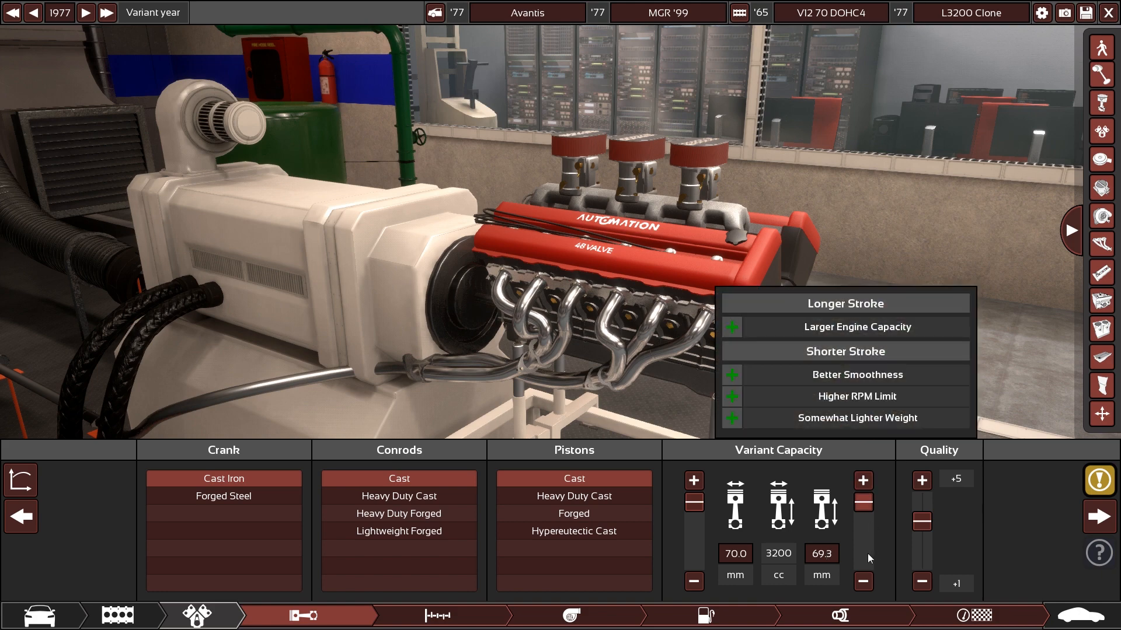
mouse_move(858, 522)
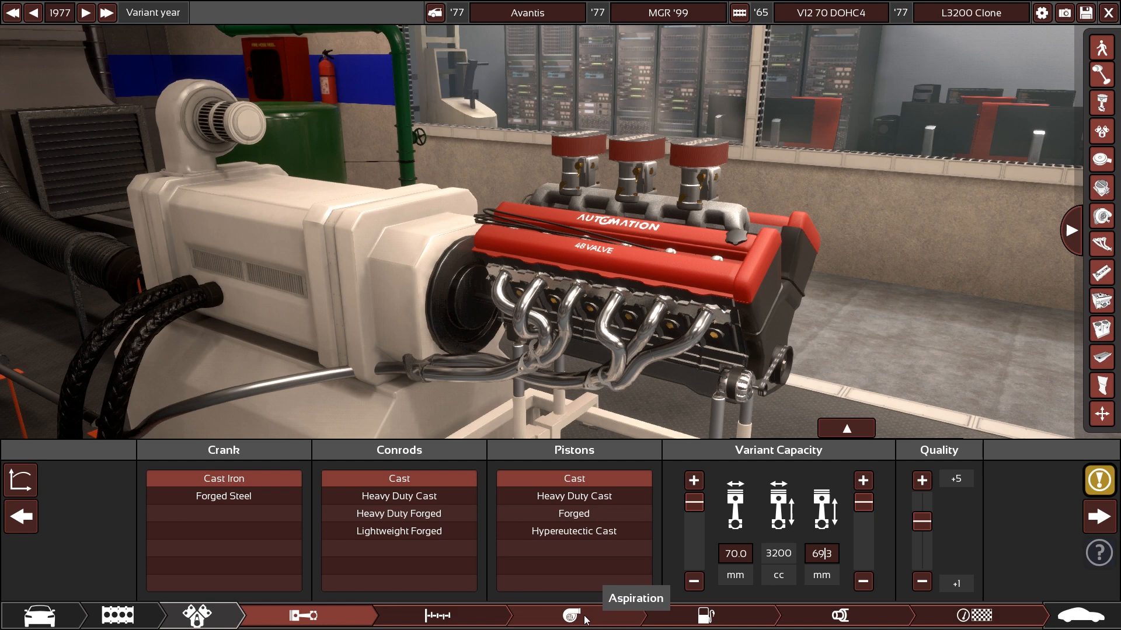
click(569, 615)
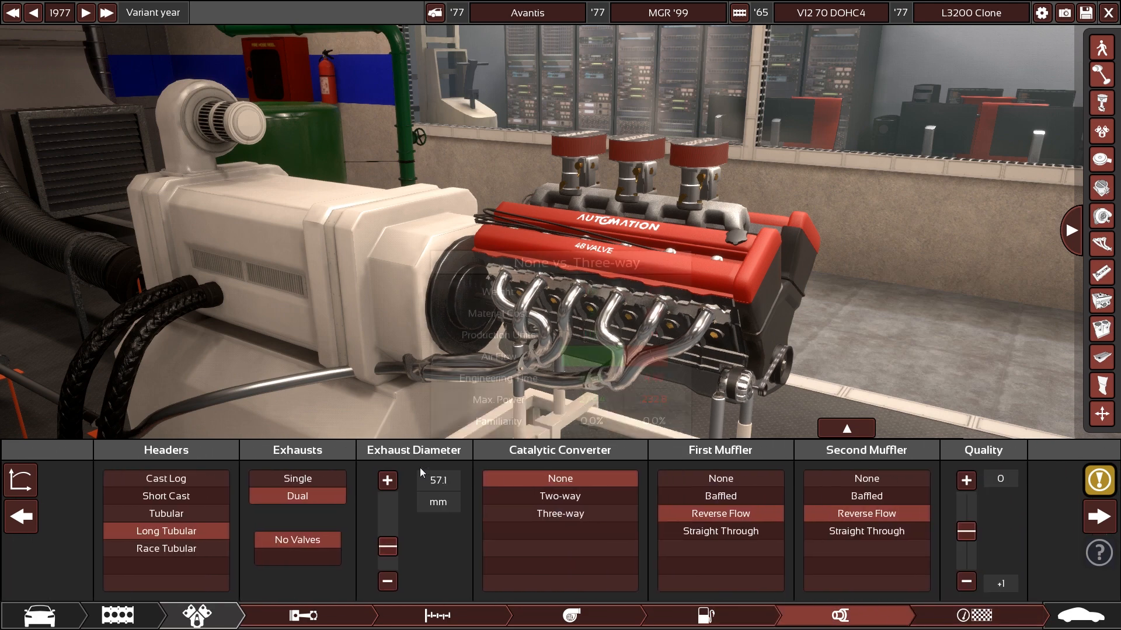
mouse_move(164, 496)
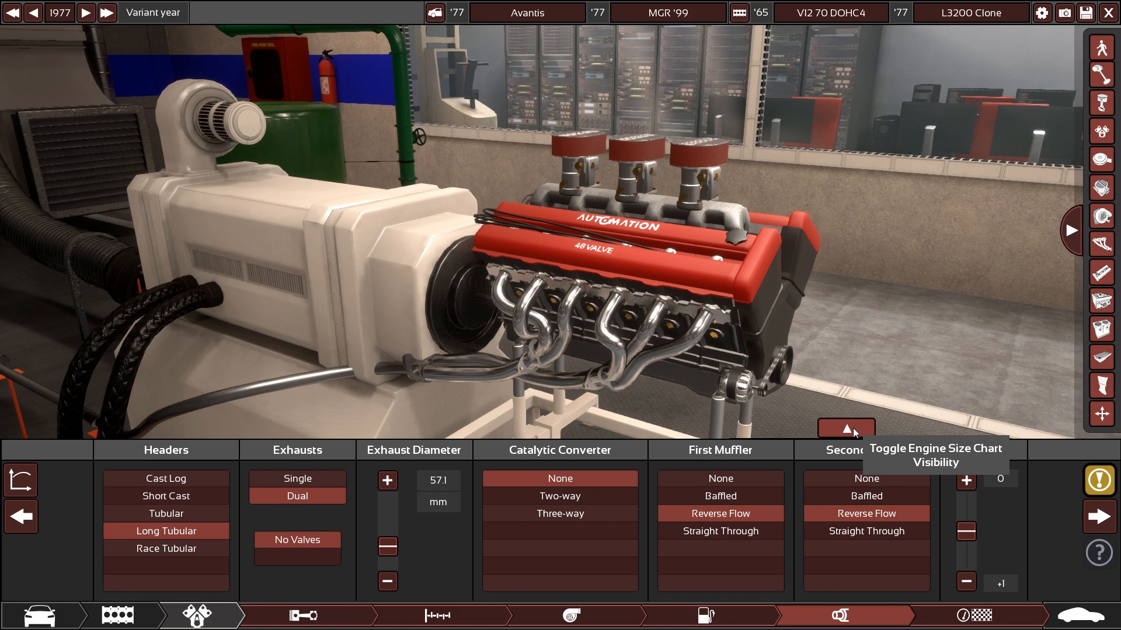
- Show the engine size fit chart and the V12's testing statistics (256.2hp, 298.4Nm)
click(845, 427)
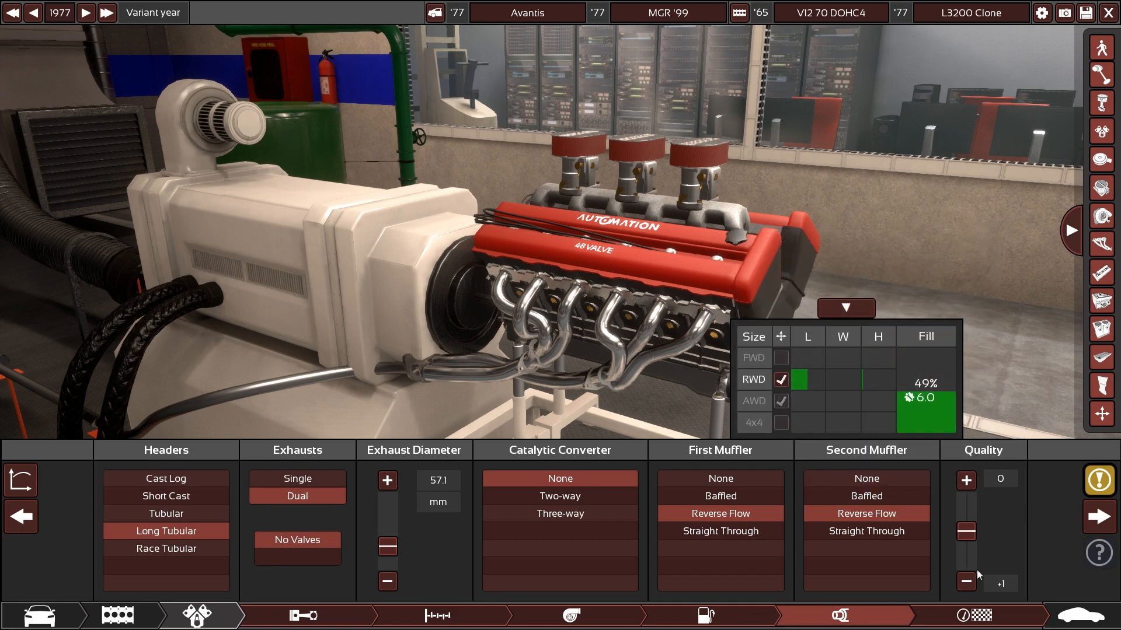
click(986, 615)
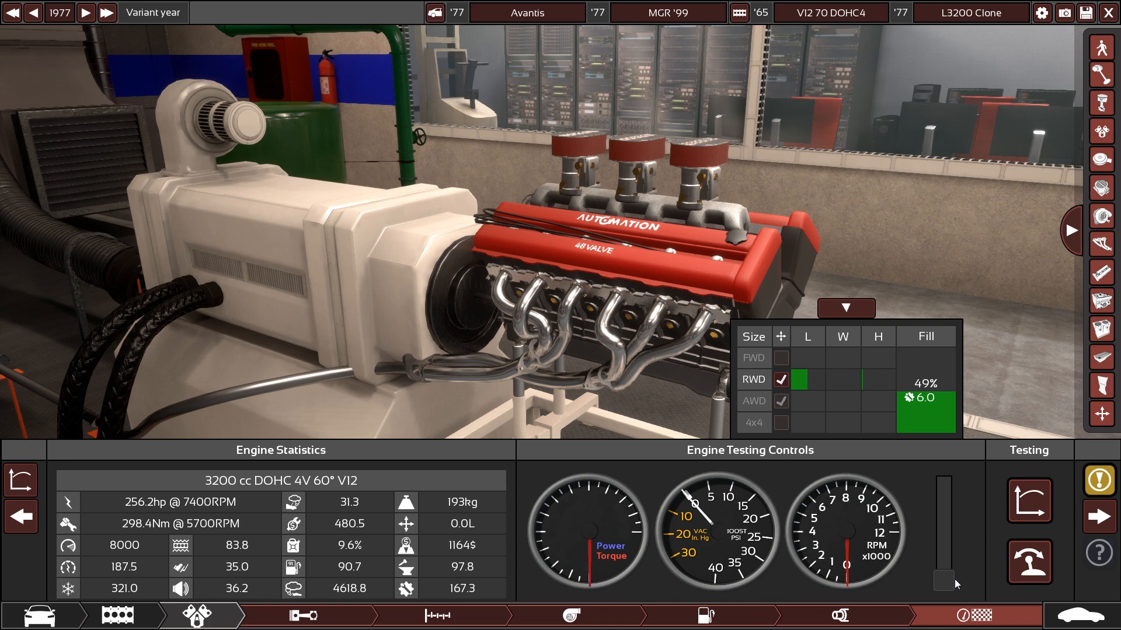
mouse_move(893, 568)
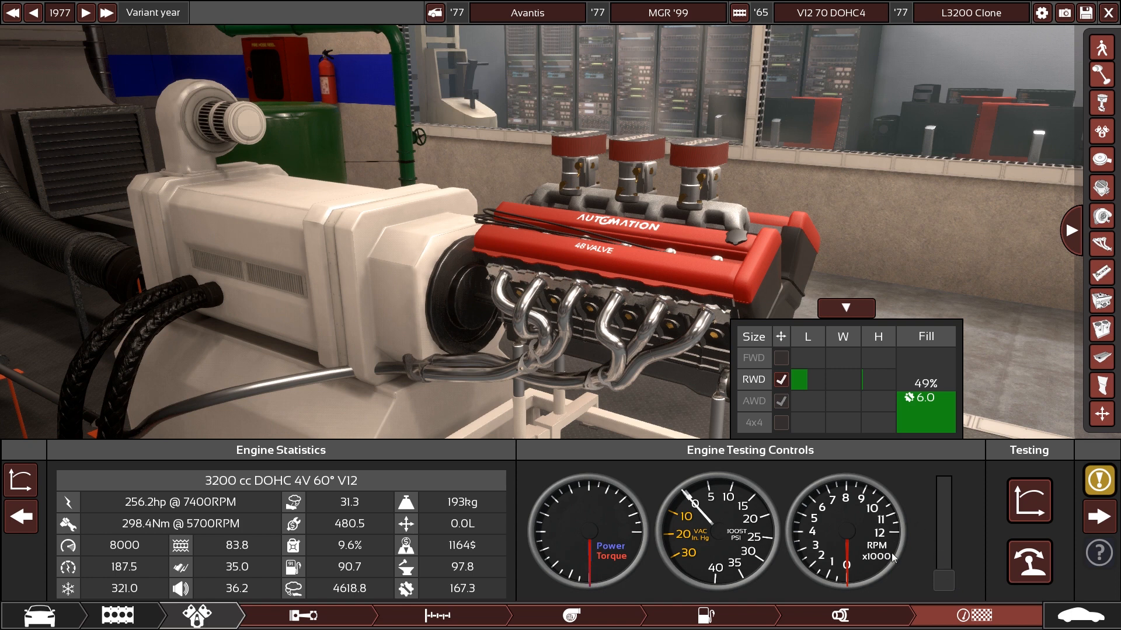
mouse_move(886, 562)
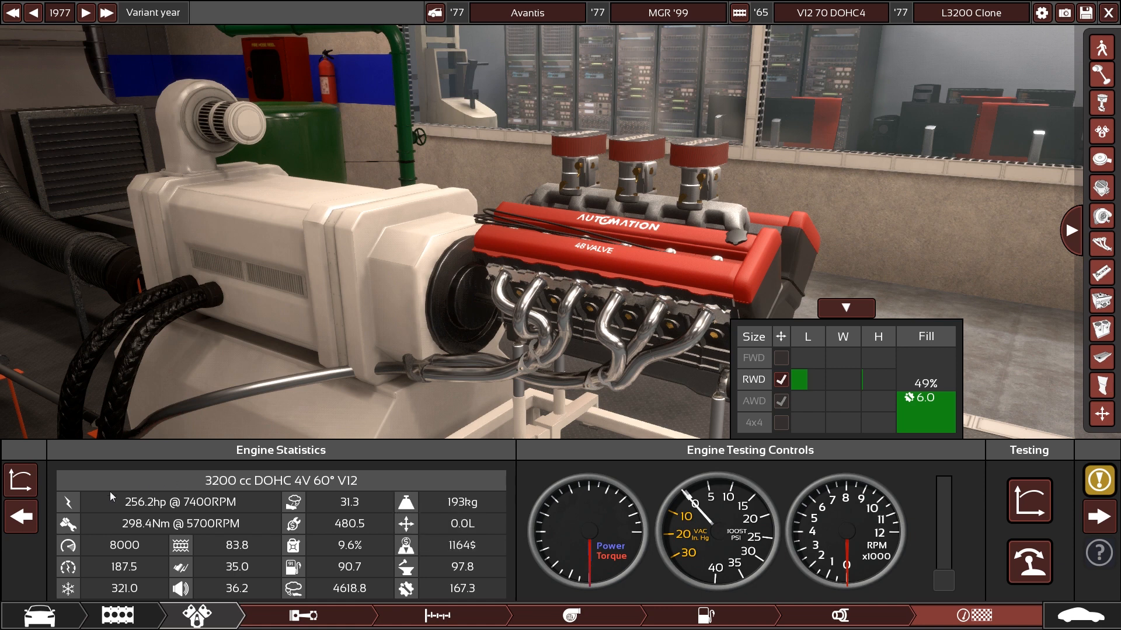
mouse_move(511, 567)
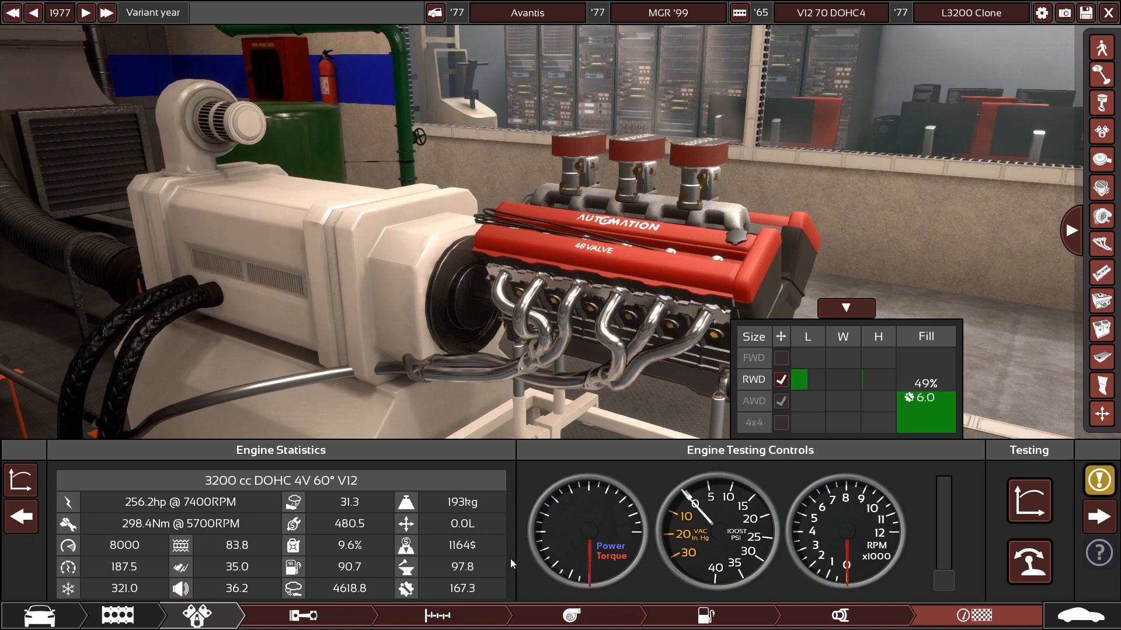
mouse_move(499, 510)
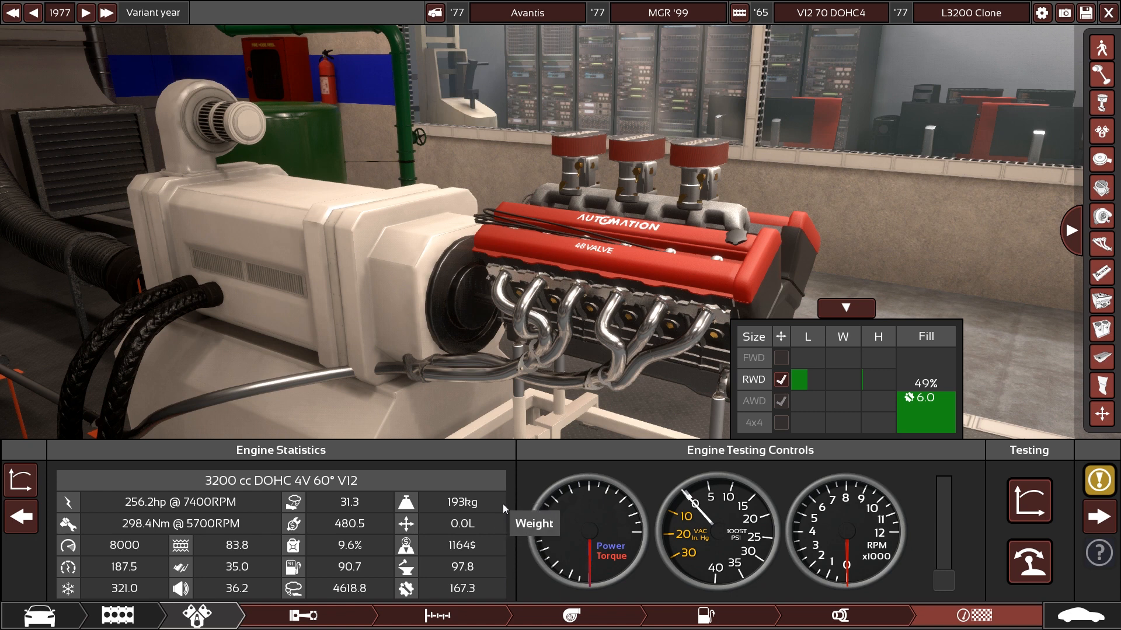
mouse_move(575, 564)
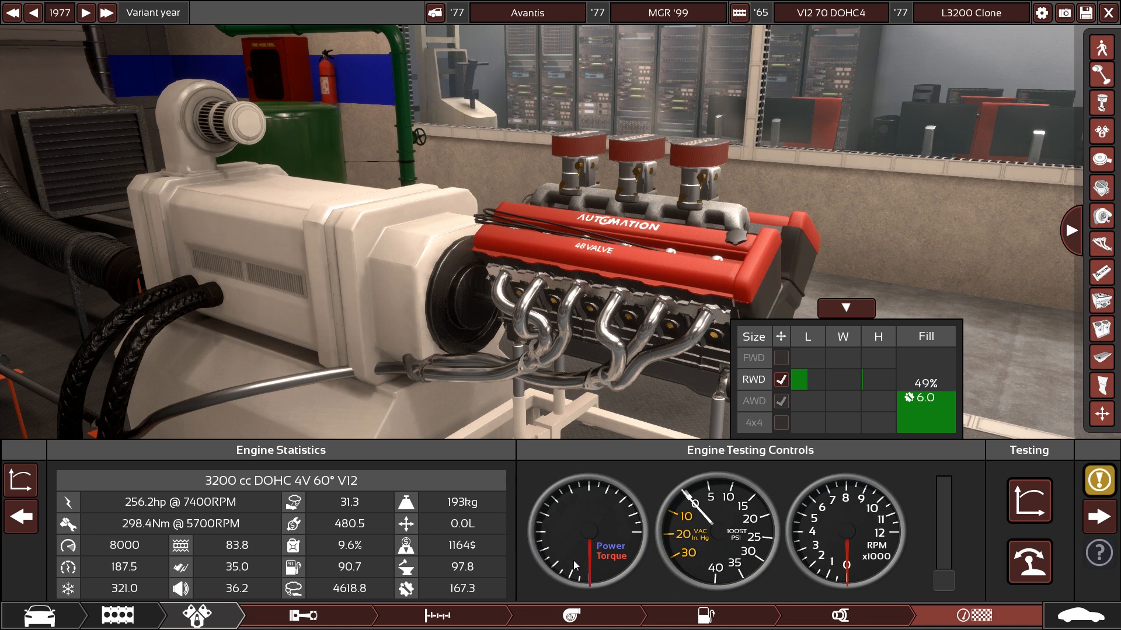
mouse_move(228, 544)
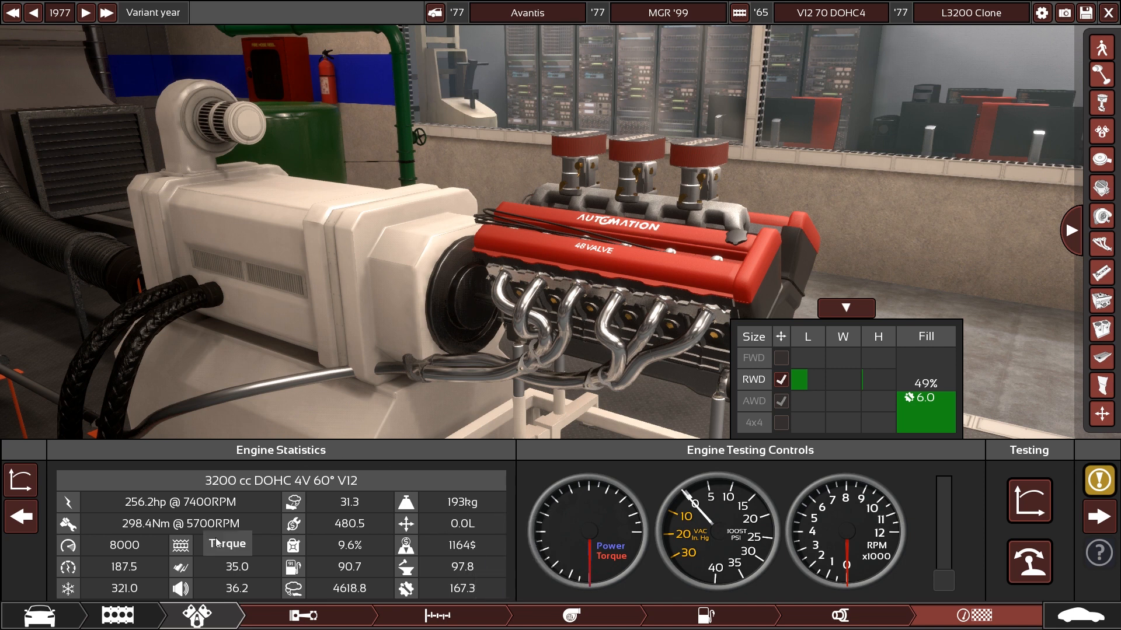
mouse_move(841, 615)
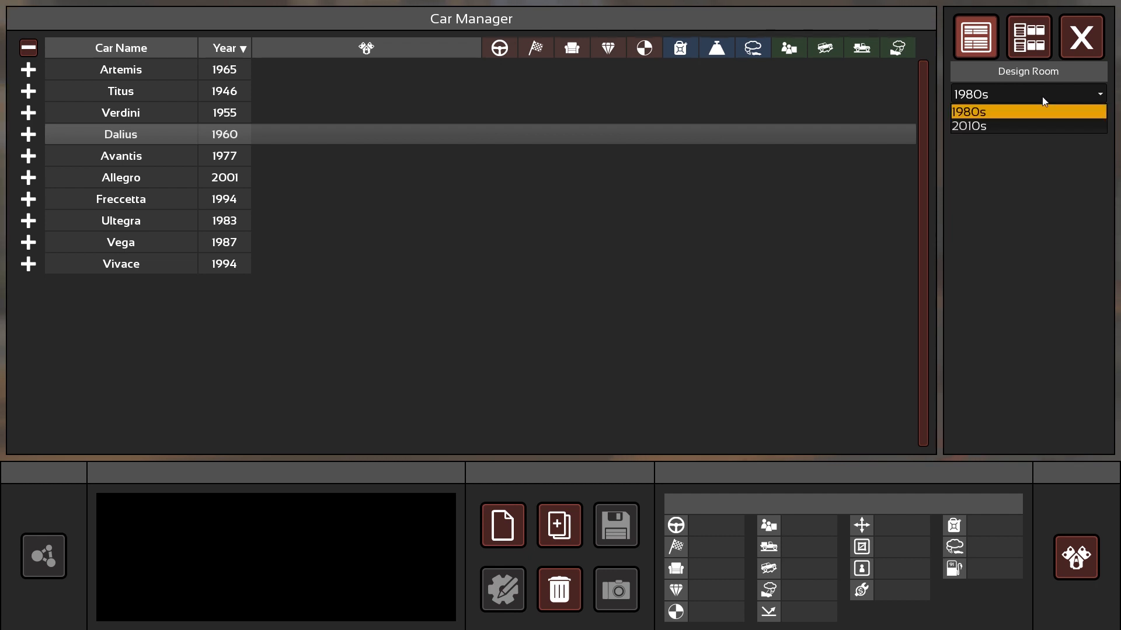
mouse_move(989, 130)
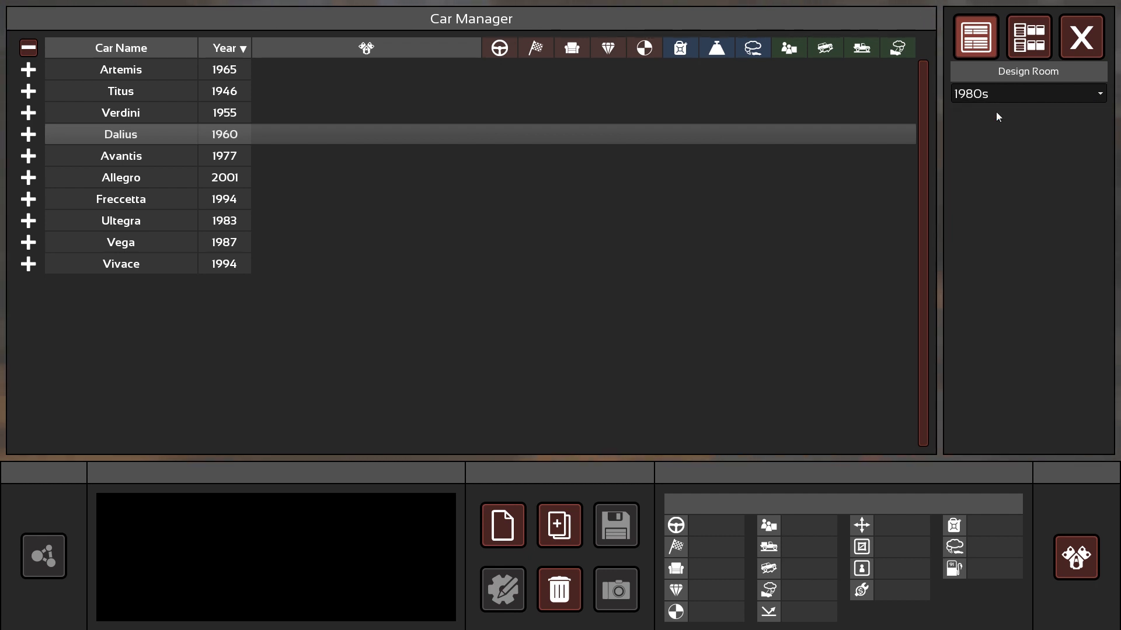
mouse_move(1007, 125)
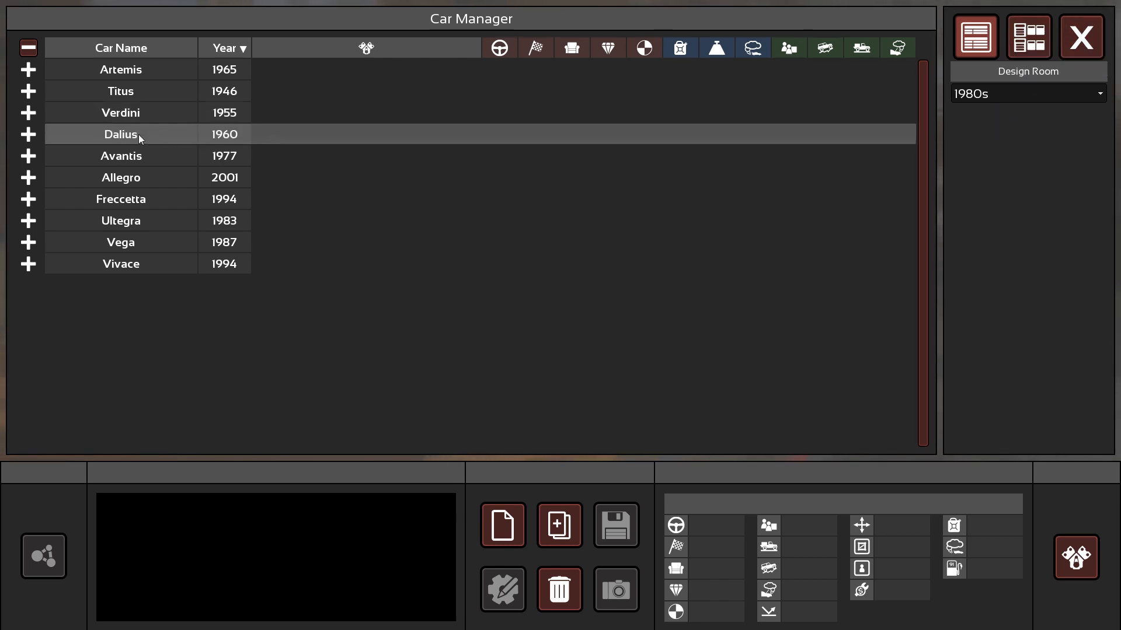
- Set the design room to 2010s and exit the Car Manager to the main menu
click(1027, 94)
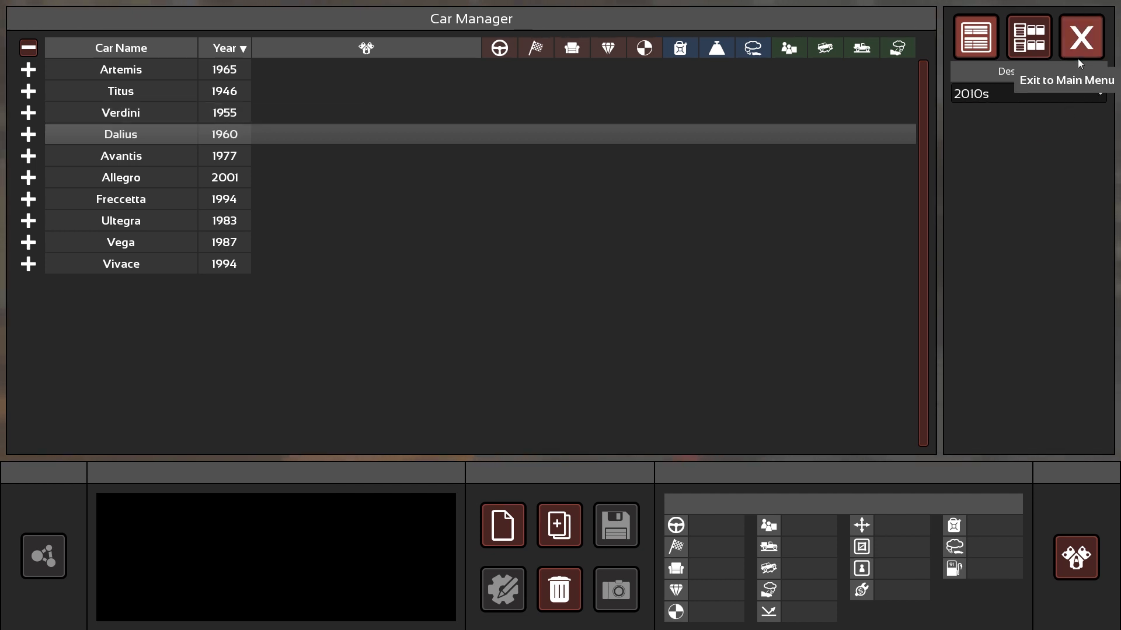
click(1078, 37)
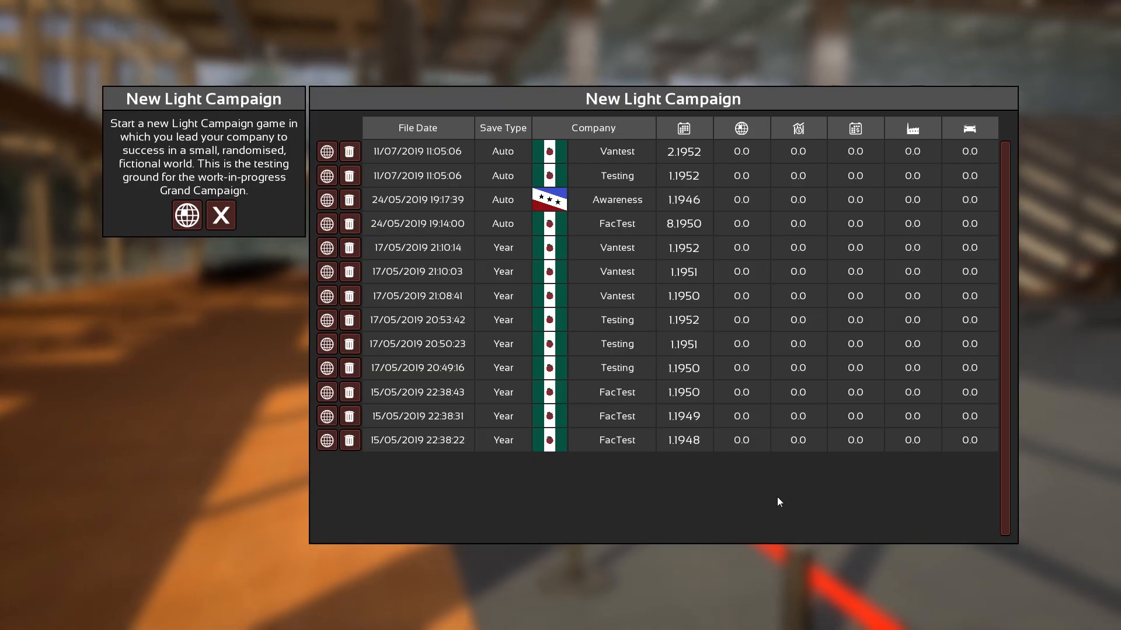
mouse_move(221, 215)
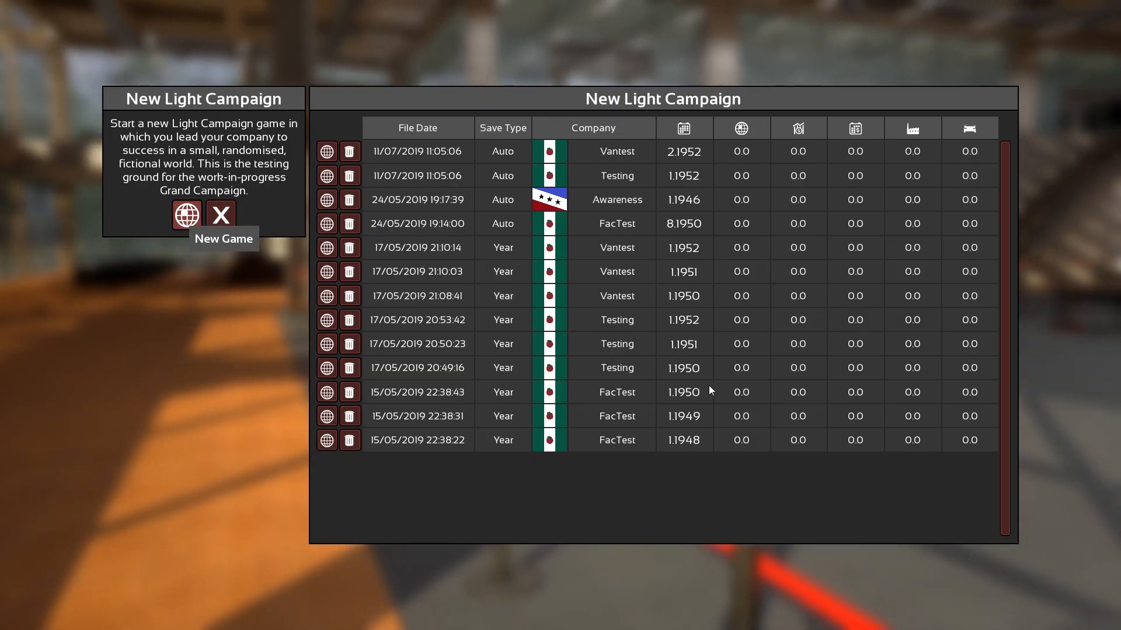
- Begin a new Light Campaign setup with Casual preset, year 1946 and Gasmea stats
click(186, 216)
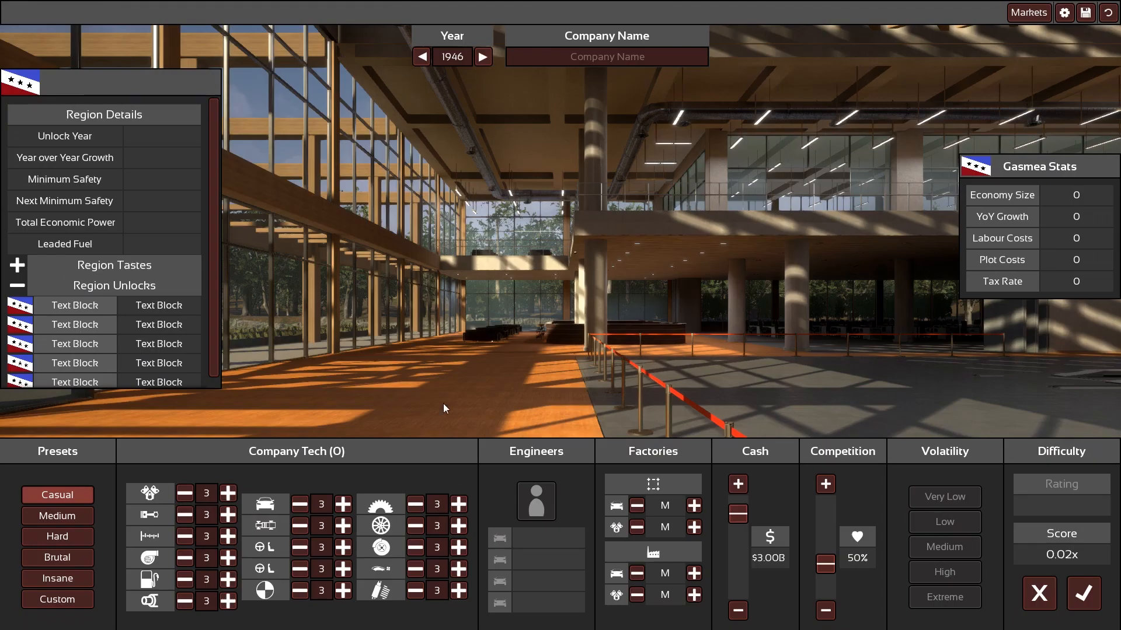
mouse_move(788, 262)
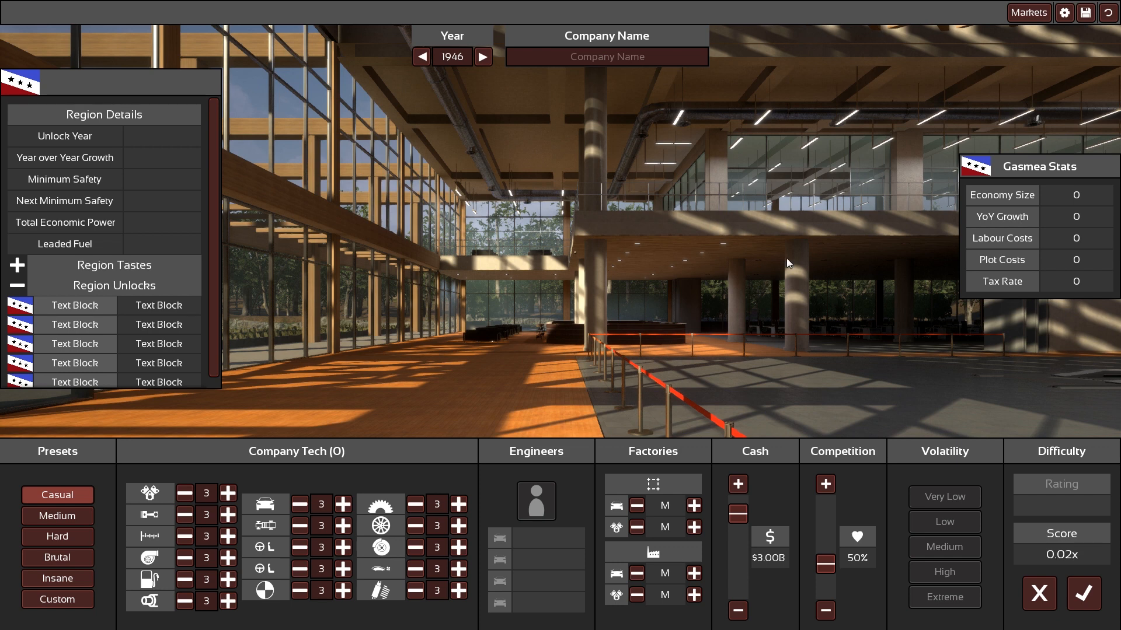
mouse_move(769, 305)
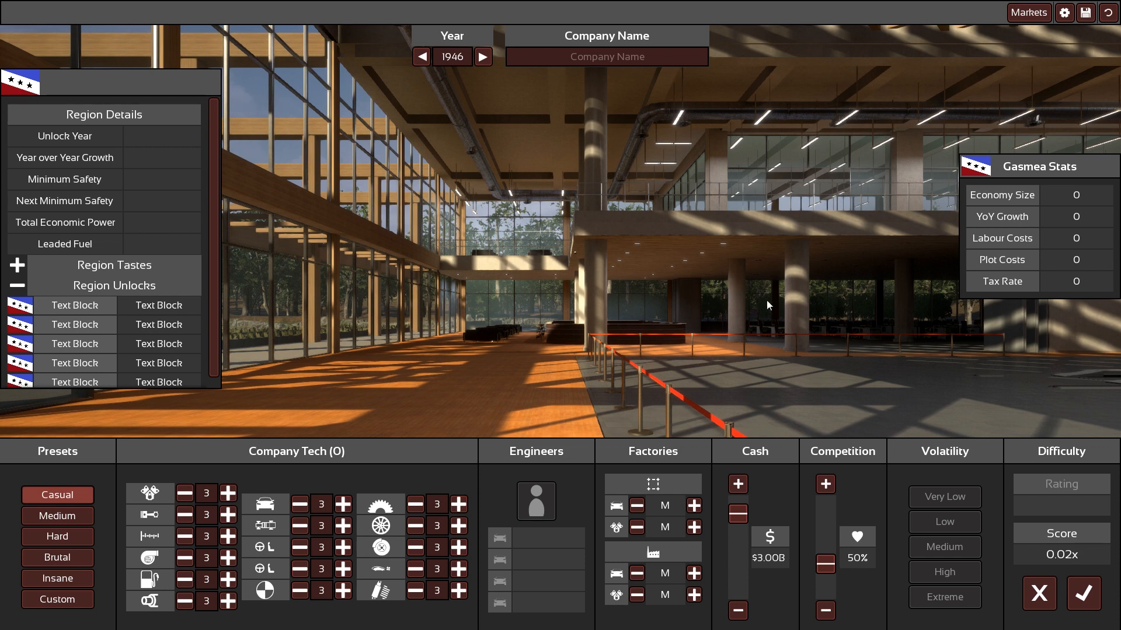
mouse_move(541, 127)
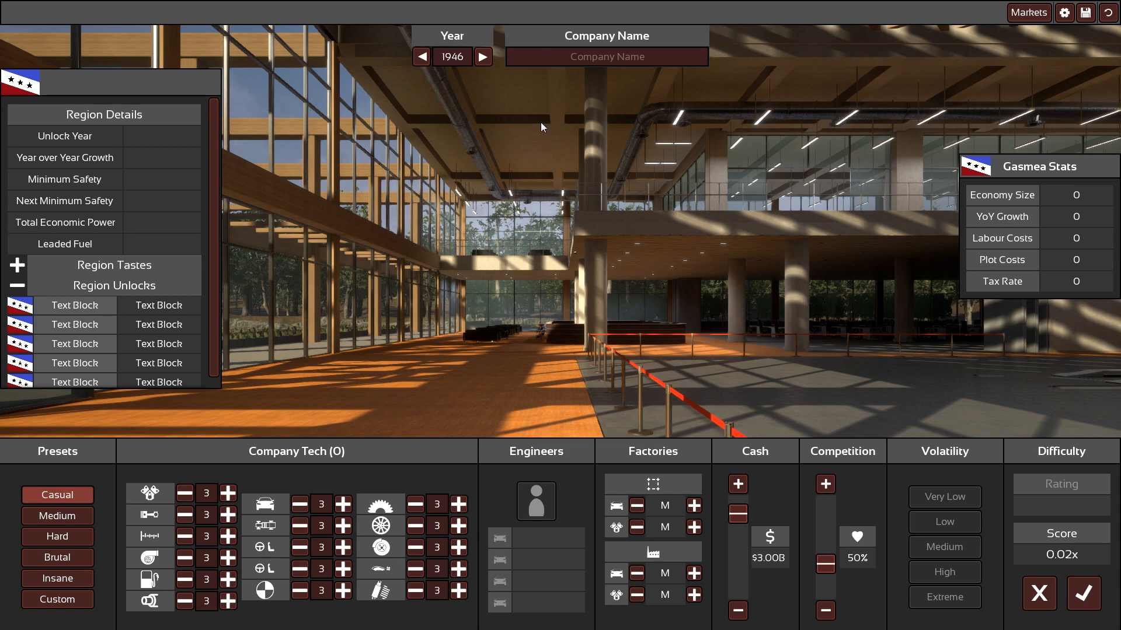
mouse_move(673, 240)
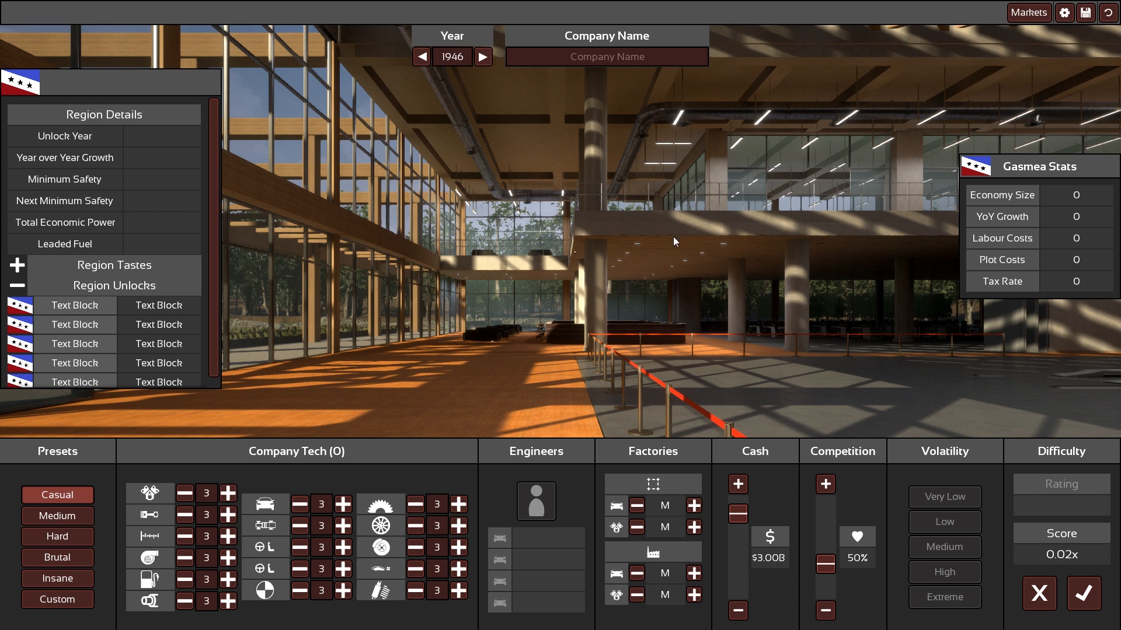
mouse_move(675, 240)
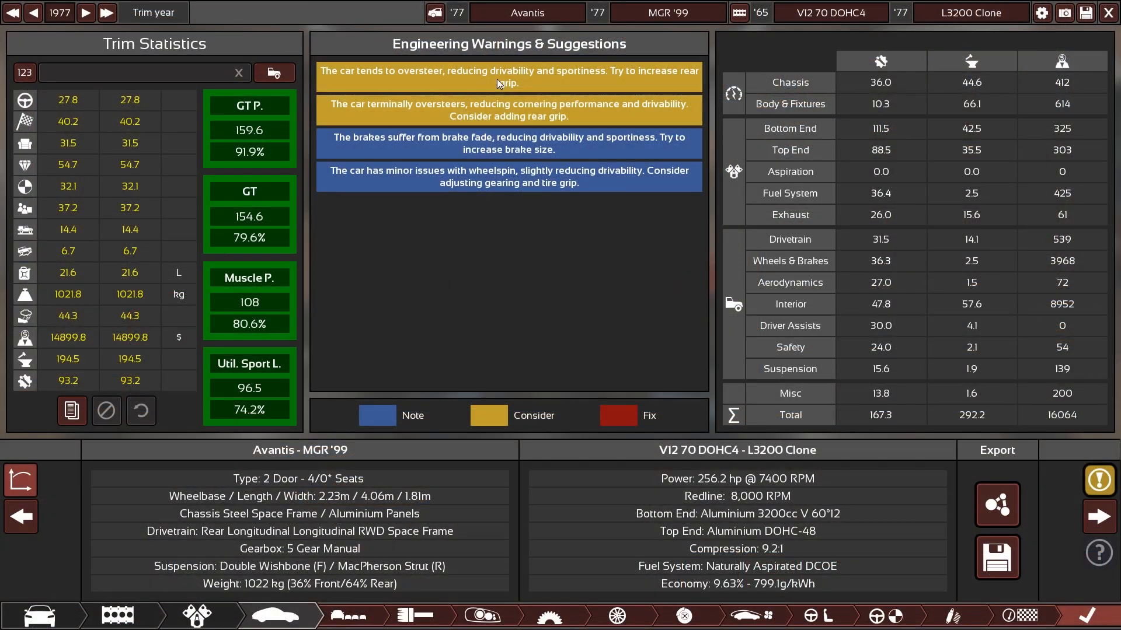
mouse_move(425, 344)
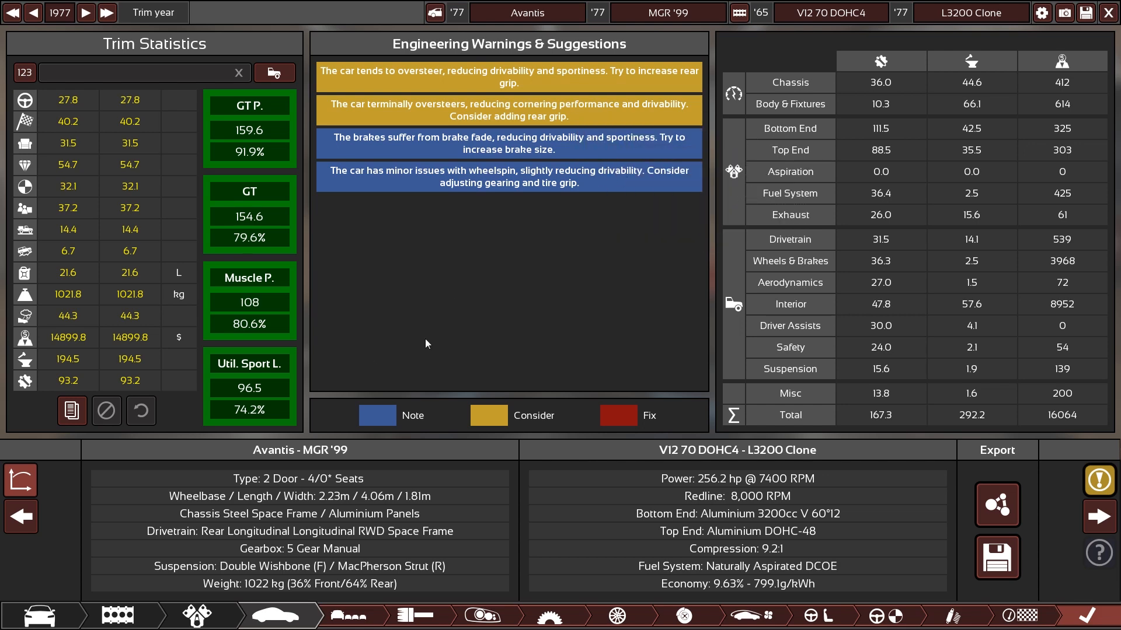
click(21, 480)
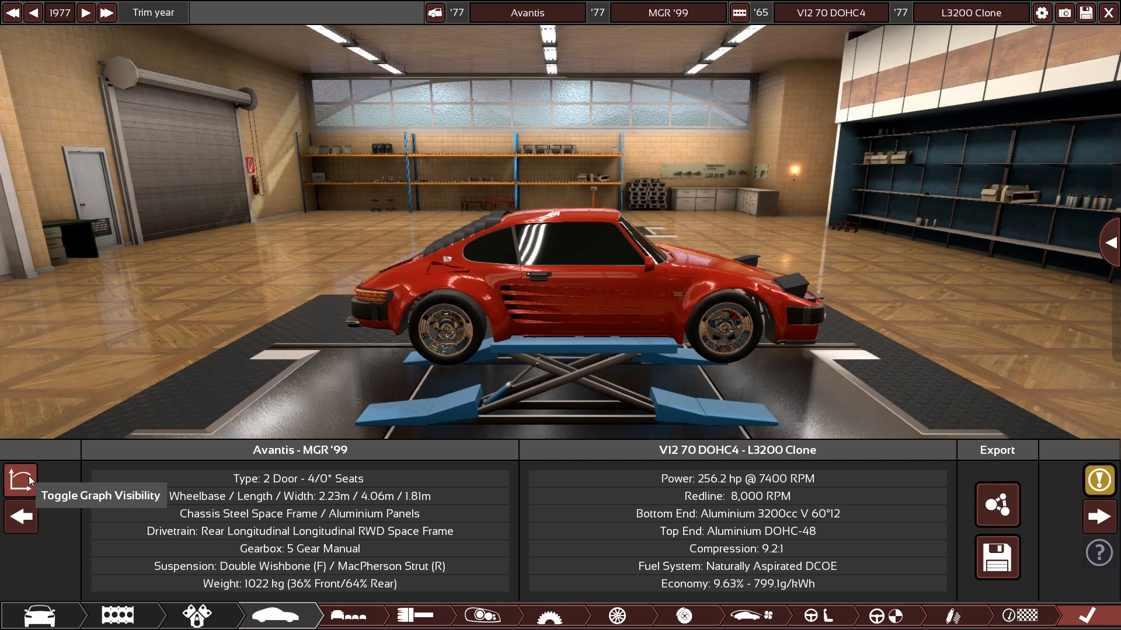
click(21, 479)
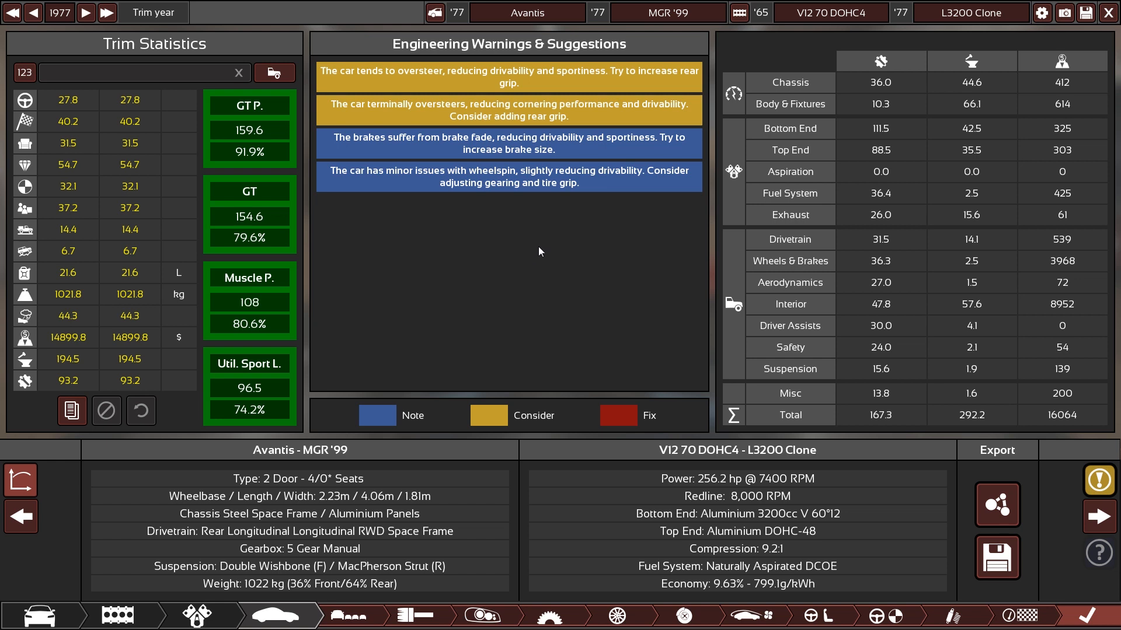
mouse_move(440, 275)
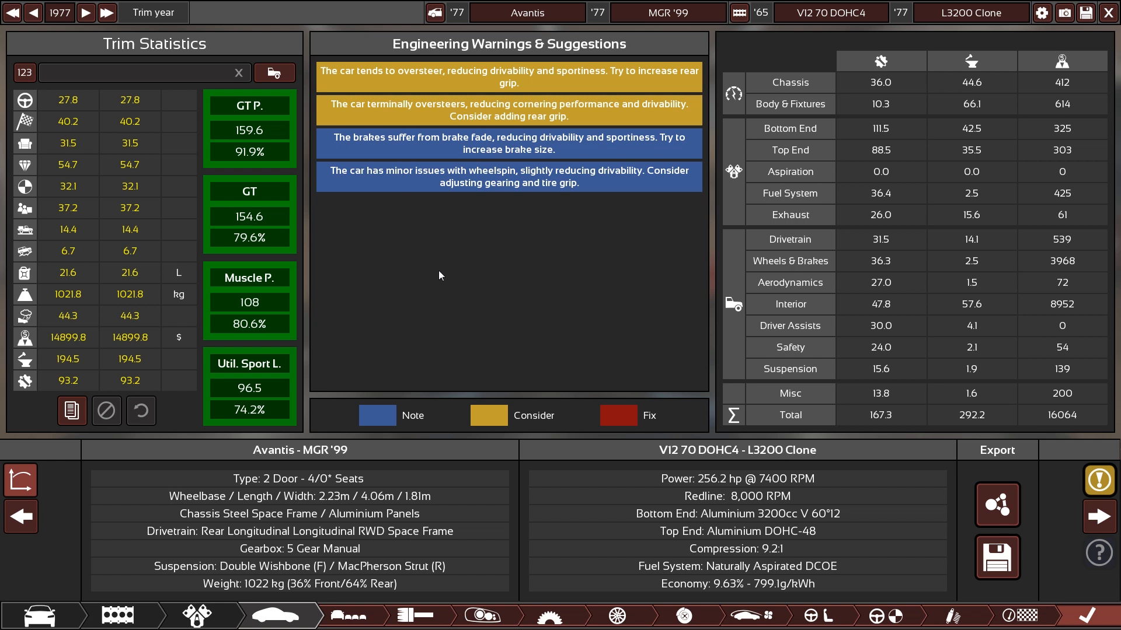
mouse_move(467, 336)
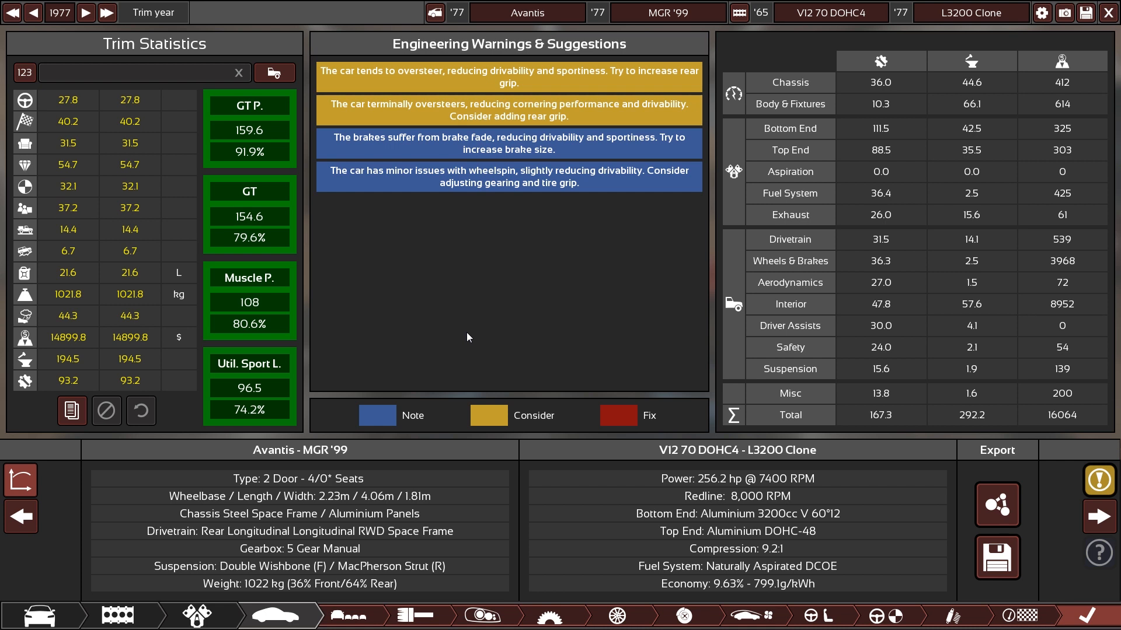
mouse_move(527, 347)
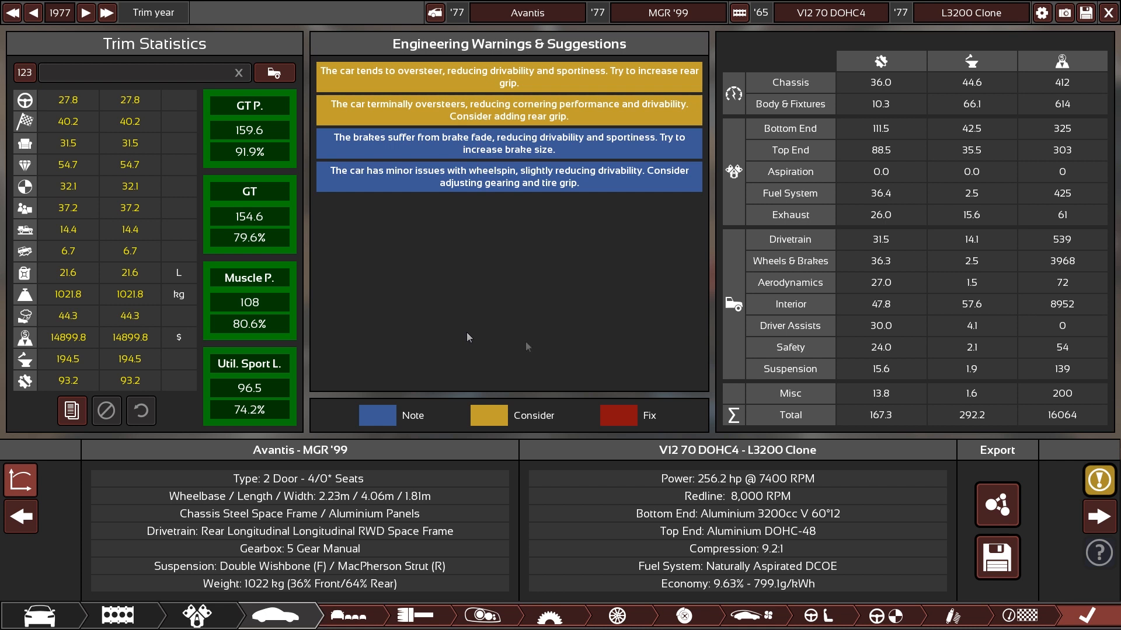
mouse_move(550, 186)
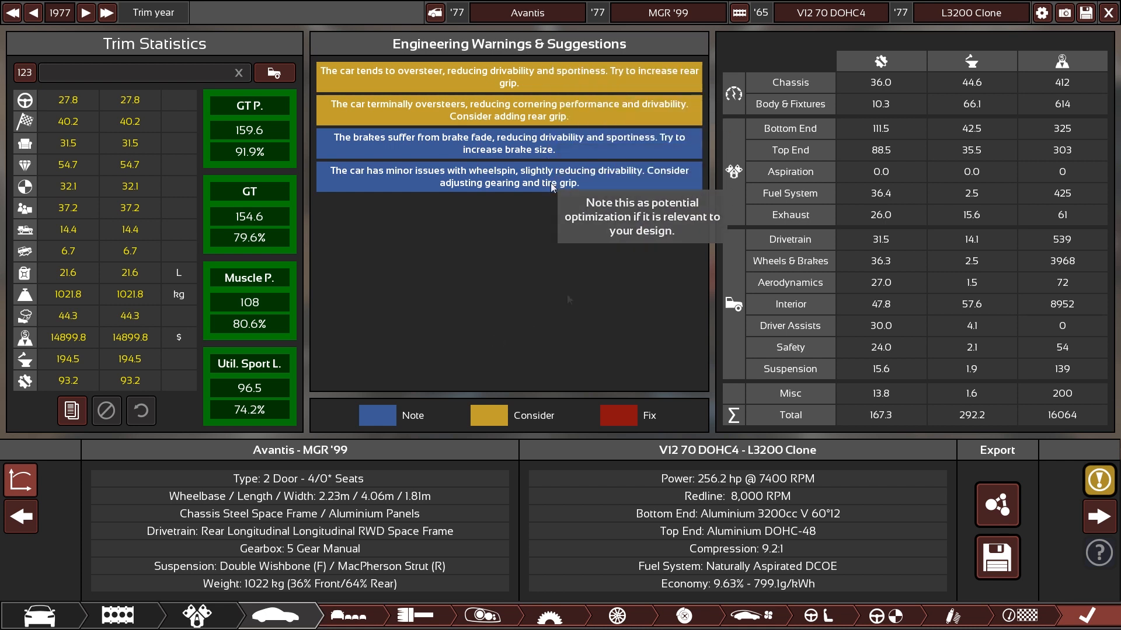
mouse_move(546, 75)
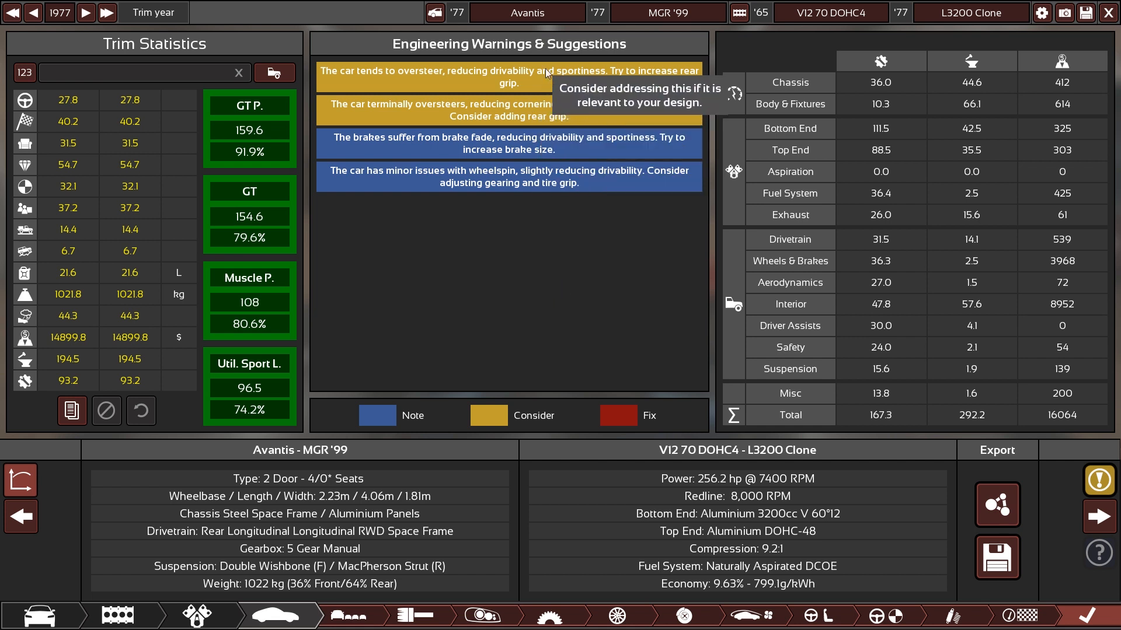
mouse_move(558, 182)
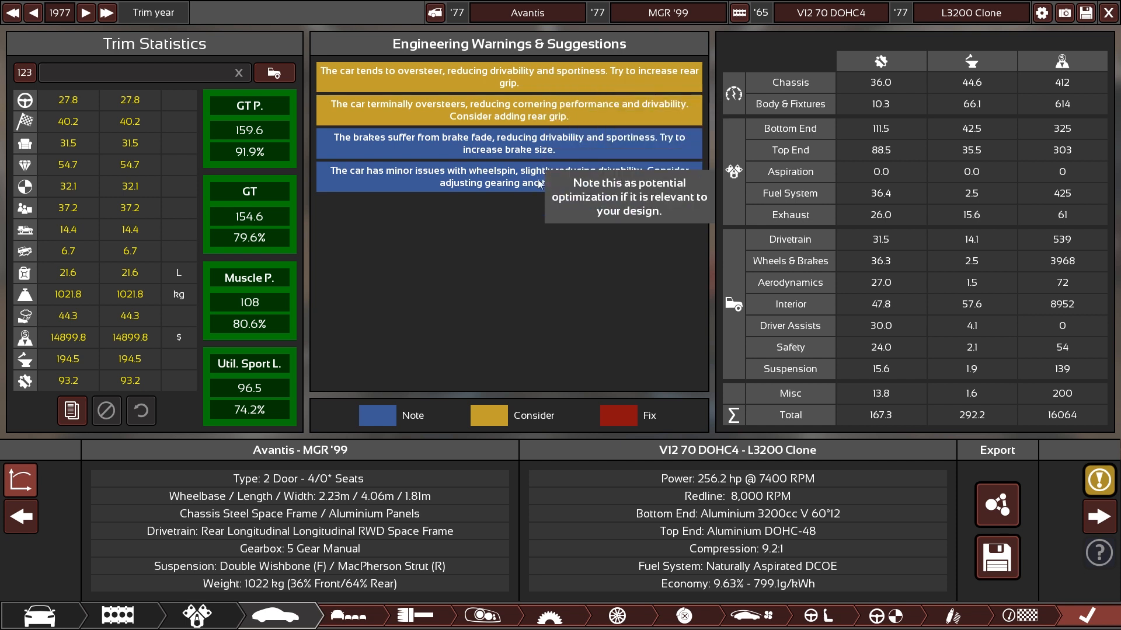
mouse_move(562, 259)
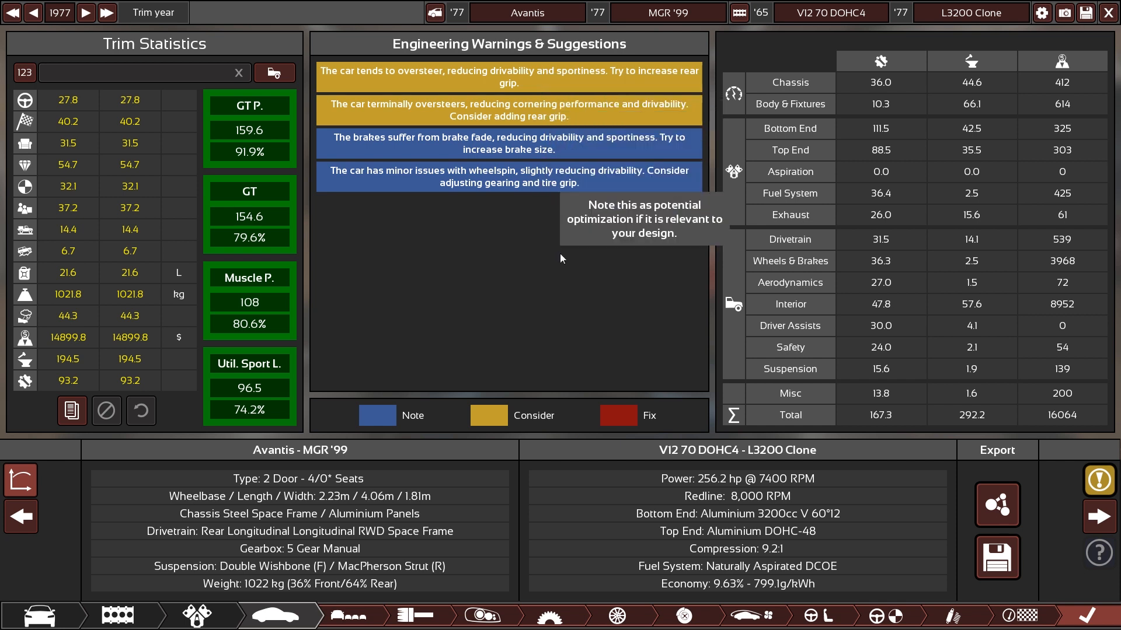
mouse_move(553, 82)
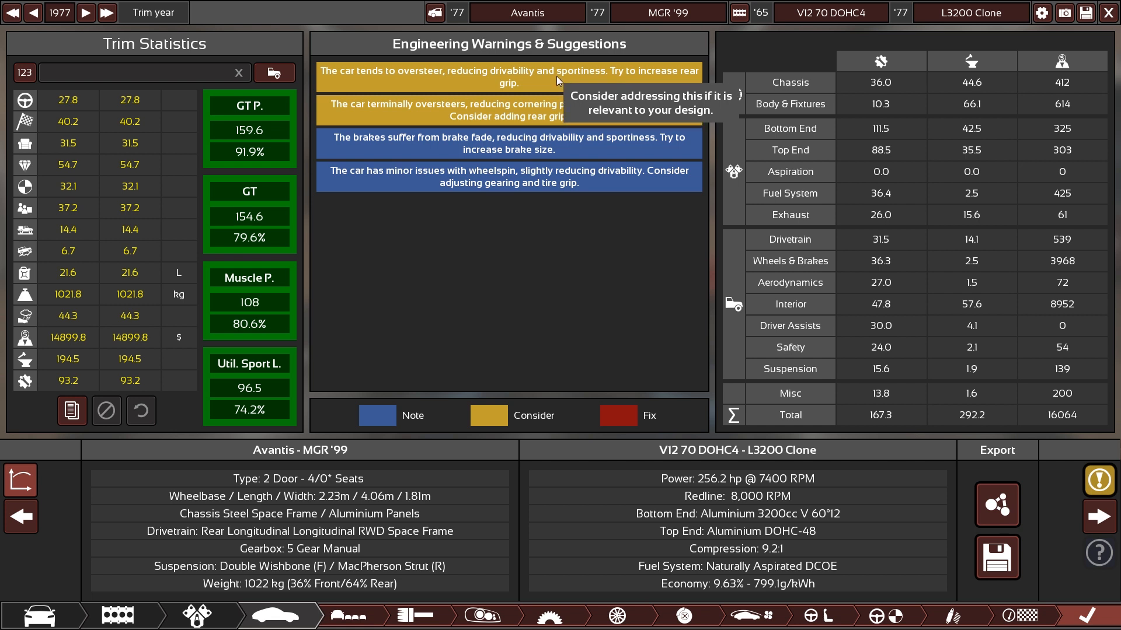
mouse_move(489, 398)
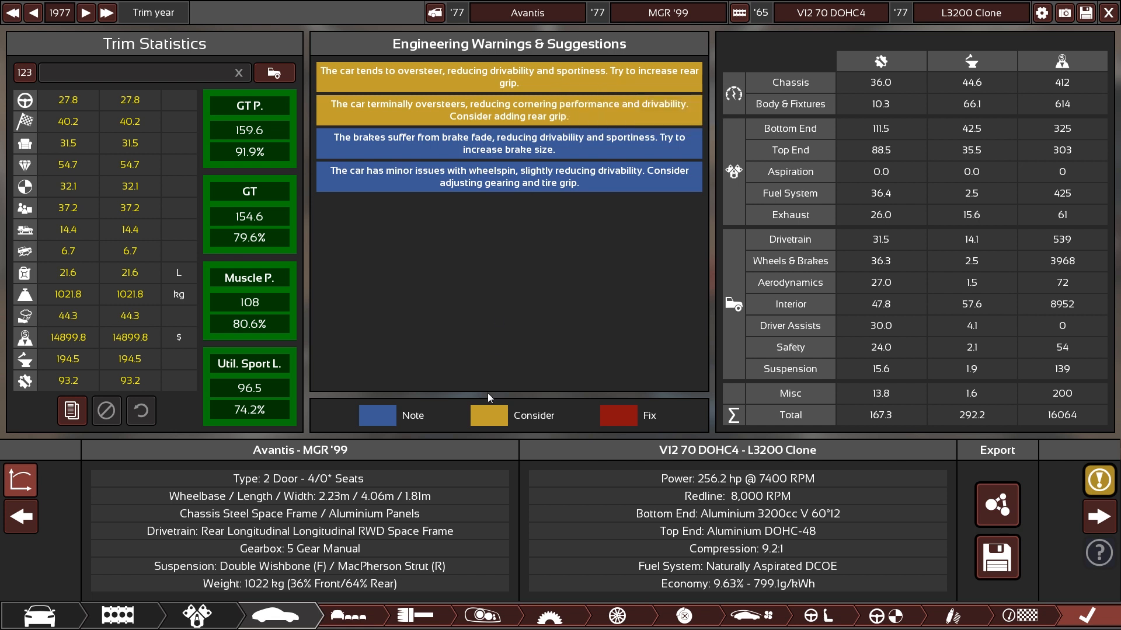
mouse_move(508, 182)
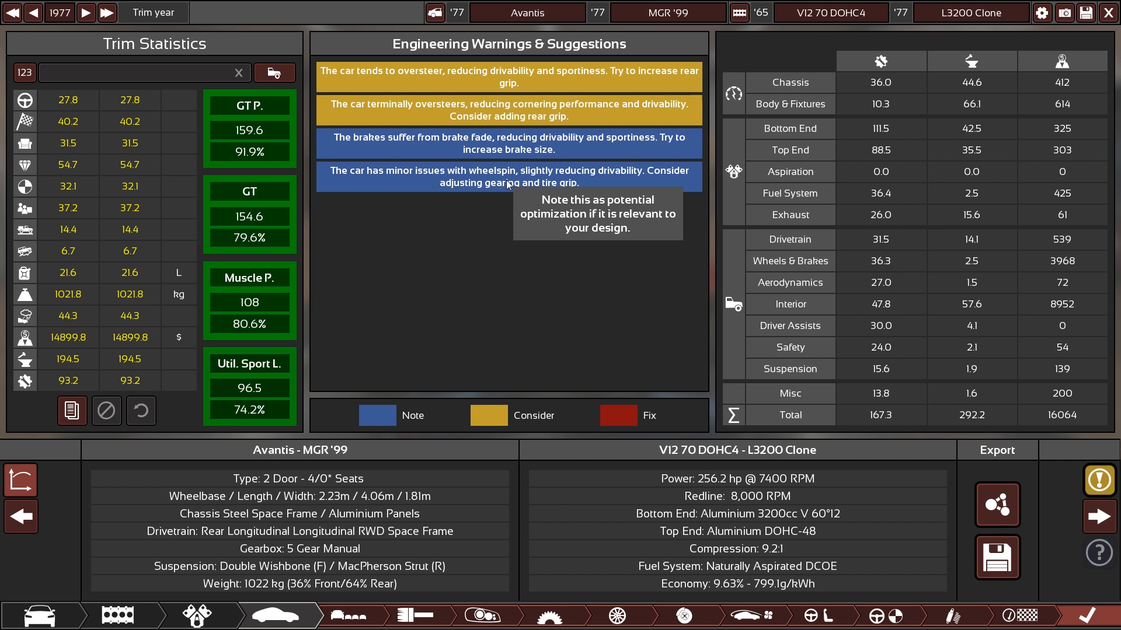
mouse_move(618, 416)
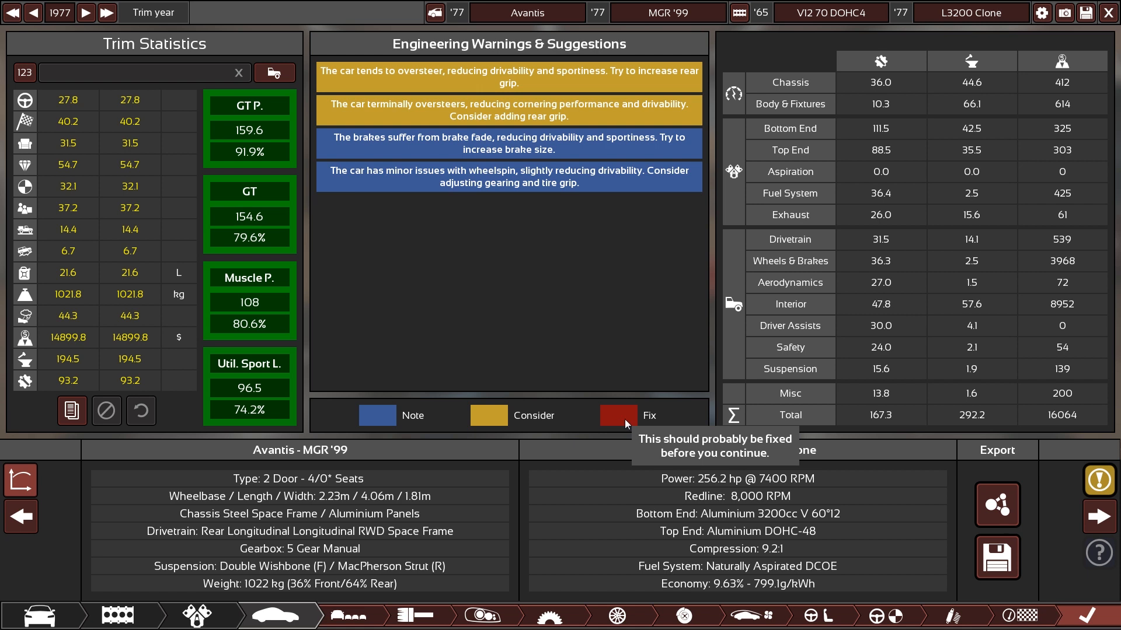
mouse_move(590, 308)
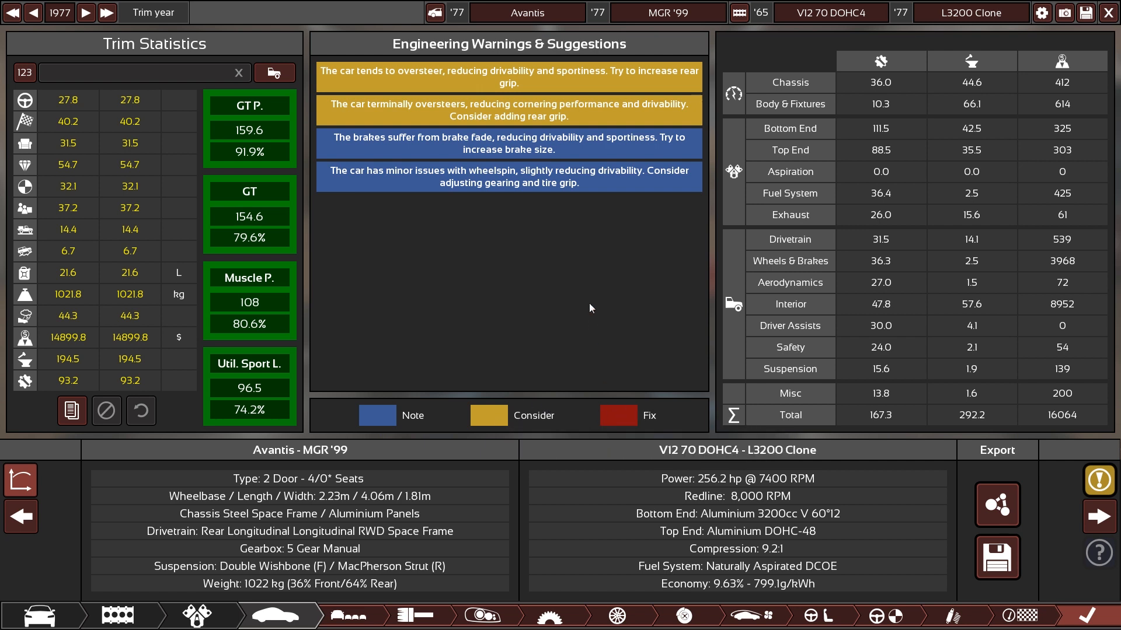
mouse_move(555, 84)
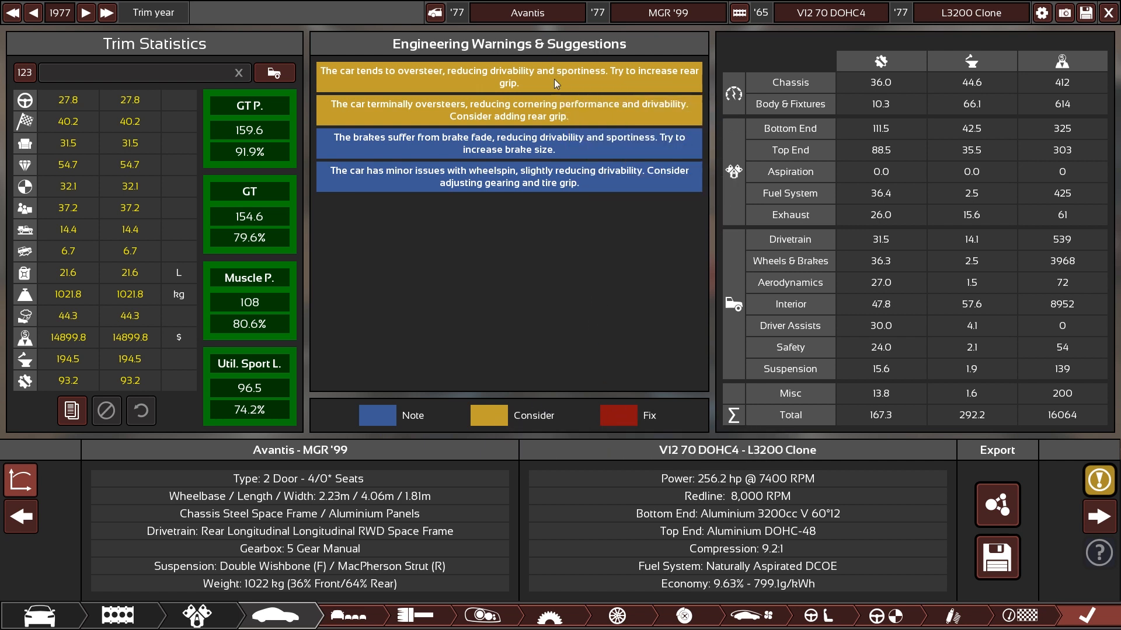
mouse_move(532, 97)
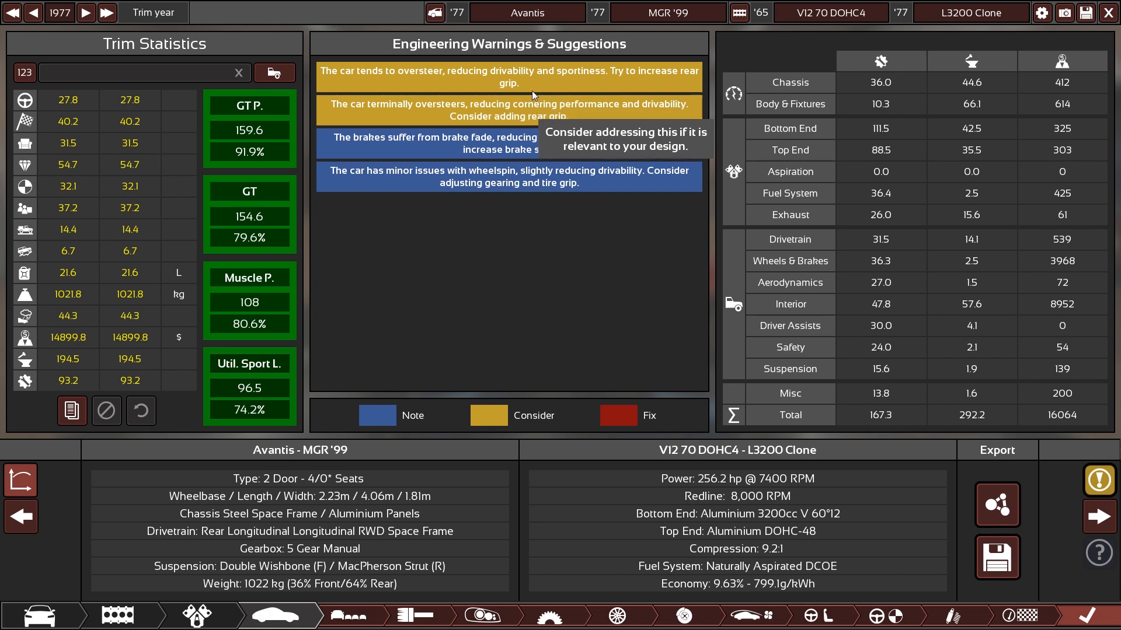
mouse_move(529, 85)
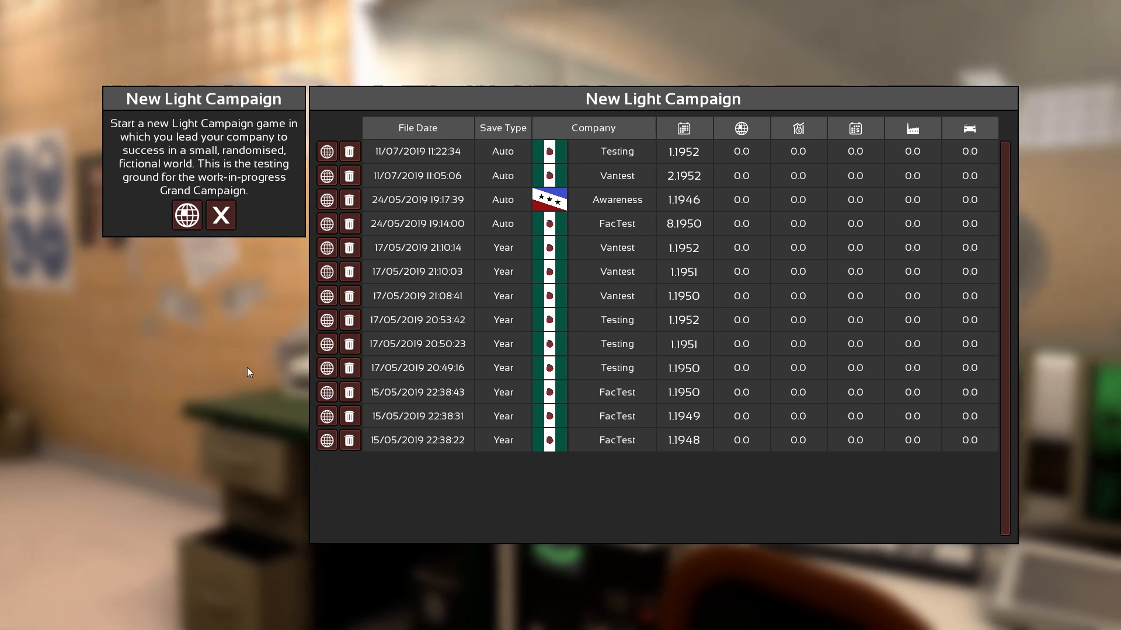
mouse_move(187, 216)
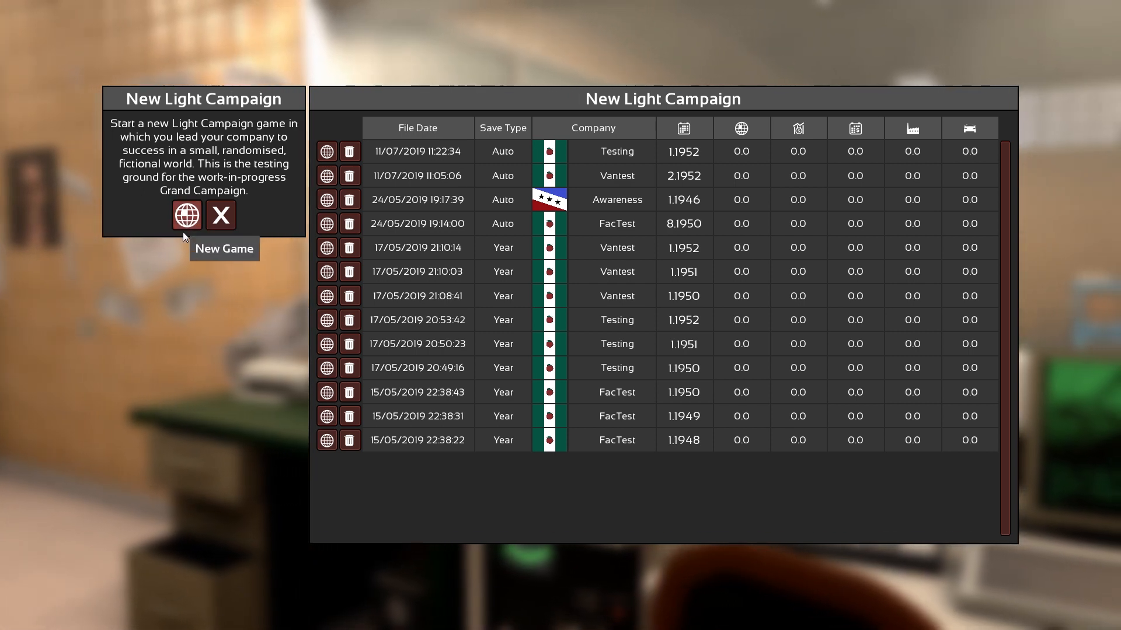
- Start a new Light Campaign game, bringing up its work-in-progress notice
click(187, 216)
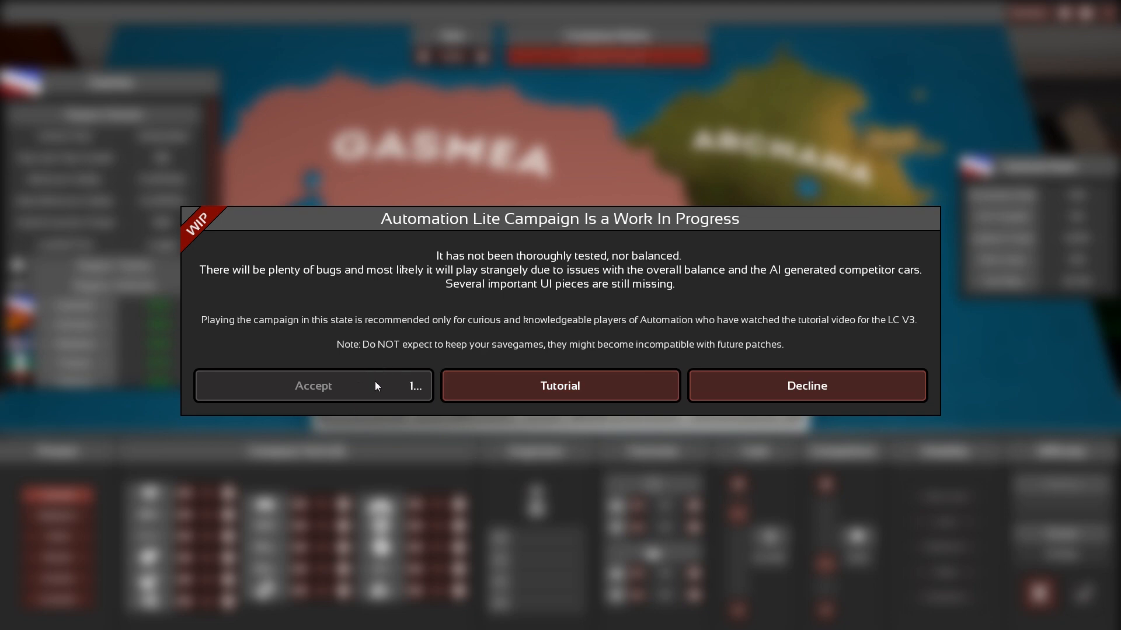
- Accept the WIP notice, review Gasmea's region tastes and confirm to begin the 1946 campaign
click(313, 386)
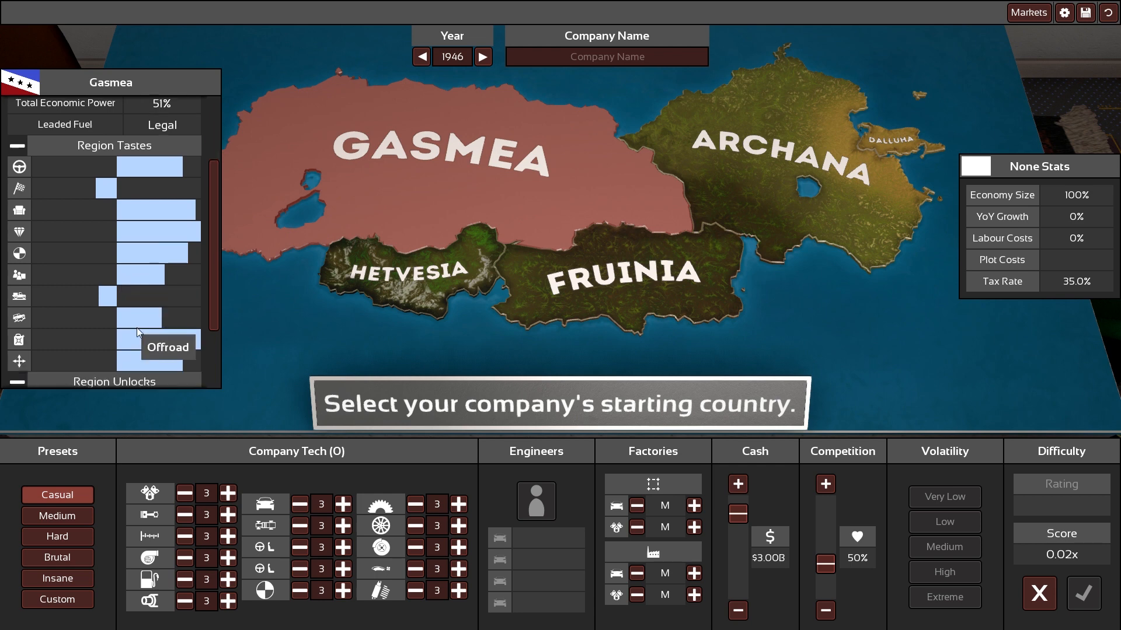
scroll(up, 3)
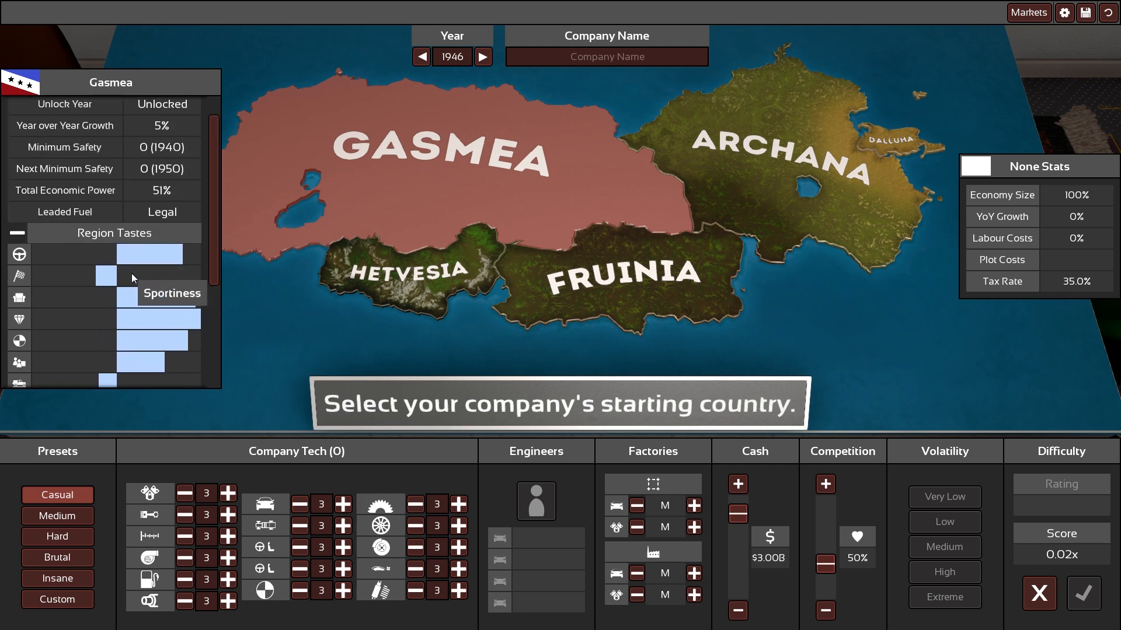
scroll(down, 3)
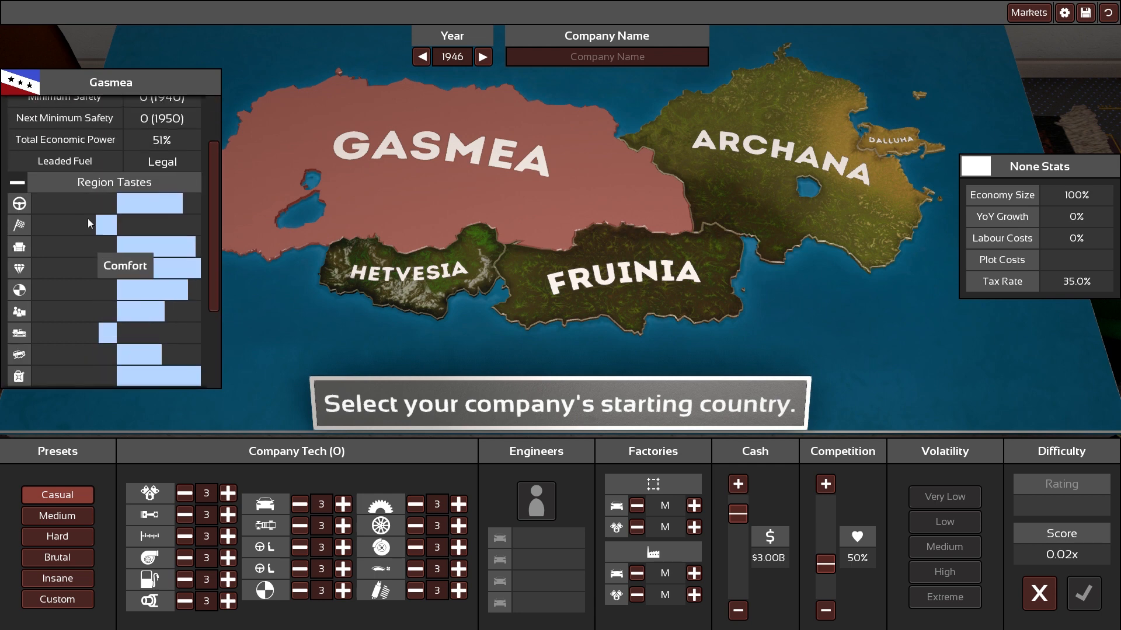
scroll(up, 3)
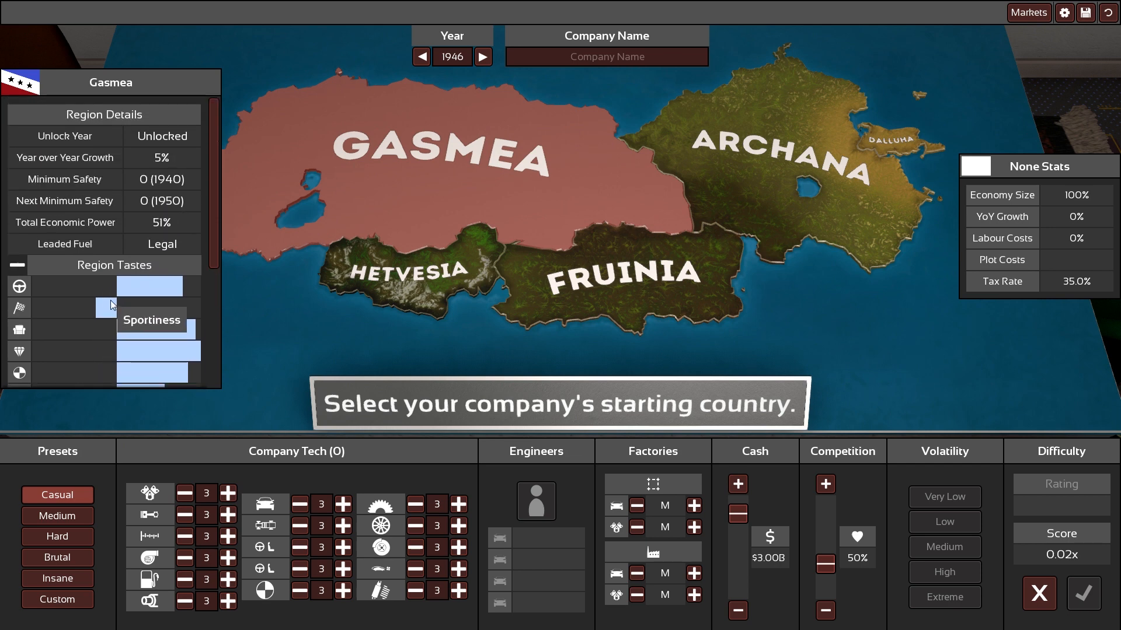
mouse_move(379, 490)
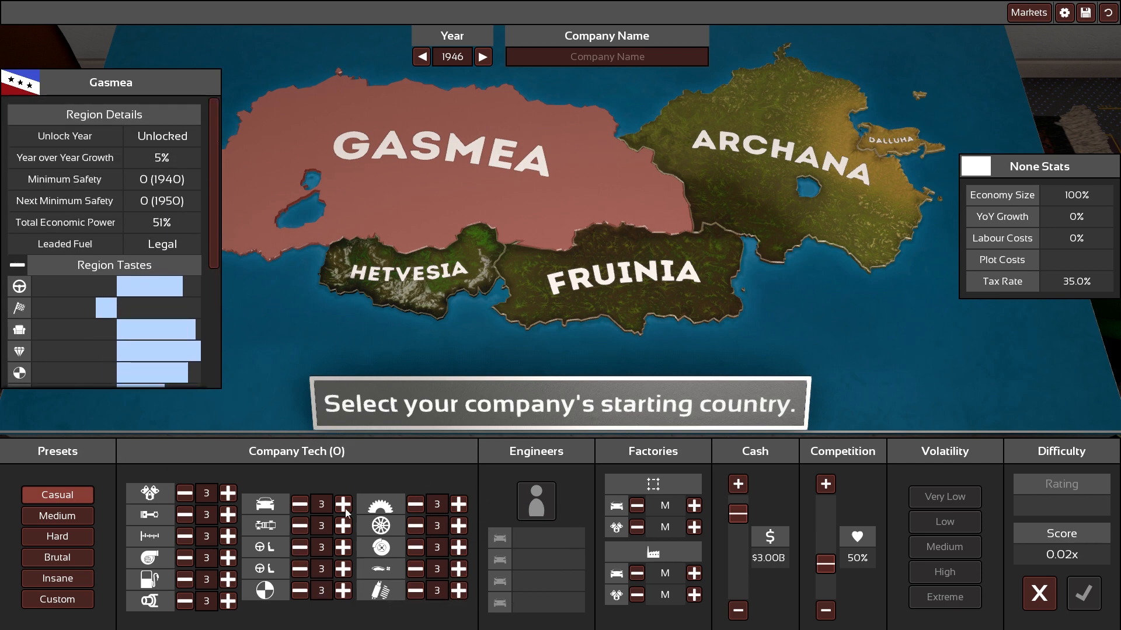
mouse_move(1047, 189)
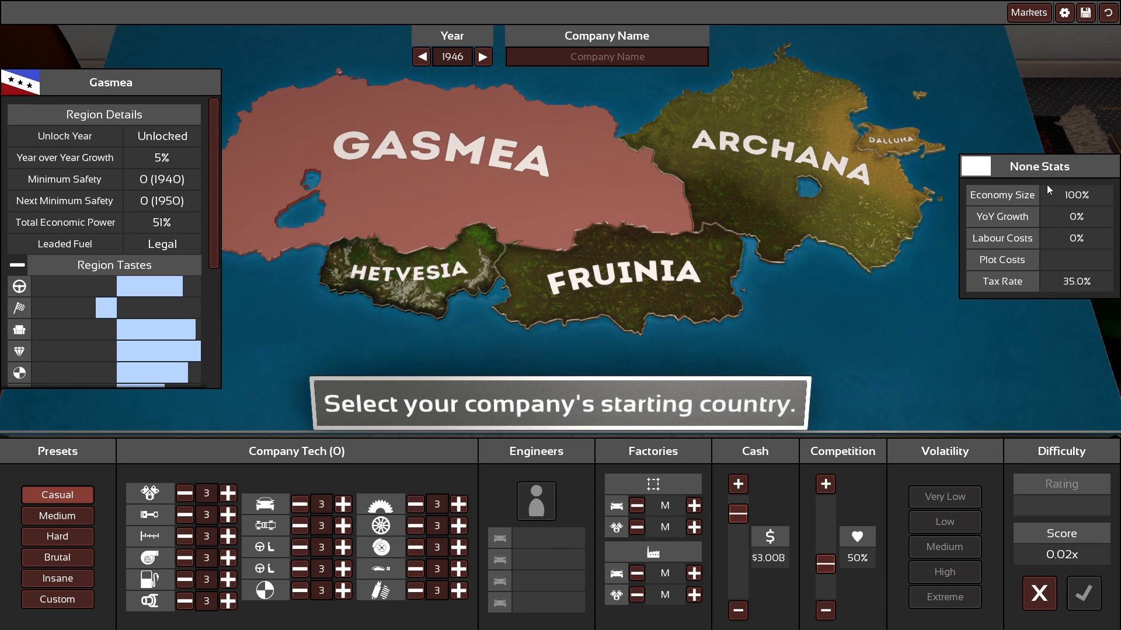
click(1082, 593)
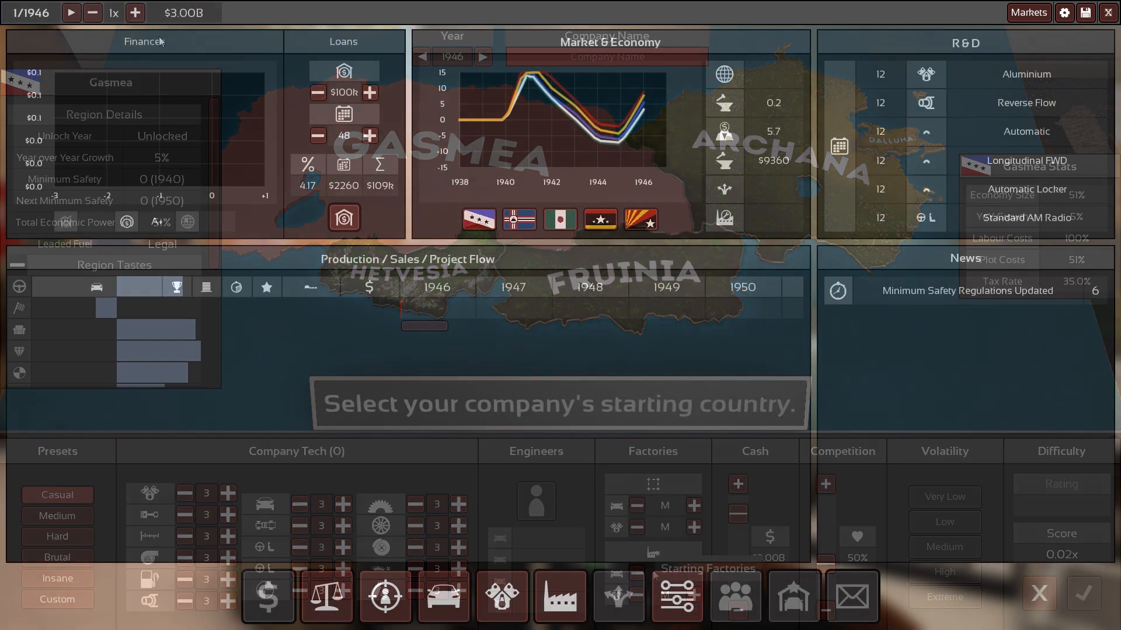
- Look over the campaign dashboard, then exit the campaign back to the main menu with progress saved
click(1036, 593)
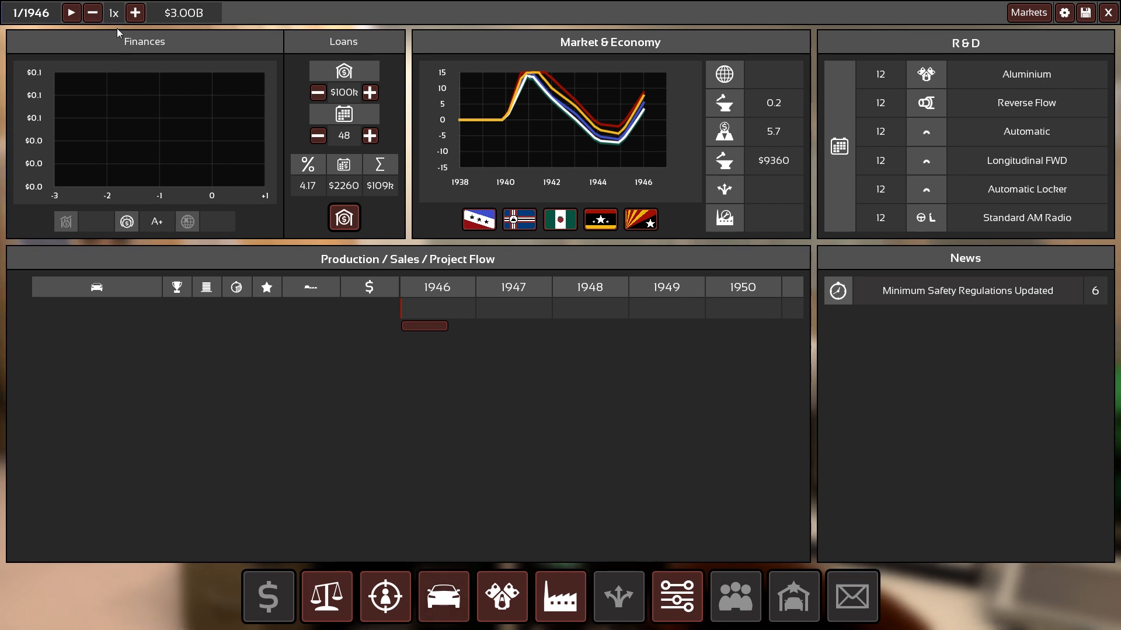
mouse_move(239, 254)
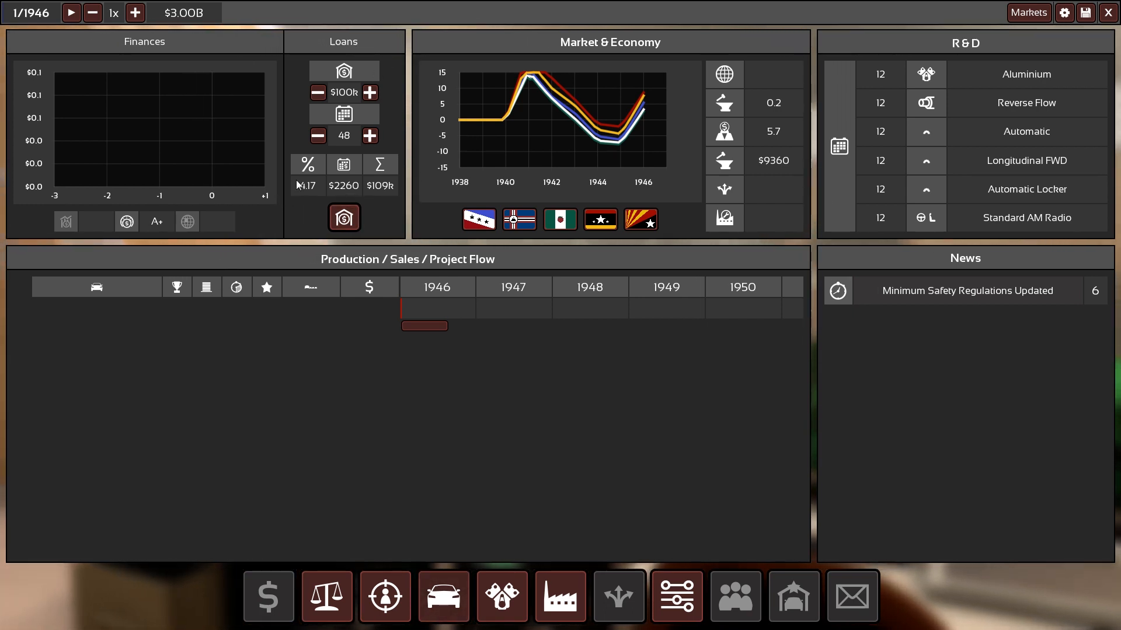
mouse_move(437, 84)
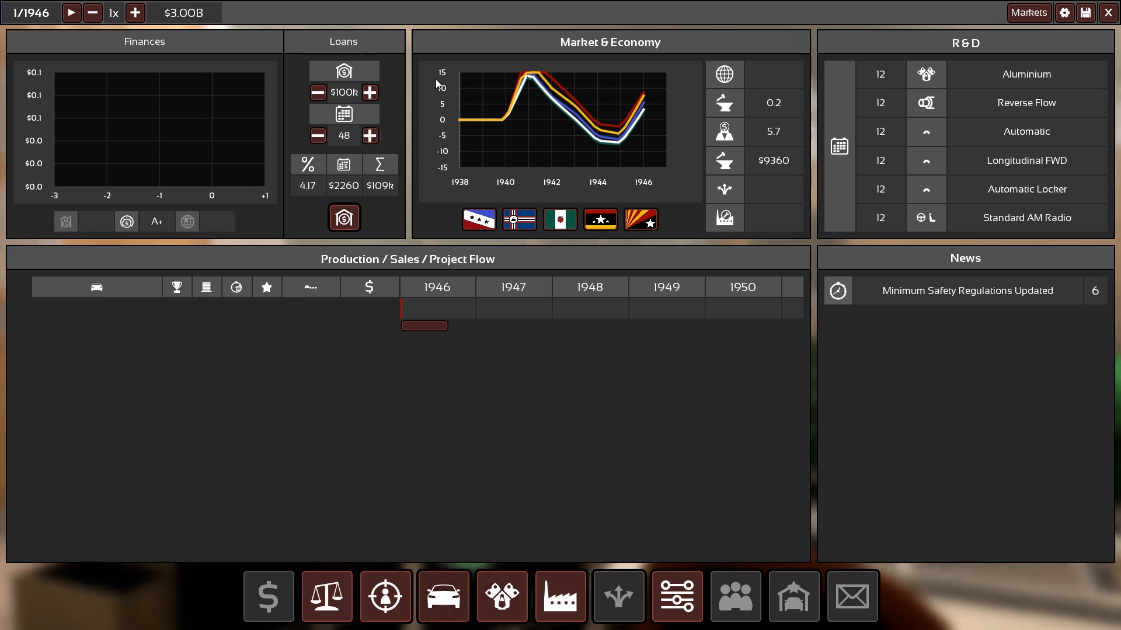
mouse_move(628, 143)
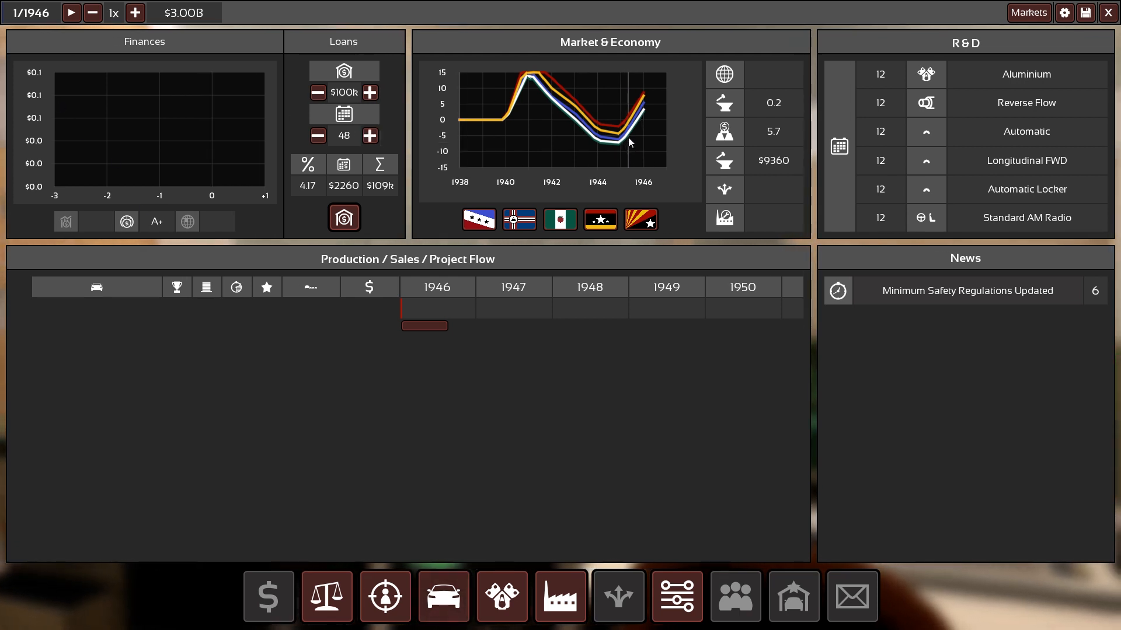
mouse_move(454, 353)
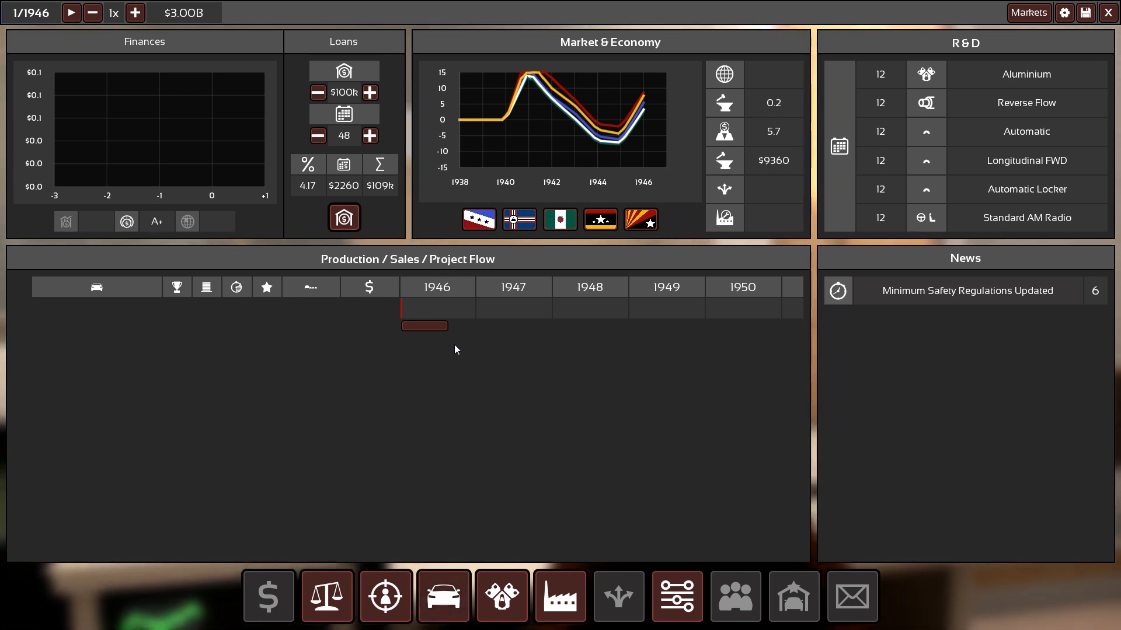
mouse_move(599, 318)
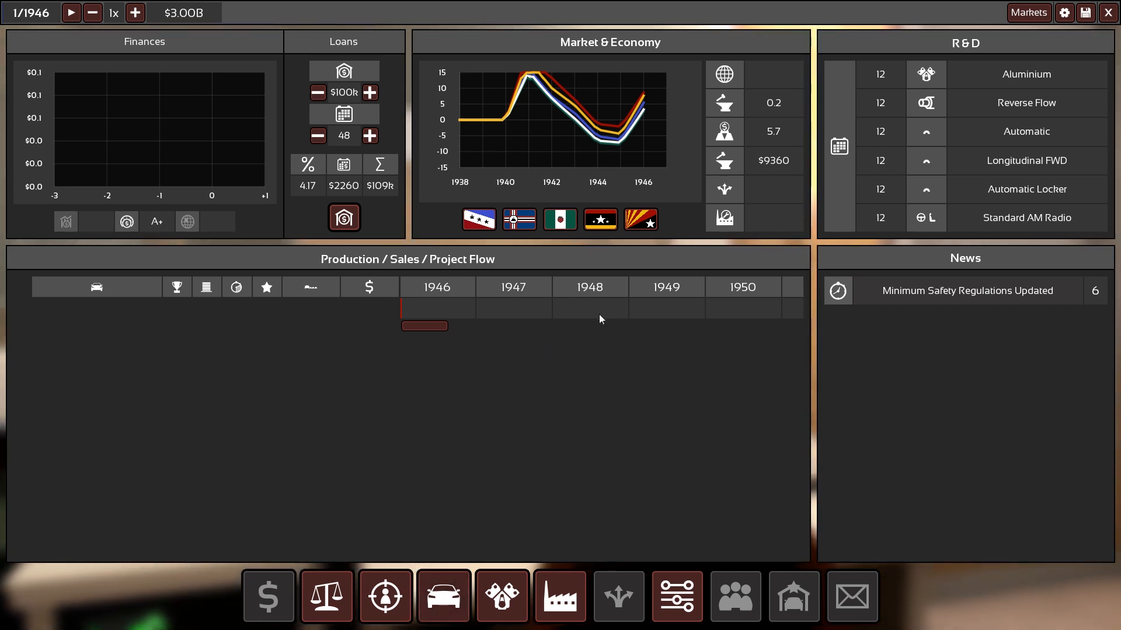
mouse_move(588, 355)
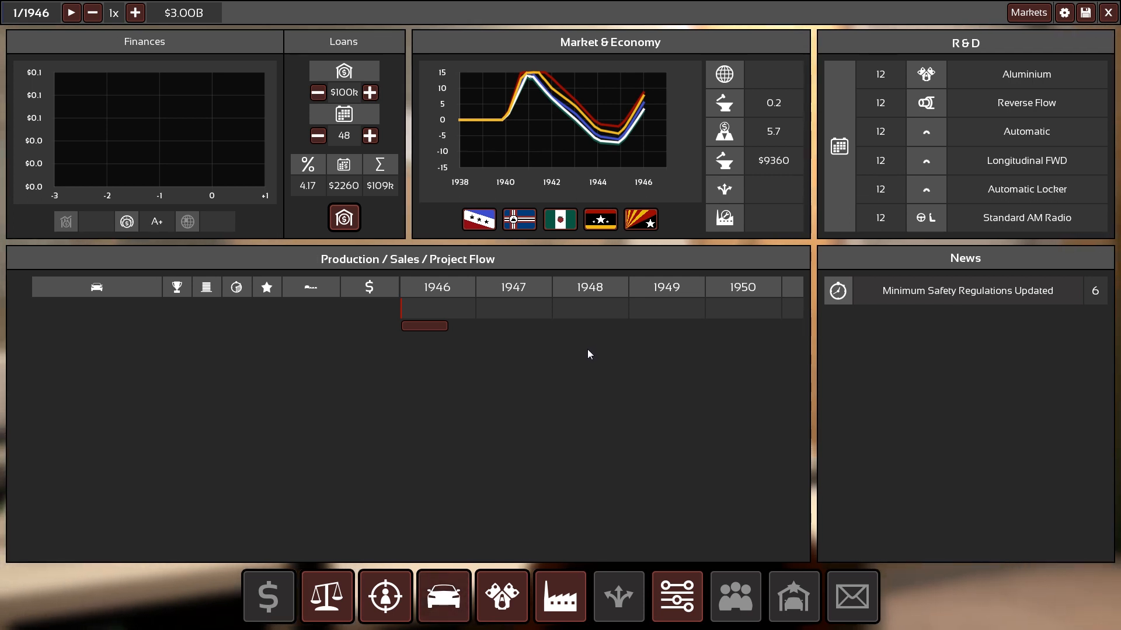
mouse_move(441, 259)
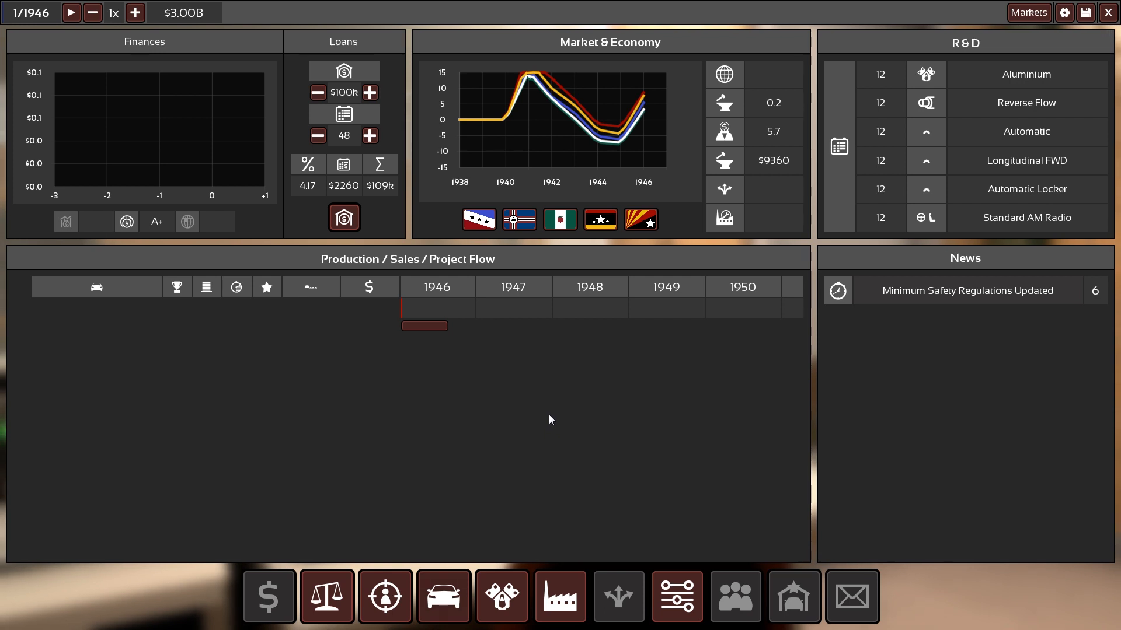
mouse_move(535, 401)
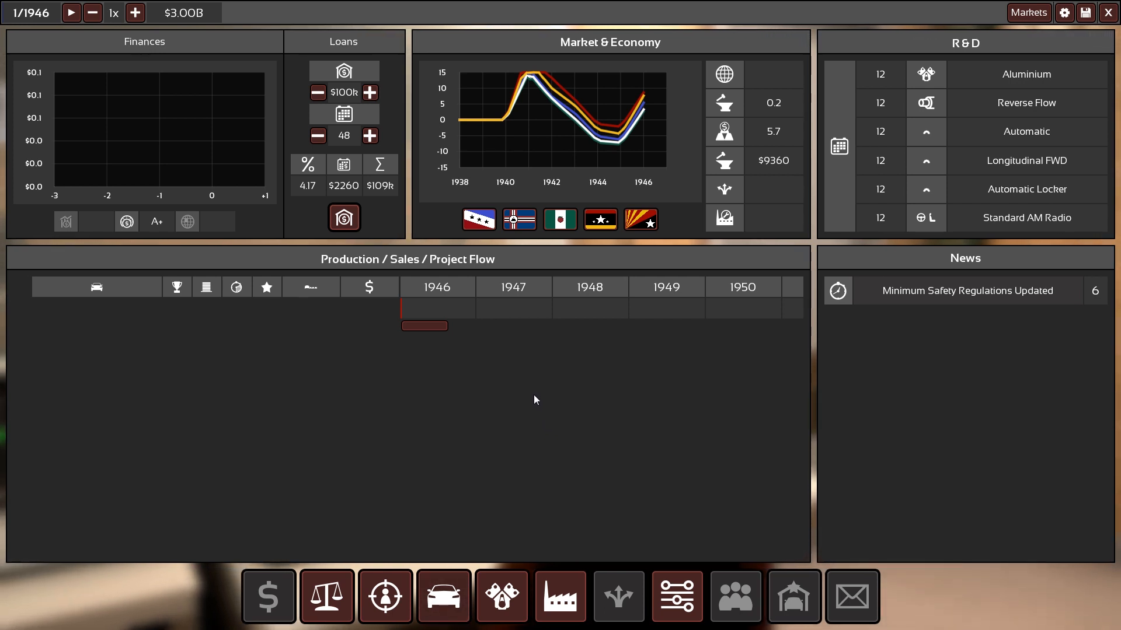
mouse_move(276, 85)
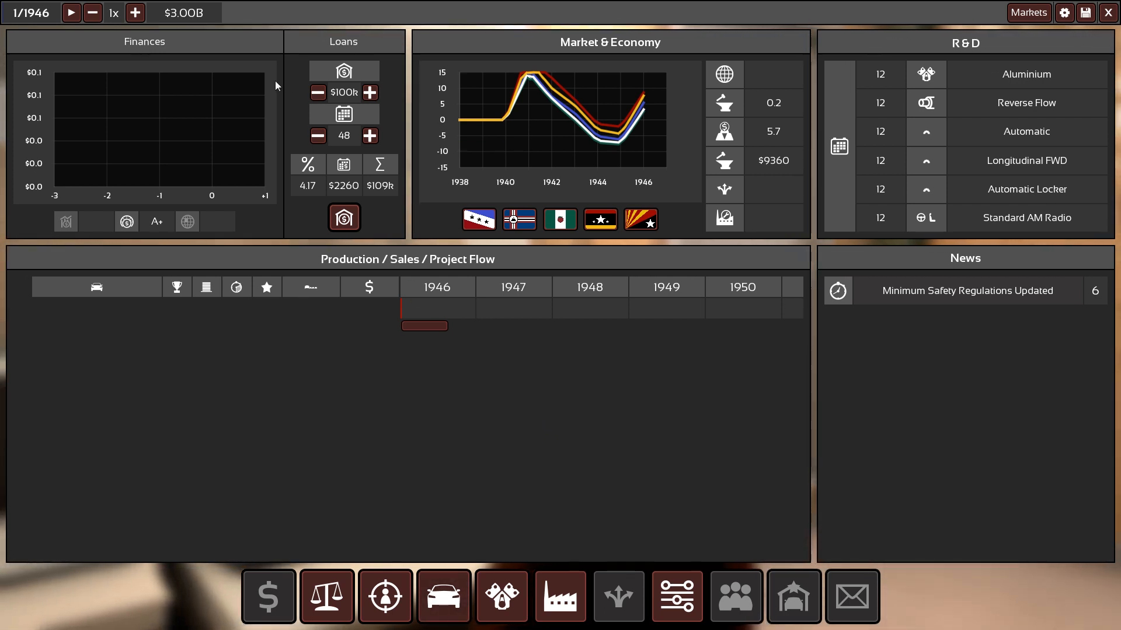
mouse_move(170, 140)
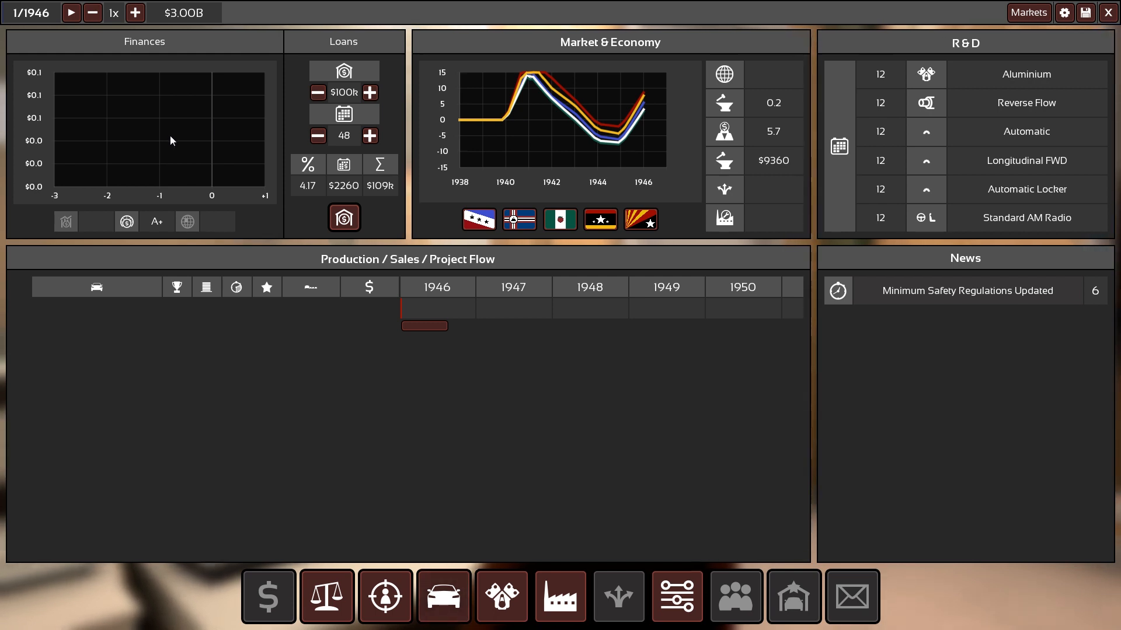
mouse_move(199, 151)
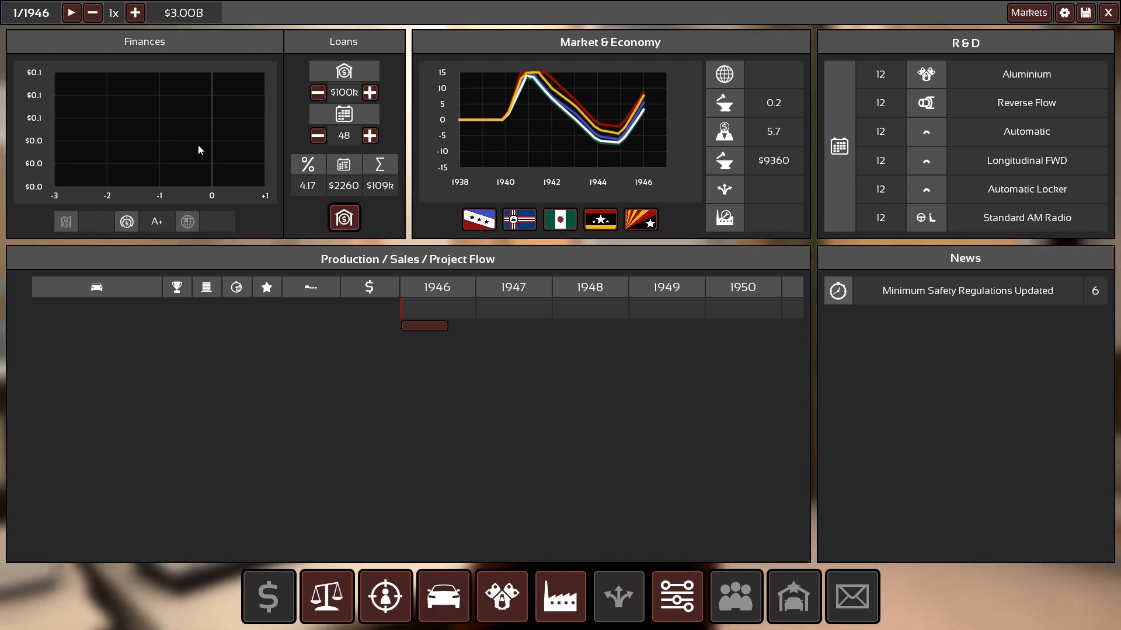
mouse_move(405, 417)
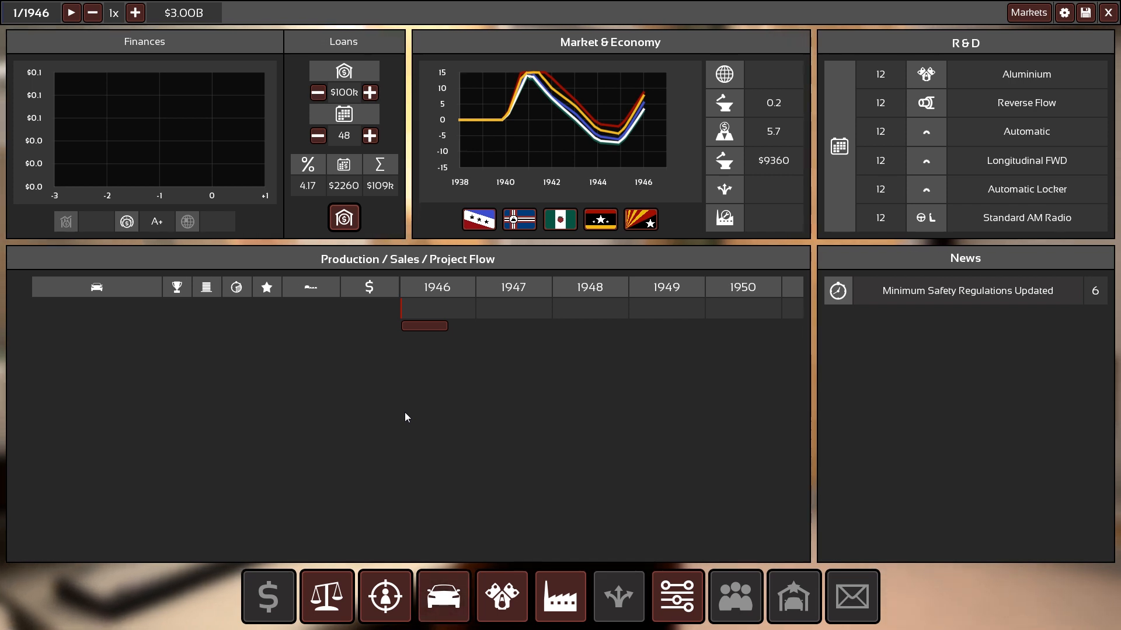
mouse_move(425, 408)
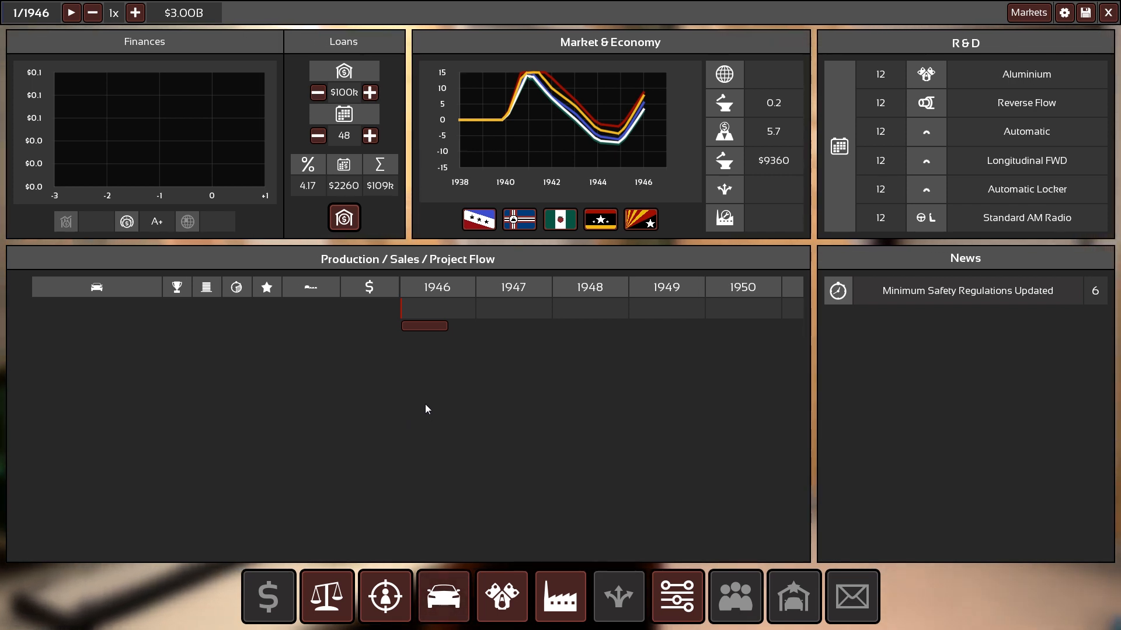
mouse_move(426, 387)
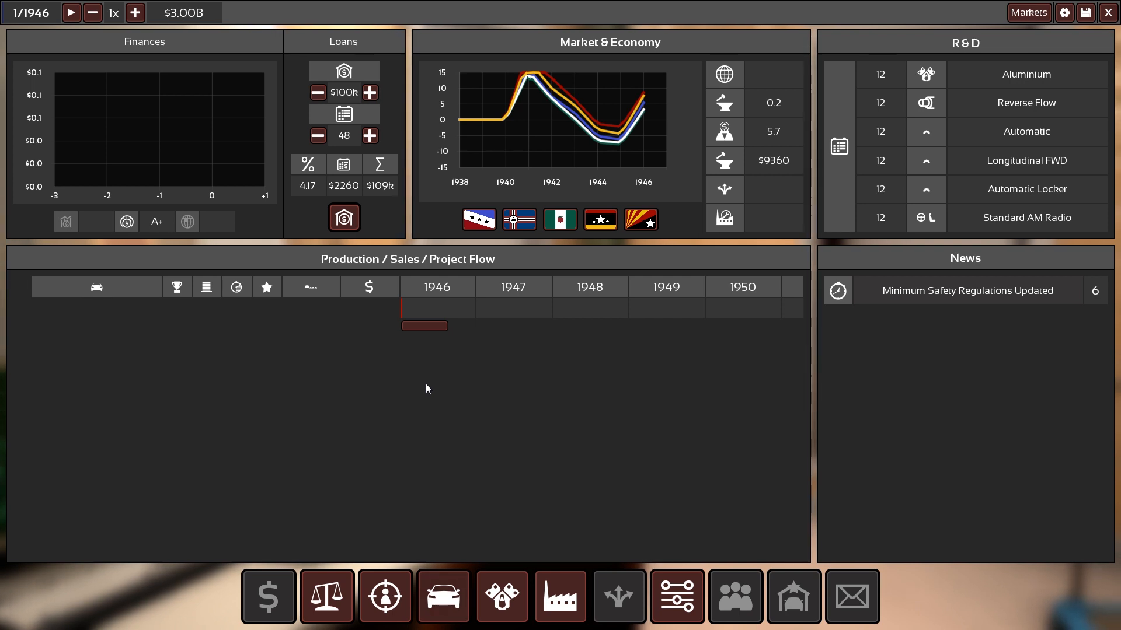
mouse_move(434, 392)
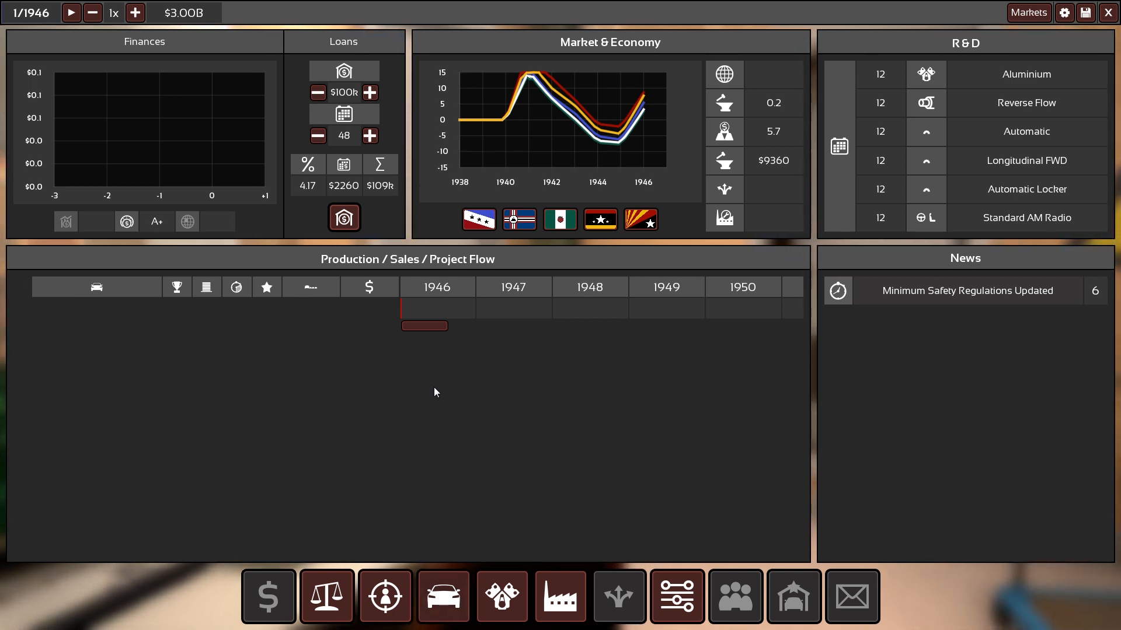
mouse_move(459, 511)
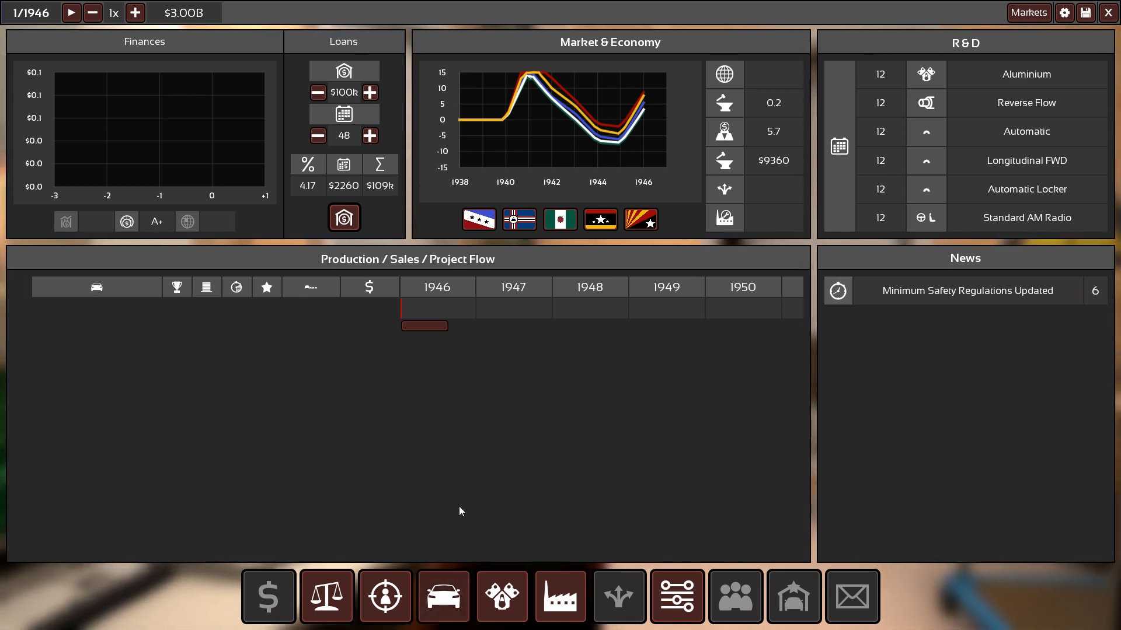
mouse_move(550, 405)
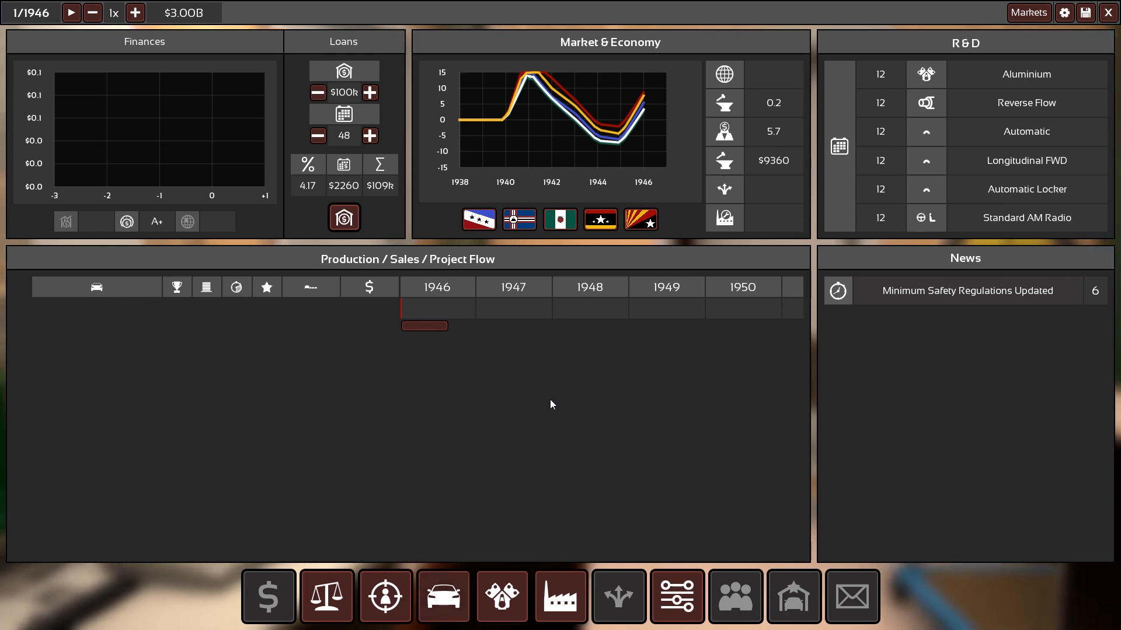
mouse_move(550, 462)
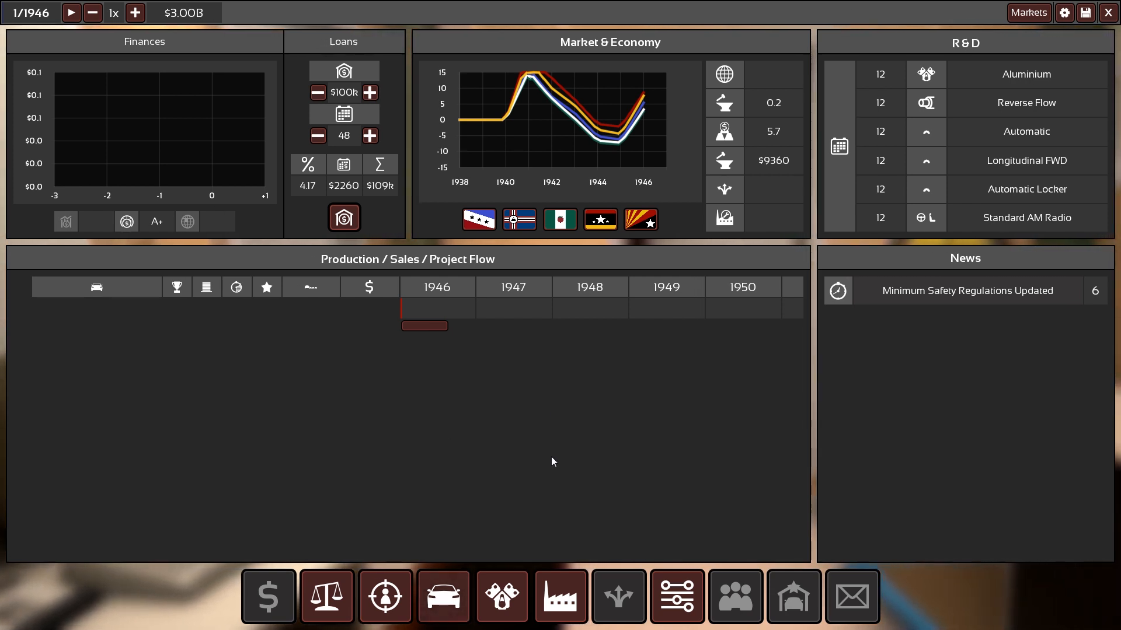
mouse_move(543, 452)
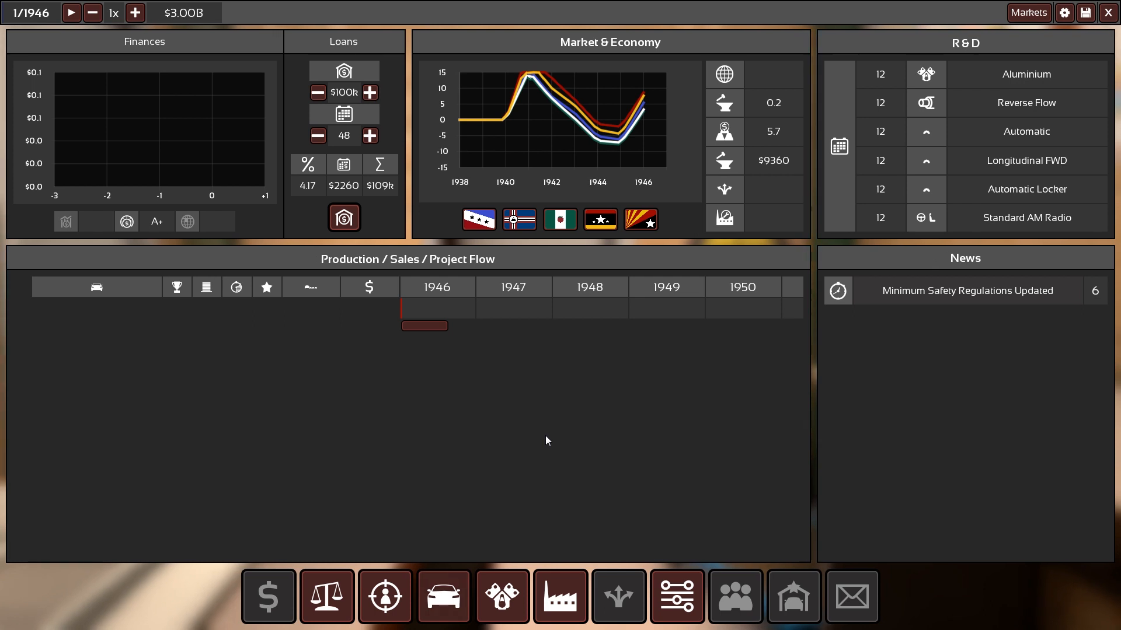
mouse_move(565, 421)
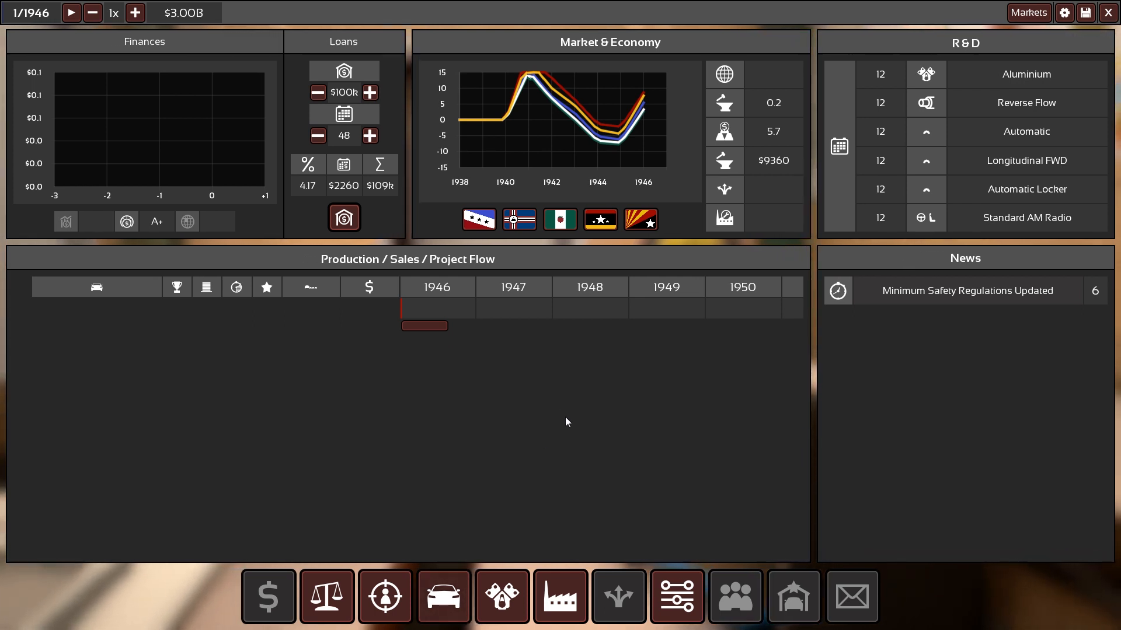
mouse_move(559, 400)
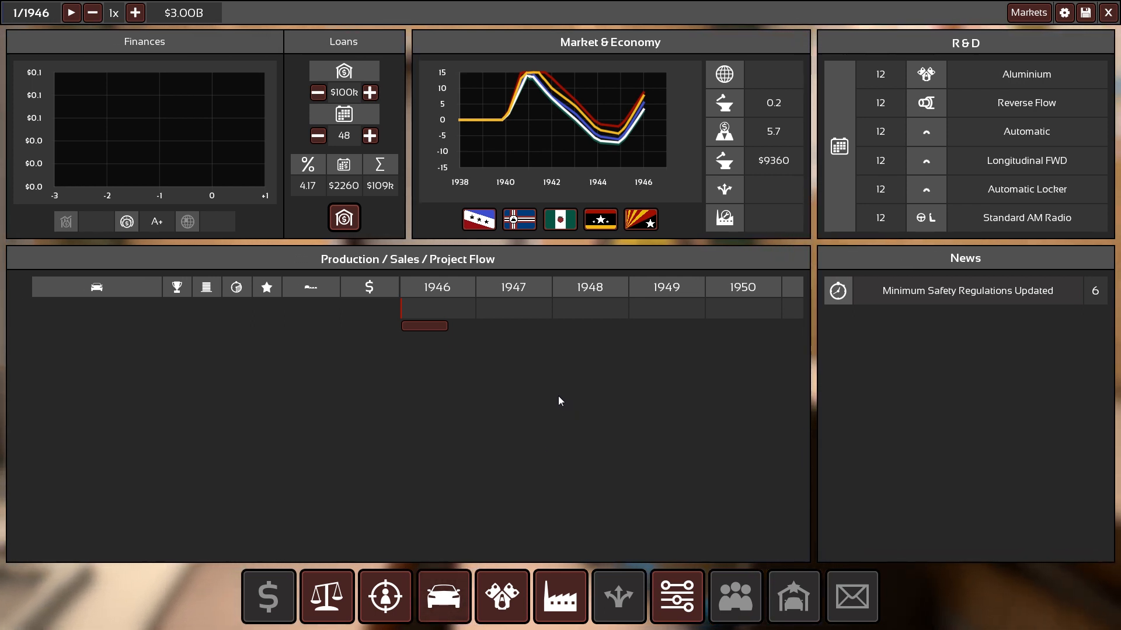
mouse_move(1108, 13)
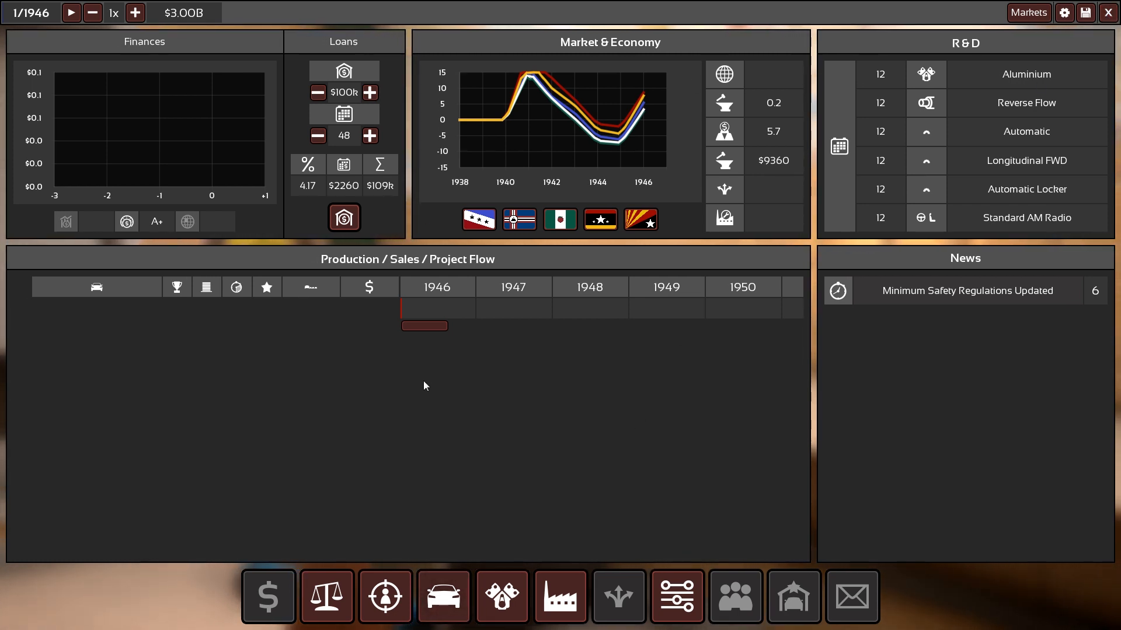
mouse_move(438, 404)
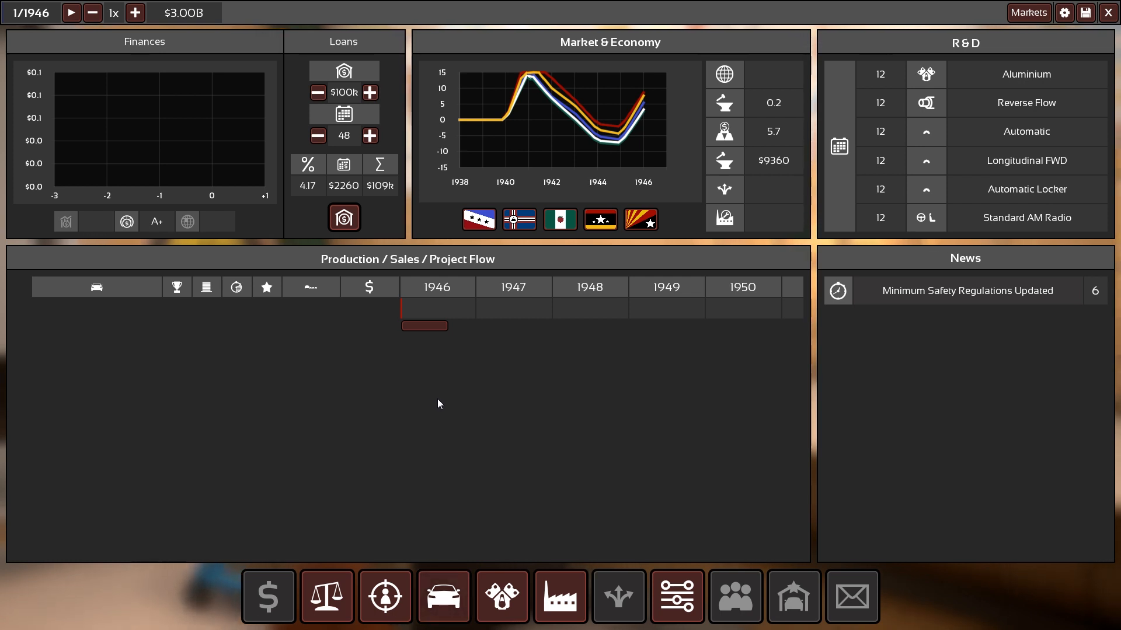
mouse_move(442, 405)
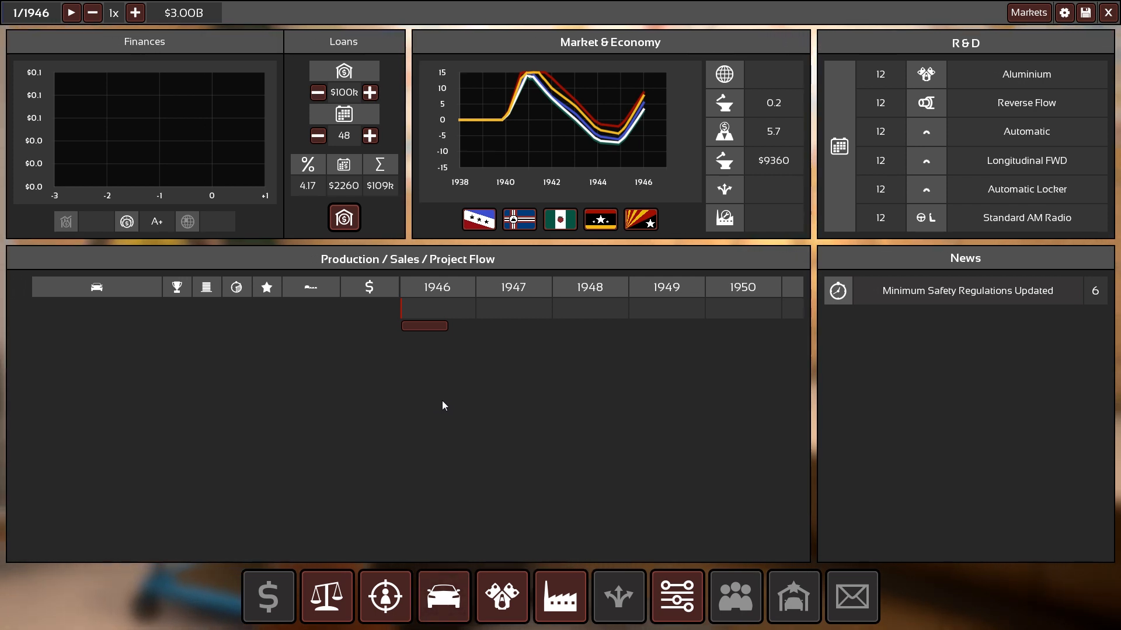
mouse_move(519, 407)
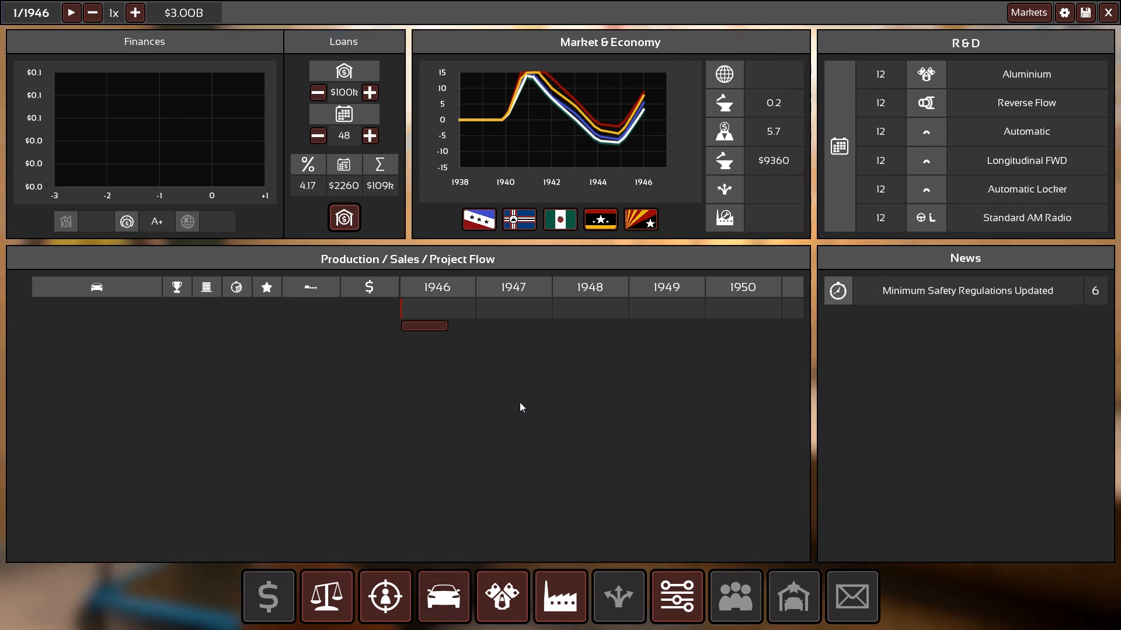
mouse_move(1110, 13)
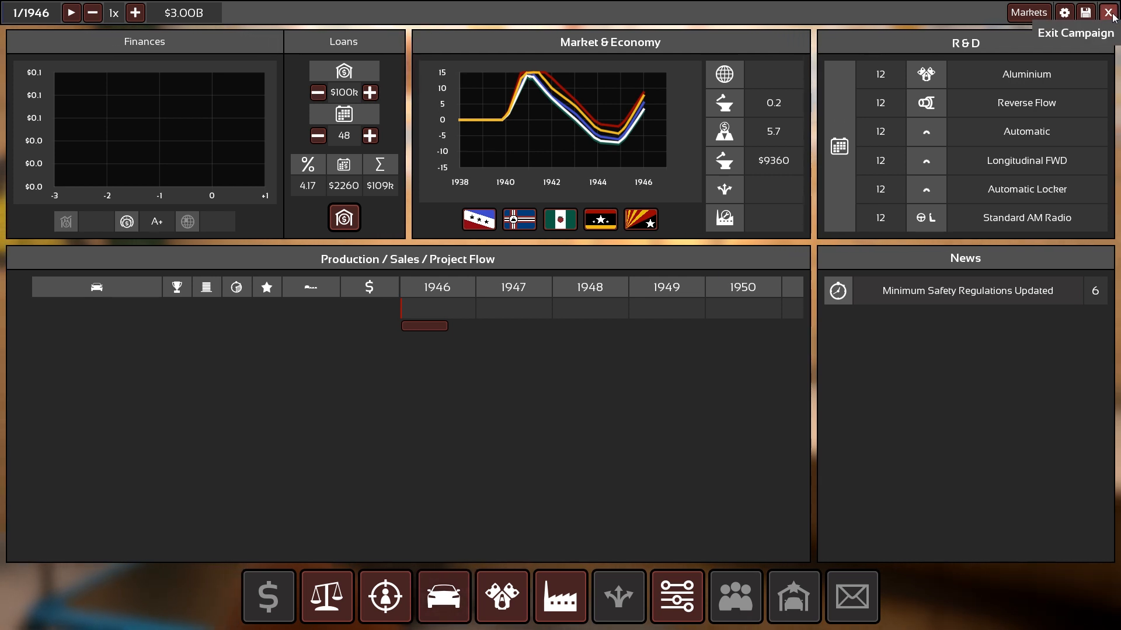
click(1110, 12)
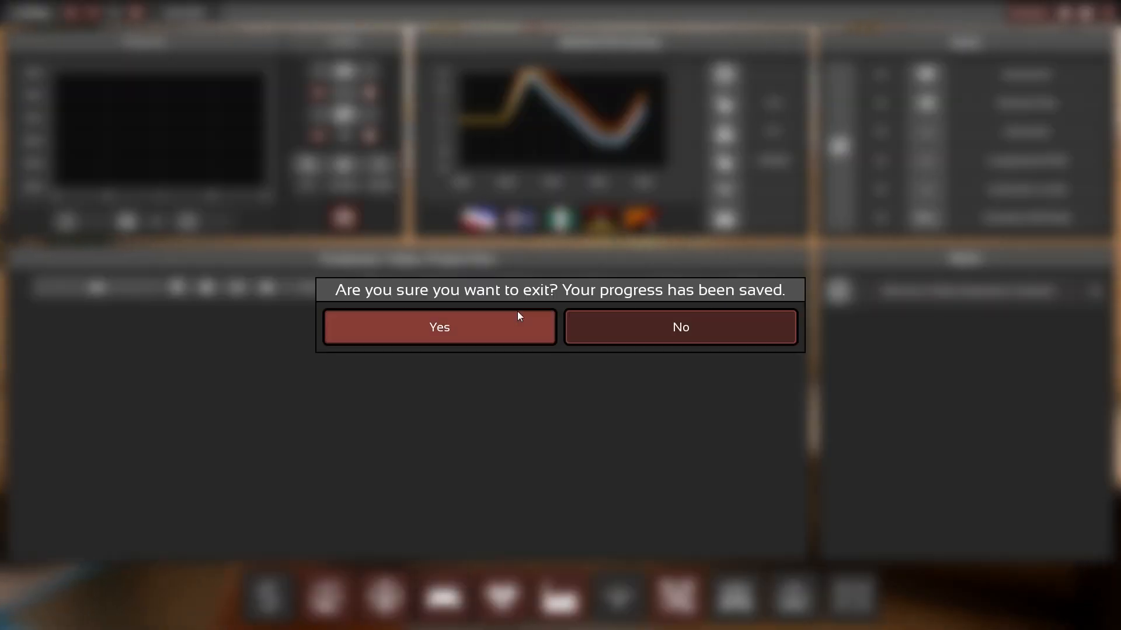
click(439, 327)
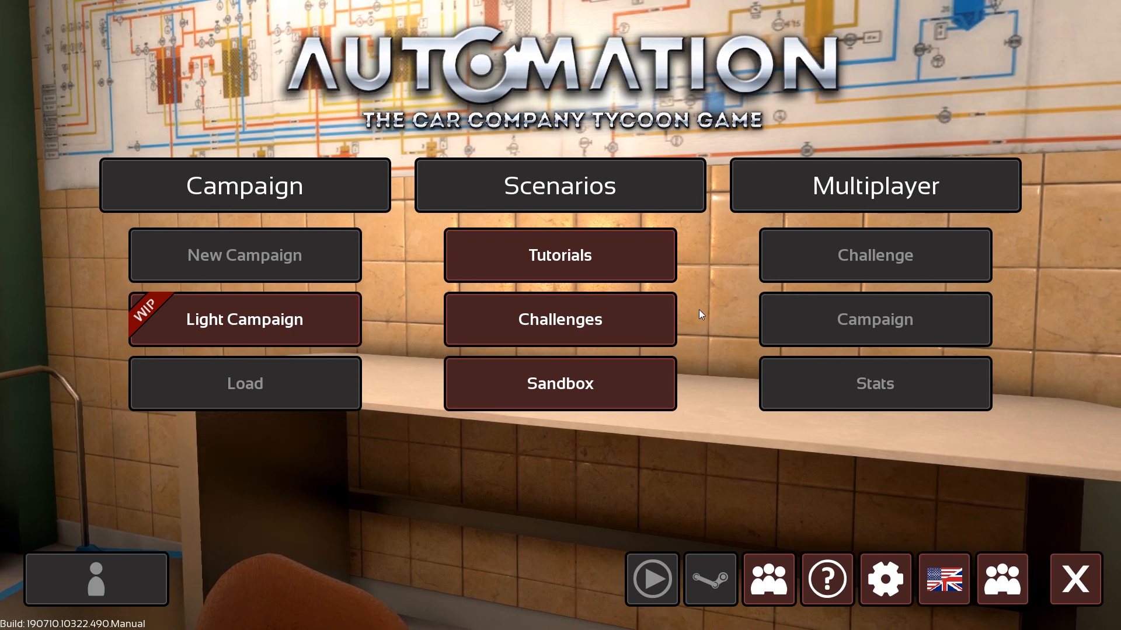